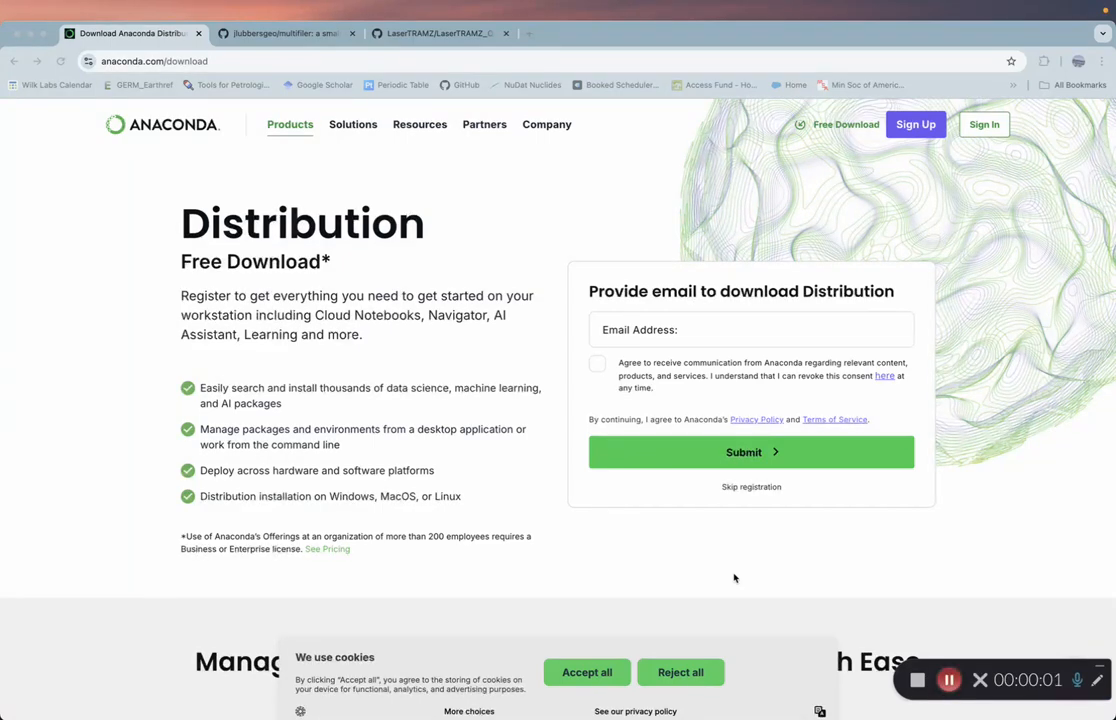
pyautogui.moveTo(472, 526)
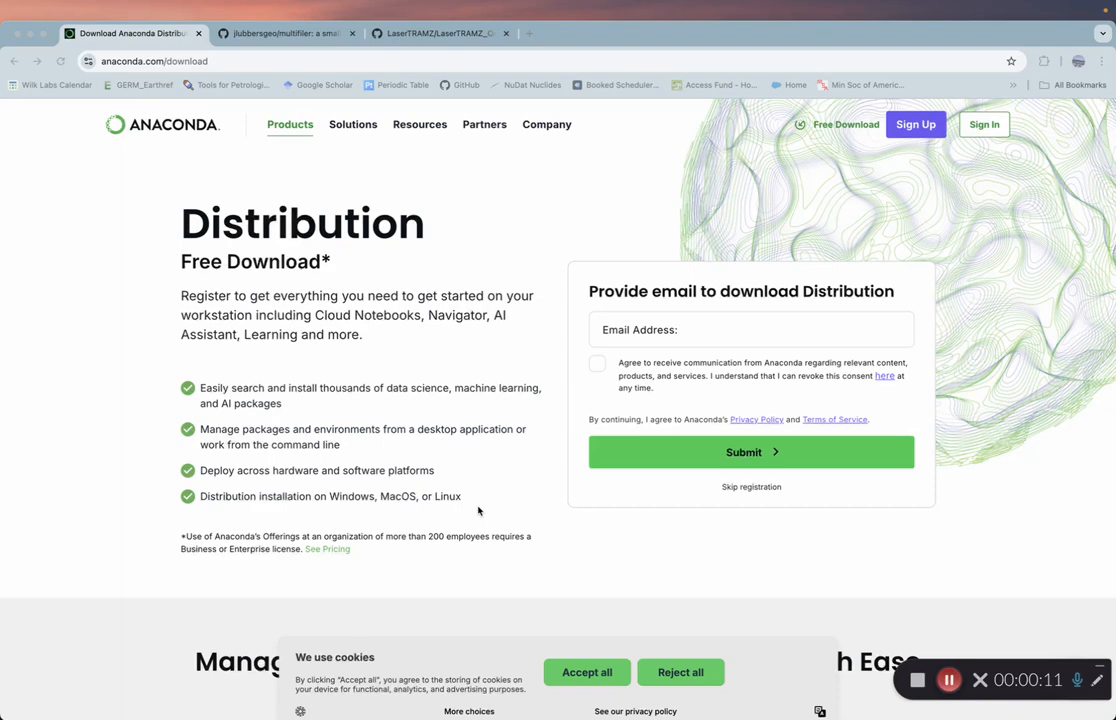
pyautogui.moveTo(420, 360)
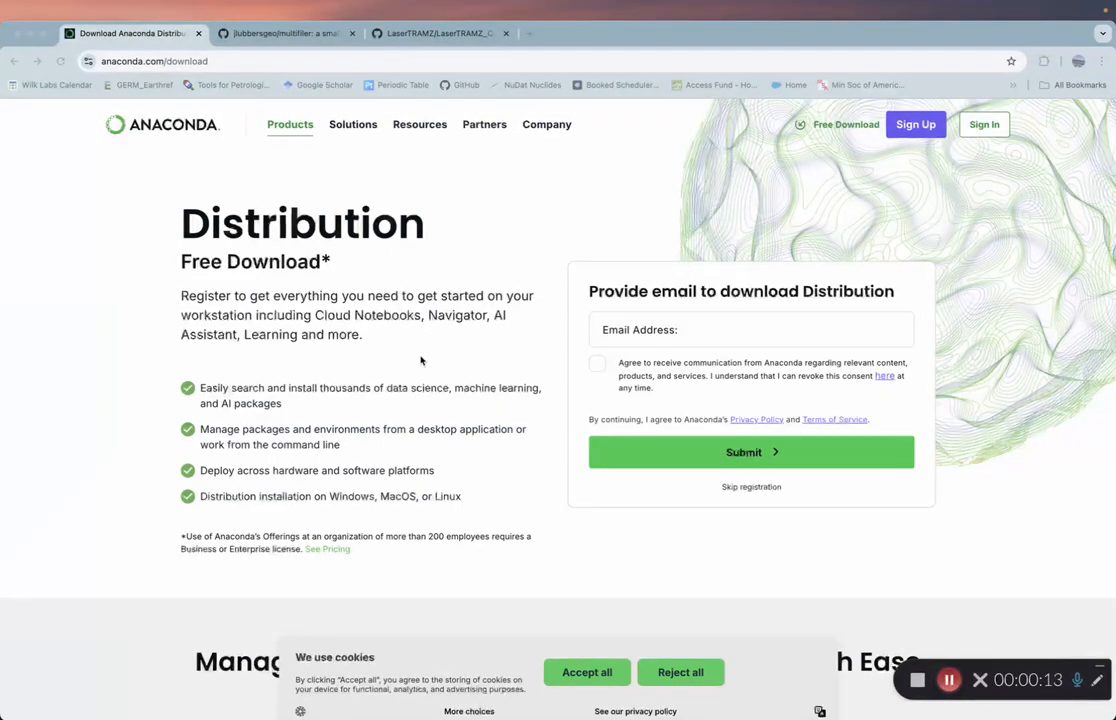
pyautogui.moveTo(368, 336)
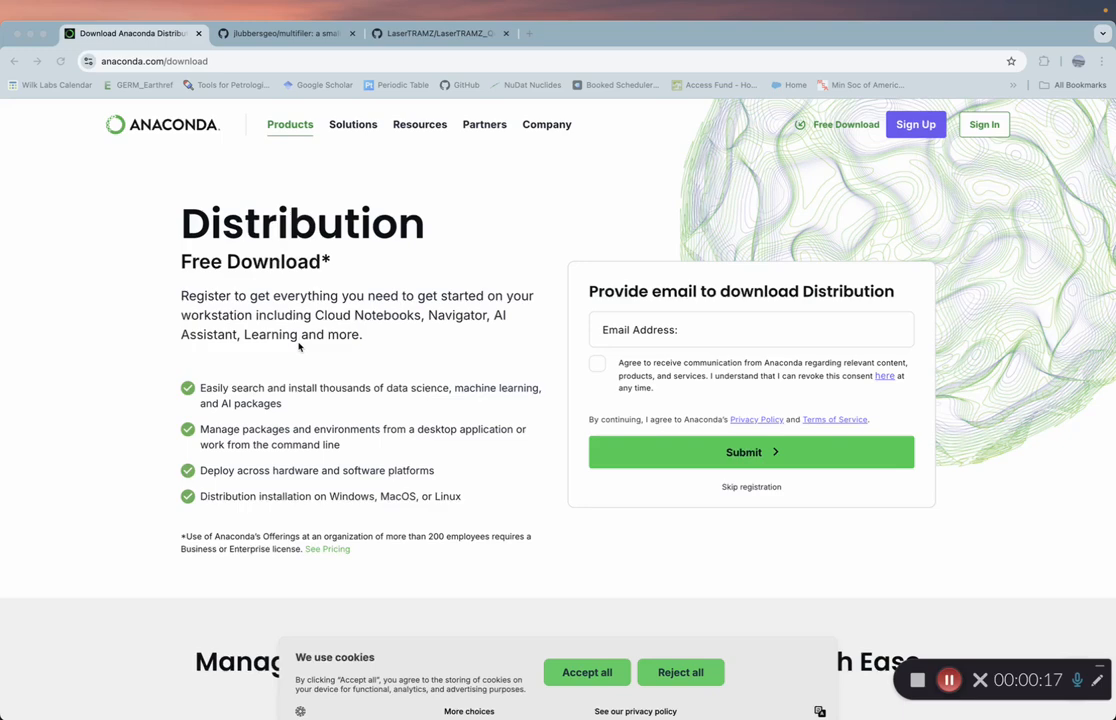
pyautogui.moveTo(278, 348)
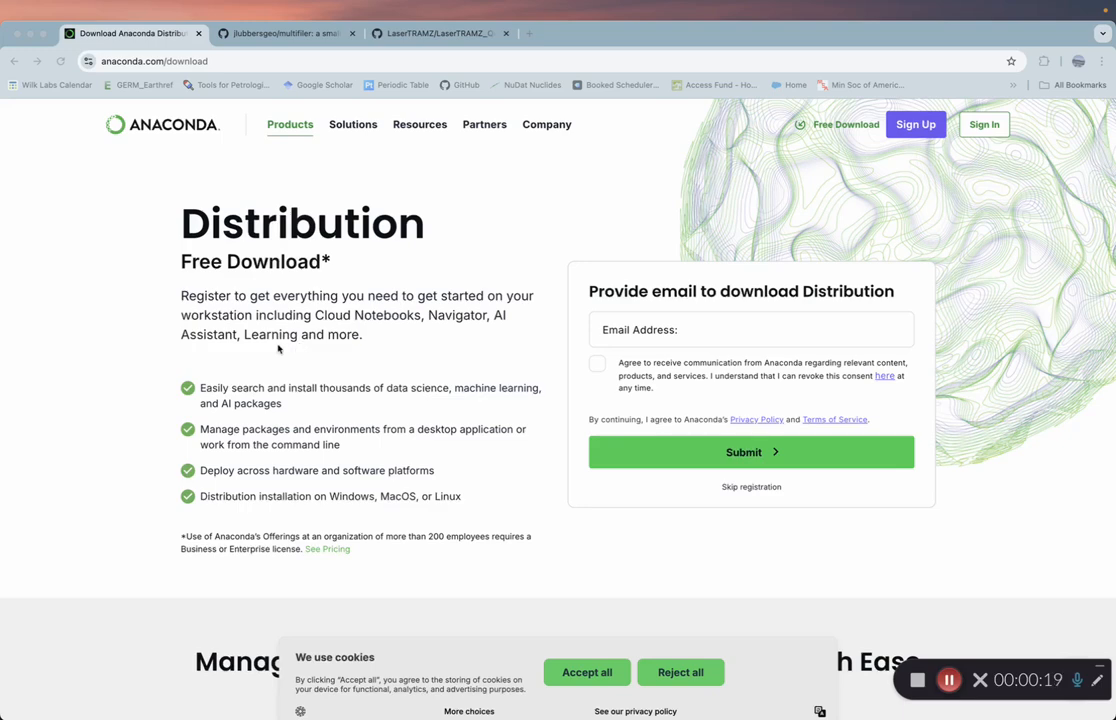
pyautogui.moveTo(318, 334)
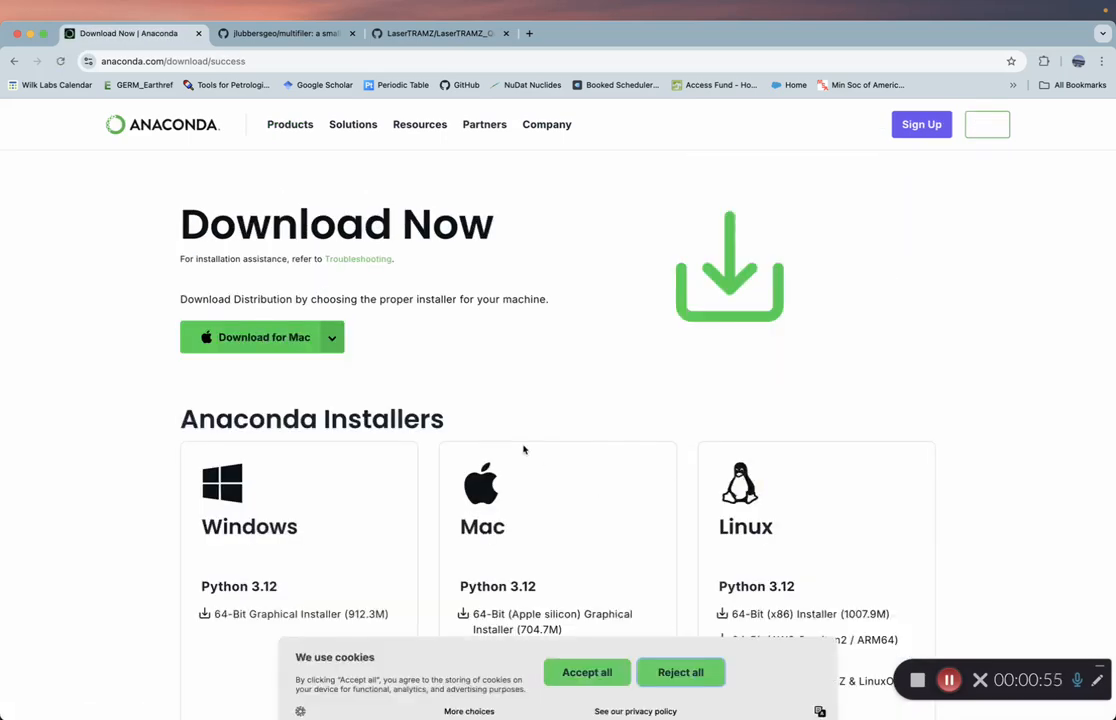
# - Reveal the Apple Silicon and Intel Mac download options, then switch to the multifiler GitHub repository
pyautogui.scroll(-3)
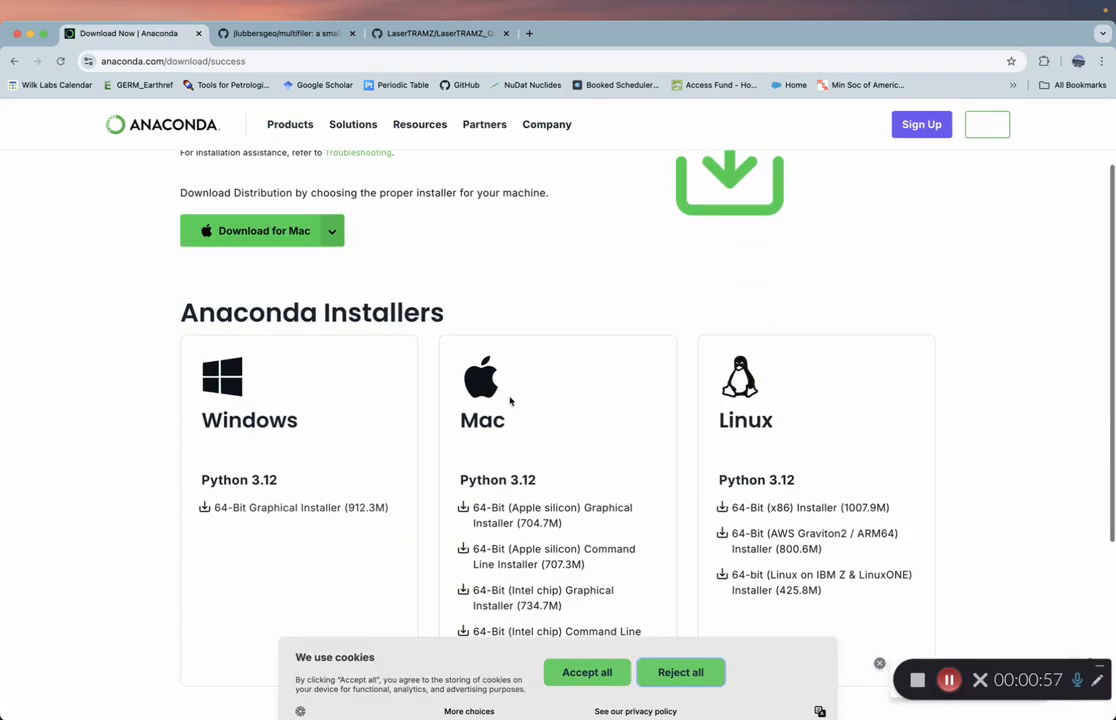
pyautogui.moveTo(144, 582)
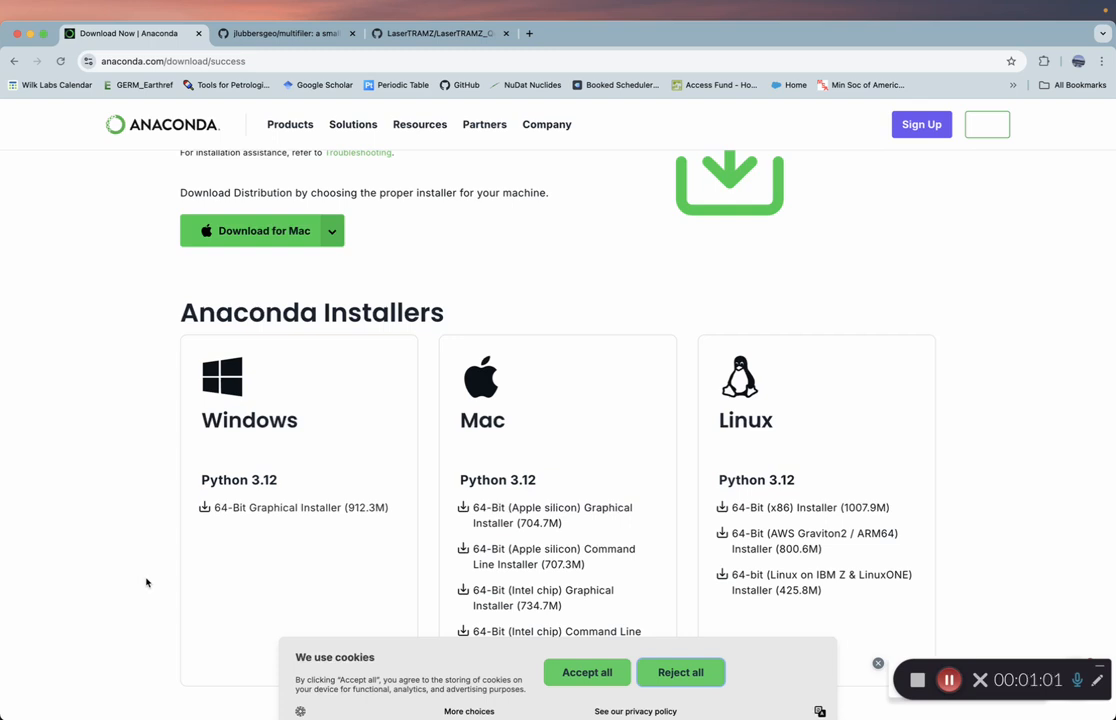
pyautogui.moveTo(340, 300)
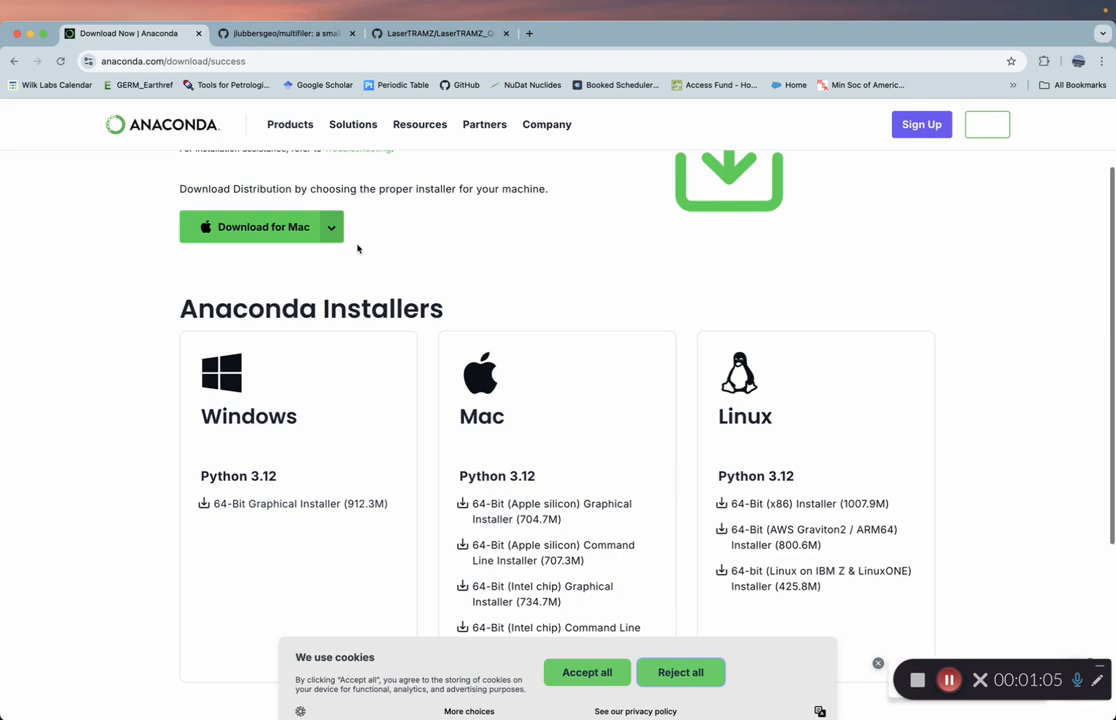
pyautogui.scroll(-3)
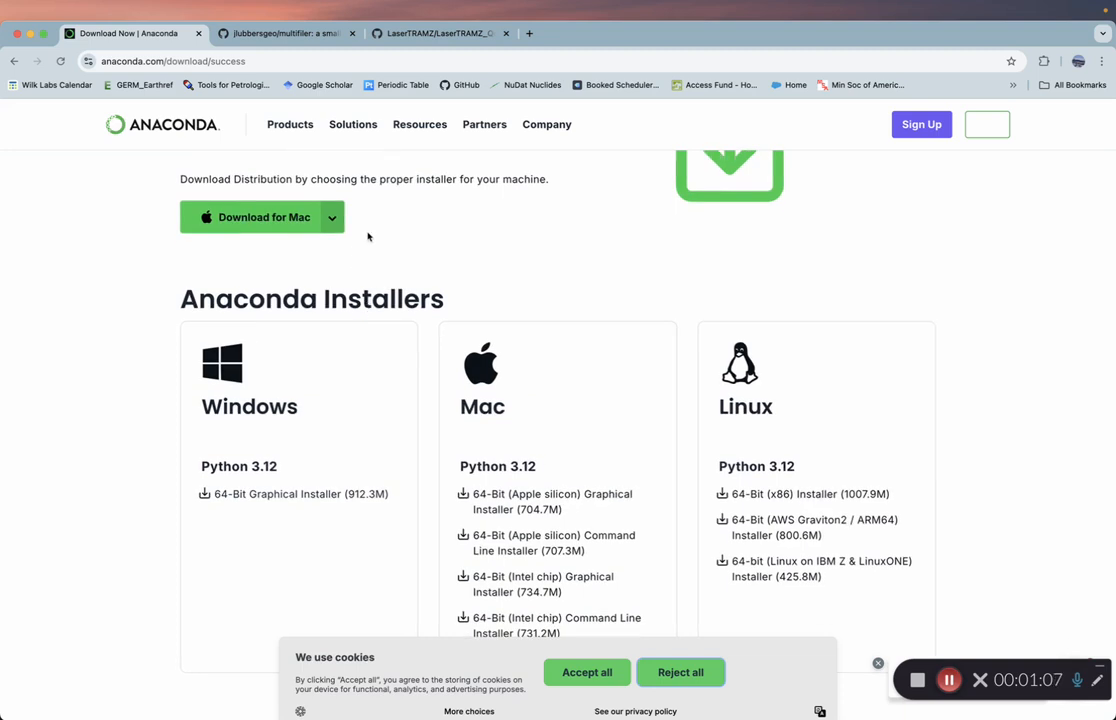
pyautogui.click(332, 216)
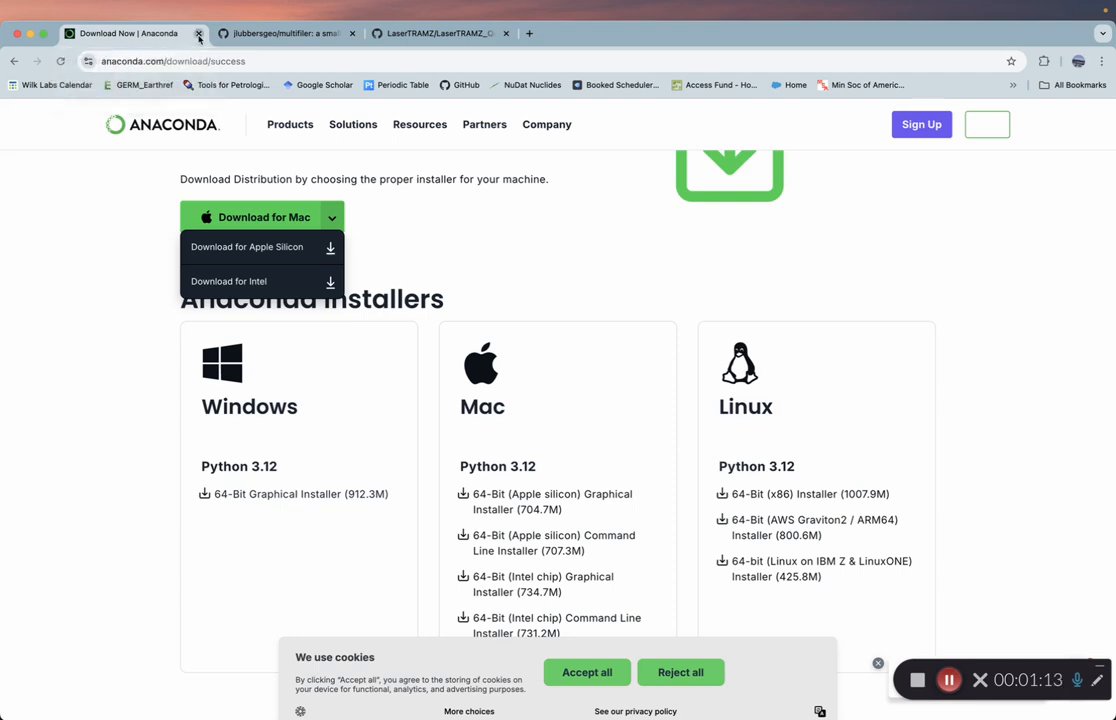
pyautogui.click(204, 32)
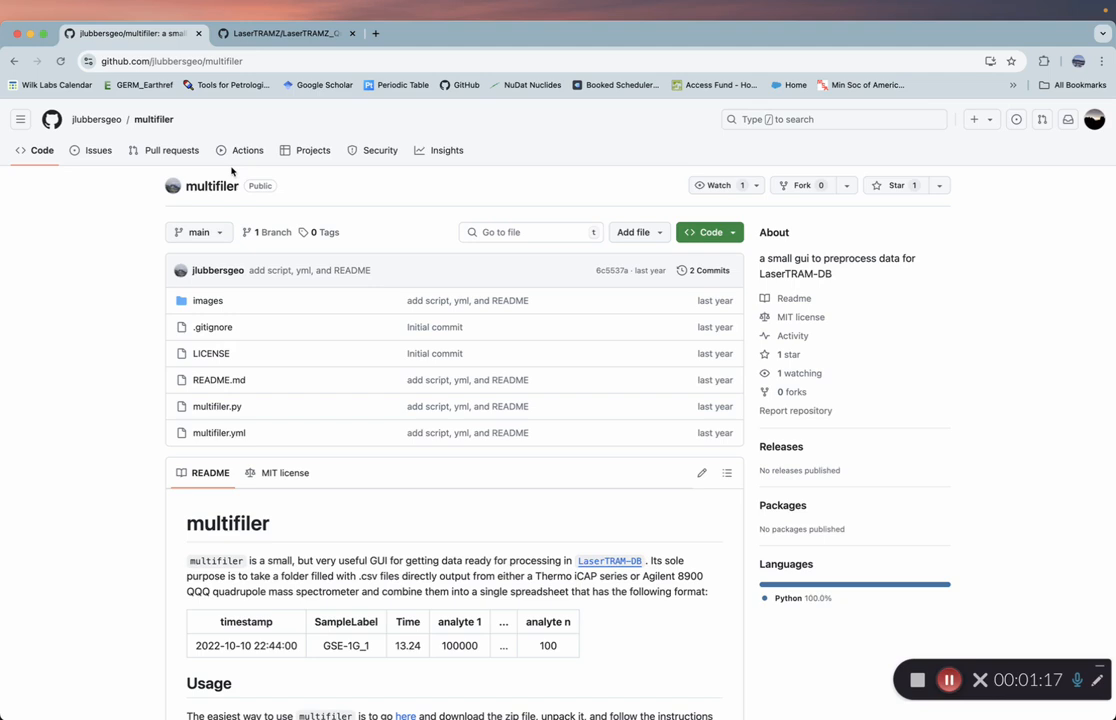
pyautogui.moveTo(140, 220)
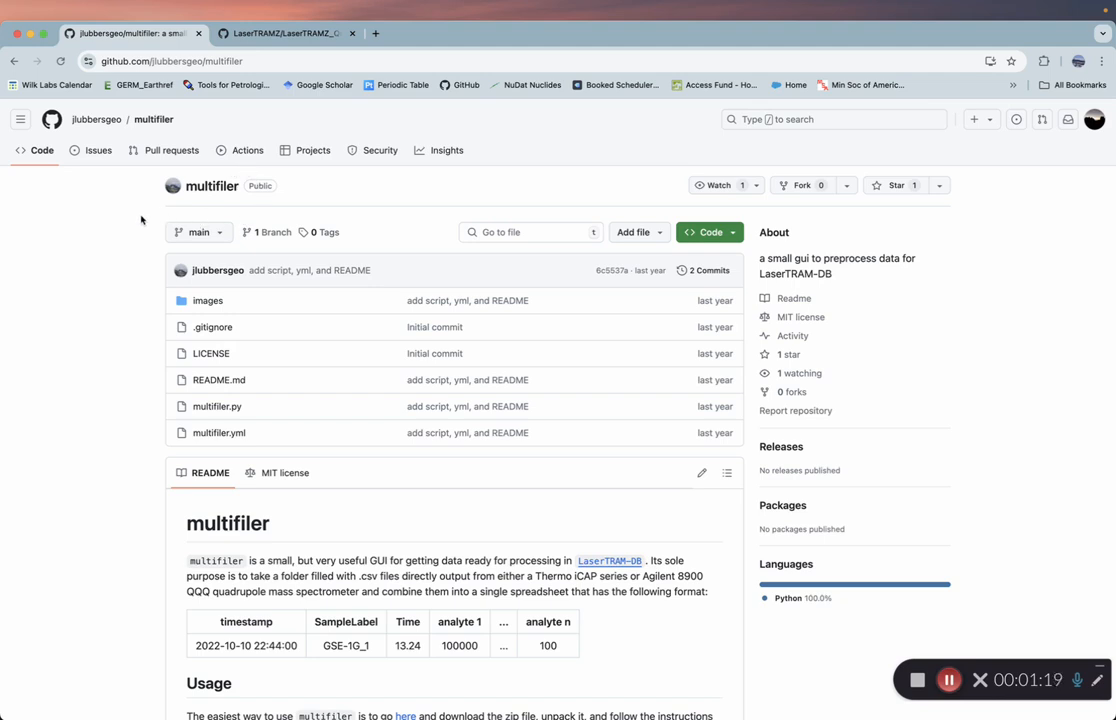
pyautogui.moveTo(116, 222)
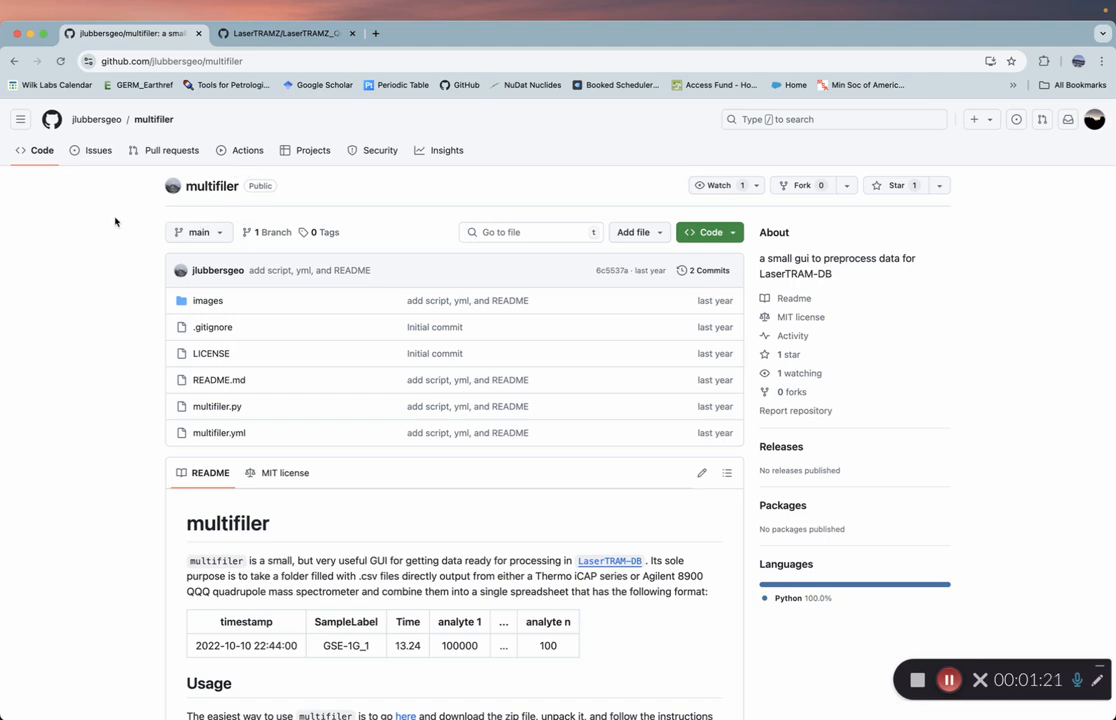
pyautogui.moveTo(136, 512)
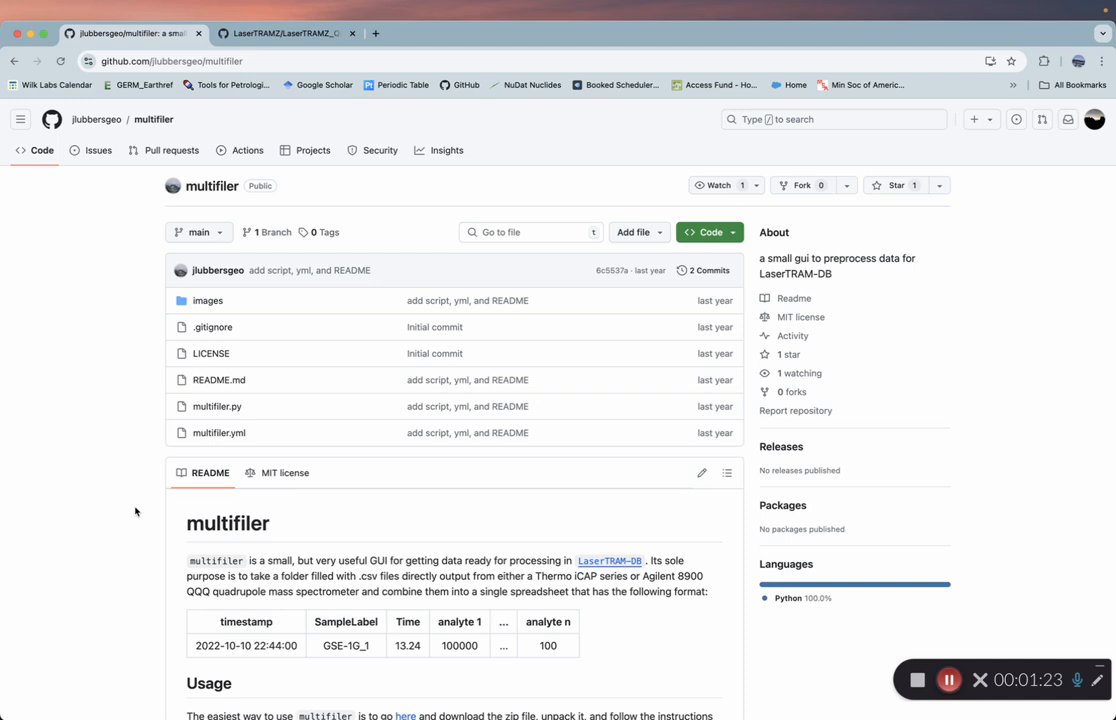
pyautogui.moveTo(128, 584)
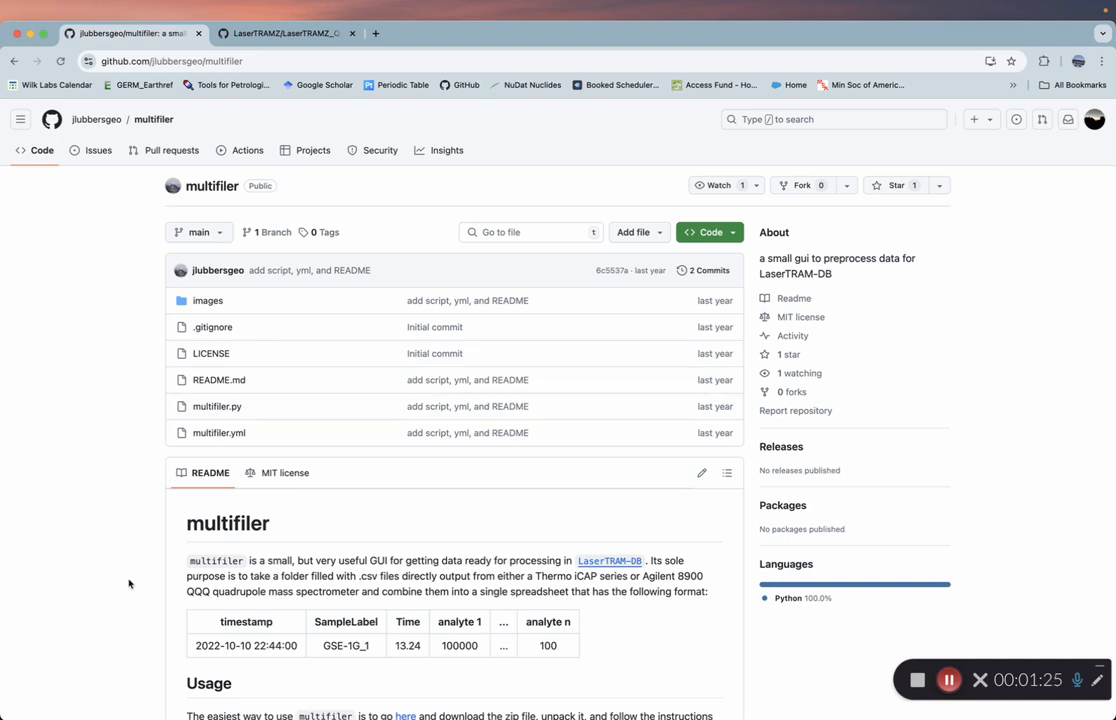
# - Read through the multifiler README usage steps and the LaserTRAMZ_Quad_Concordia.py code
pyautogui.scroll(-3)
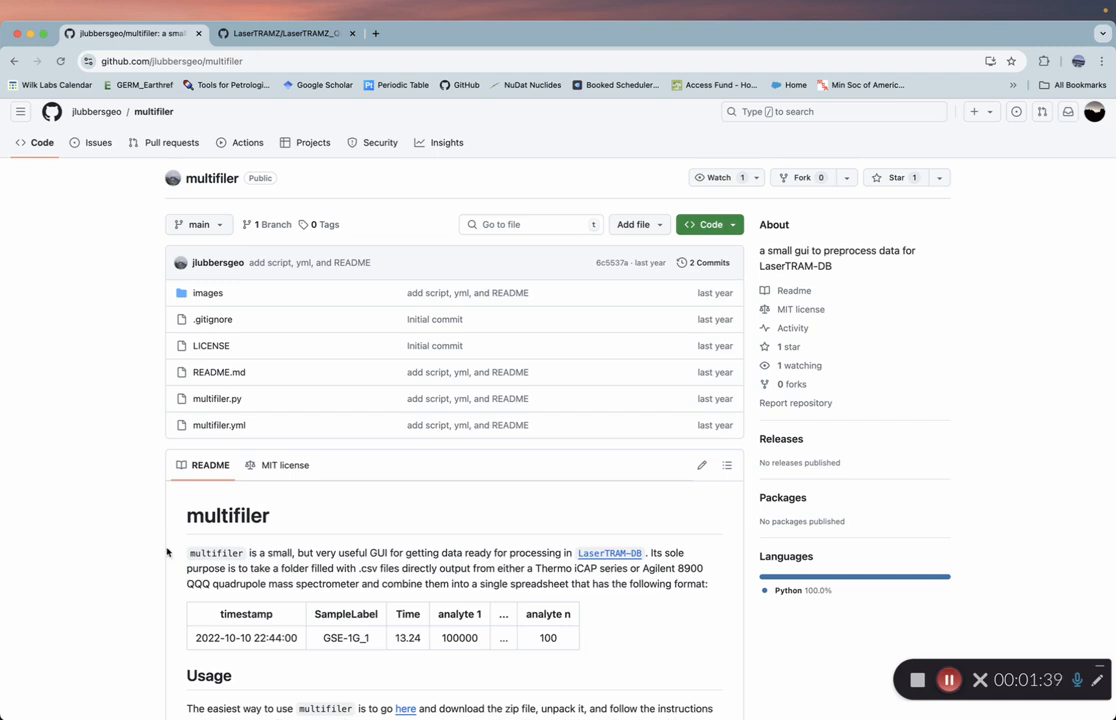
pyautogui.moveTo(152, 428)
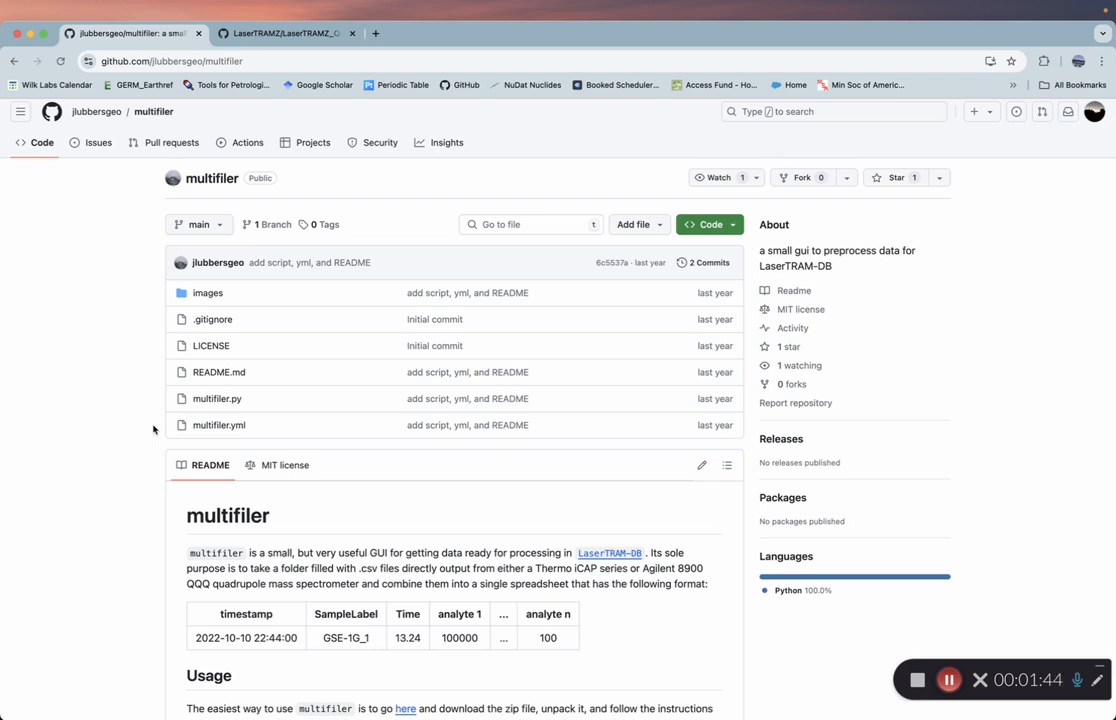
pyautogui.moveTo(126, 502)
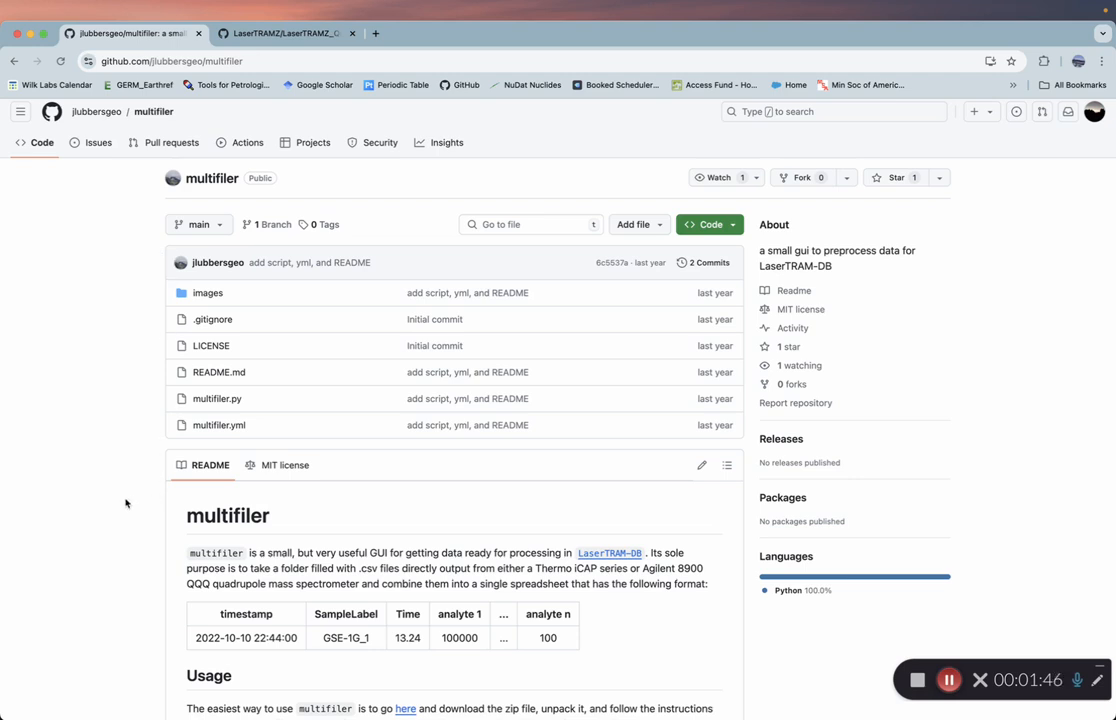
pyautogui.scroll(-3)
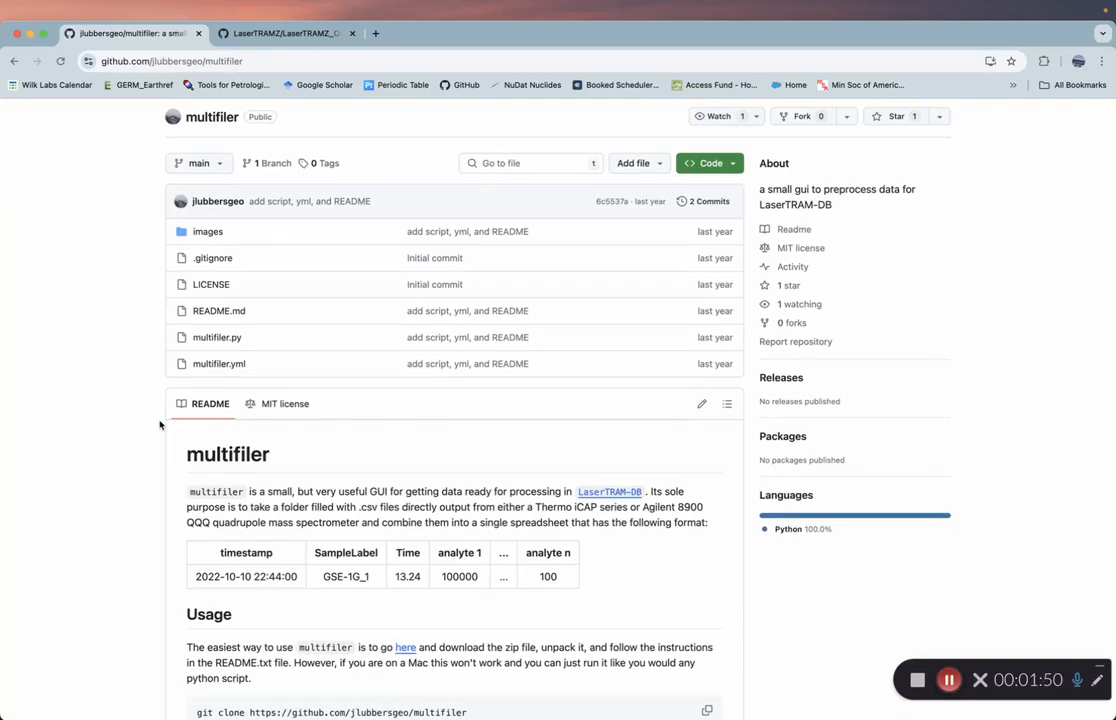
pyautogui.scroll(-3)
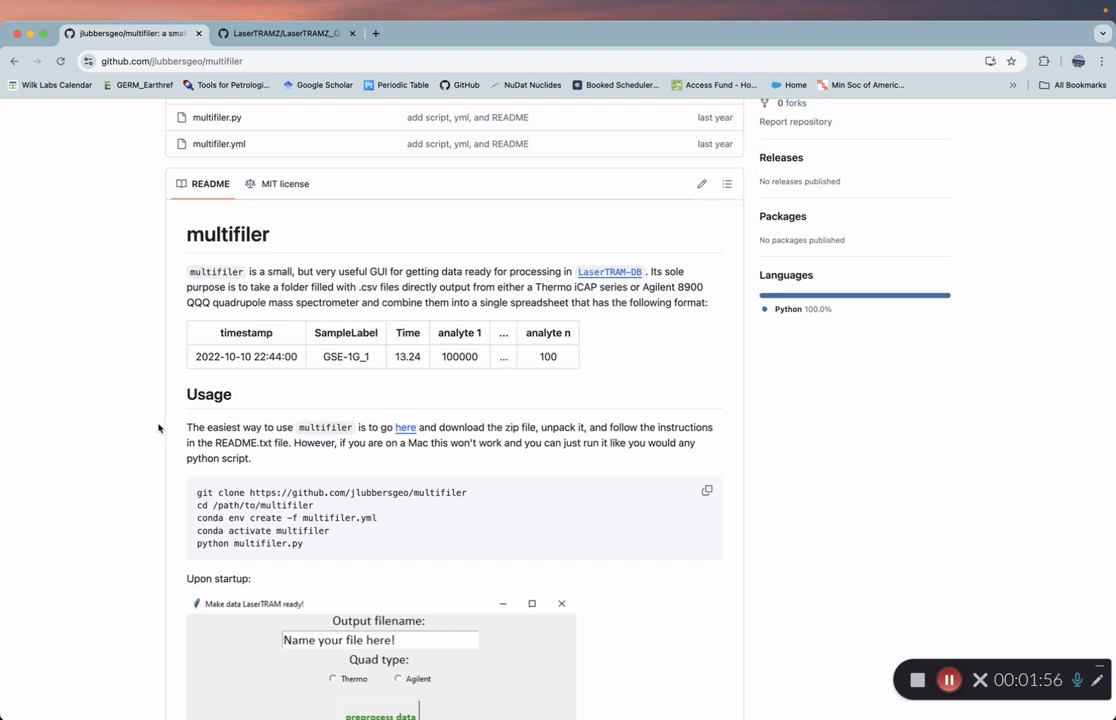
pyautogui.scroll(-3)
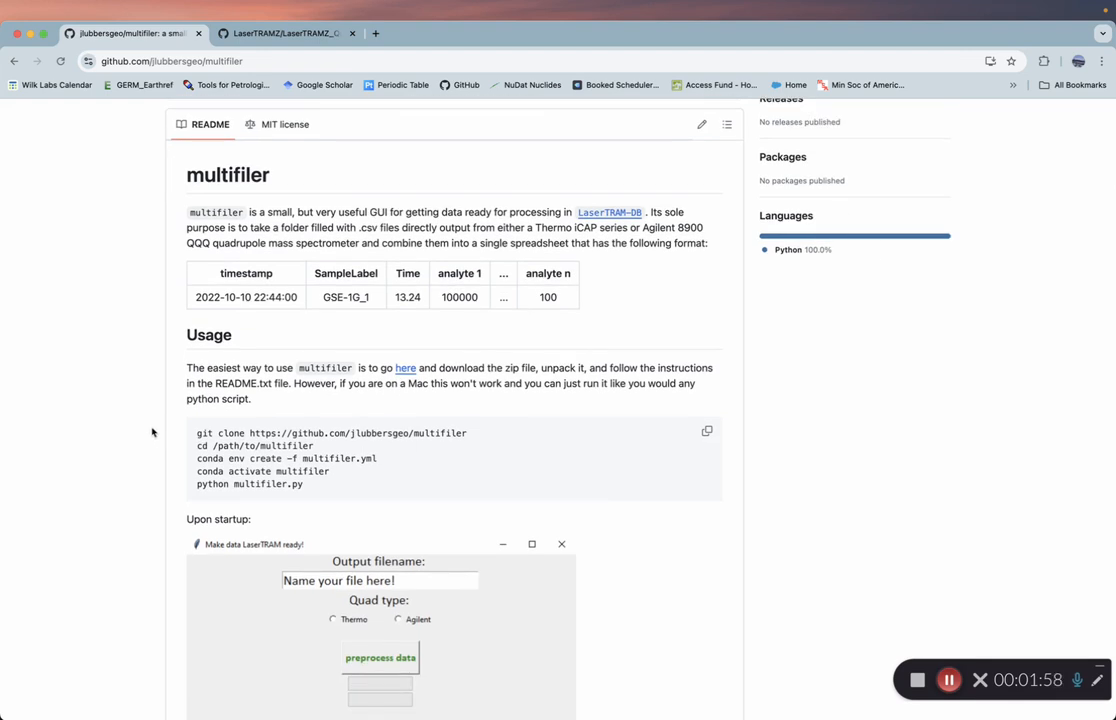
pyautogui.scroll(-3)
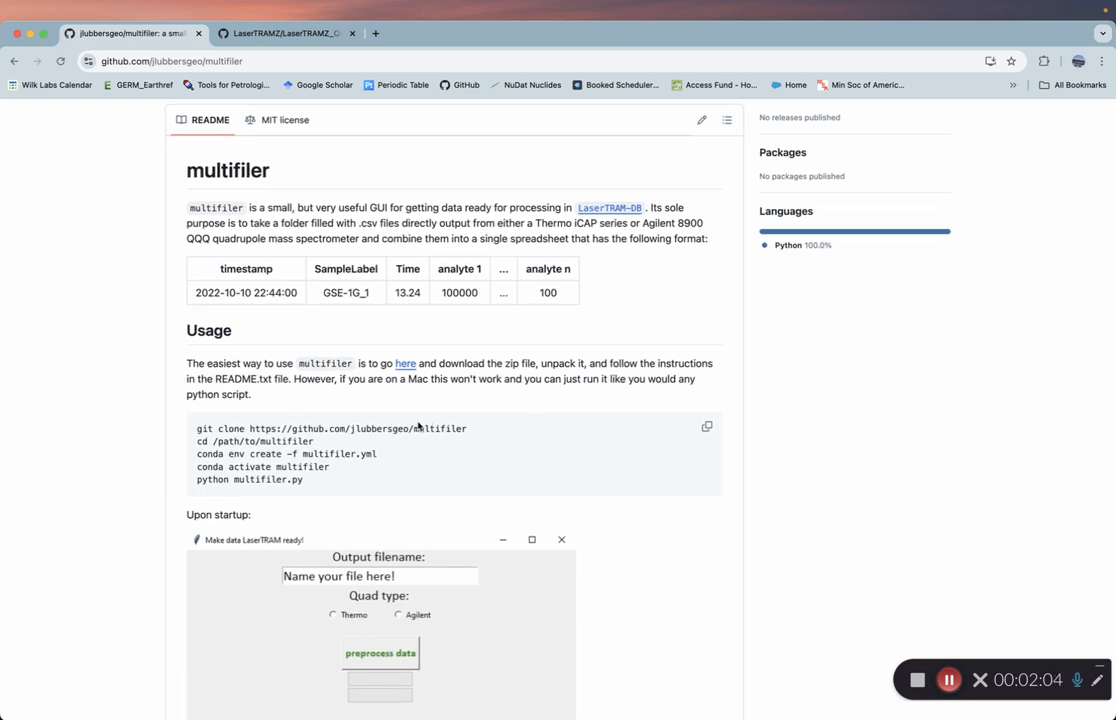
pyautogui.moveTo(184, 344)
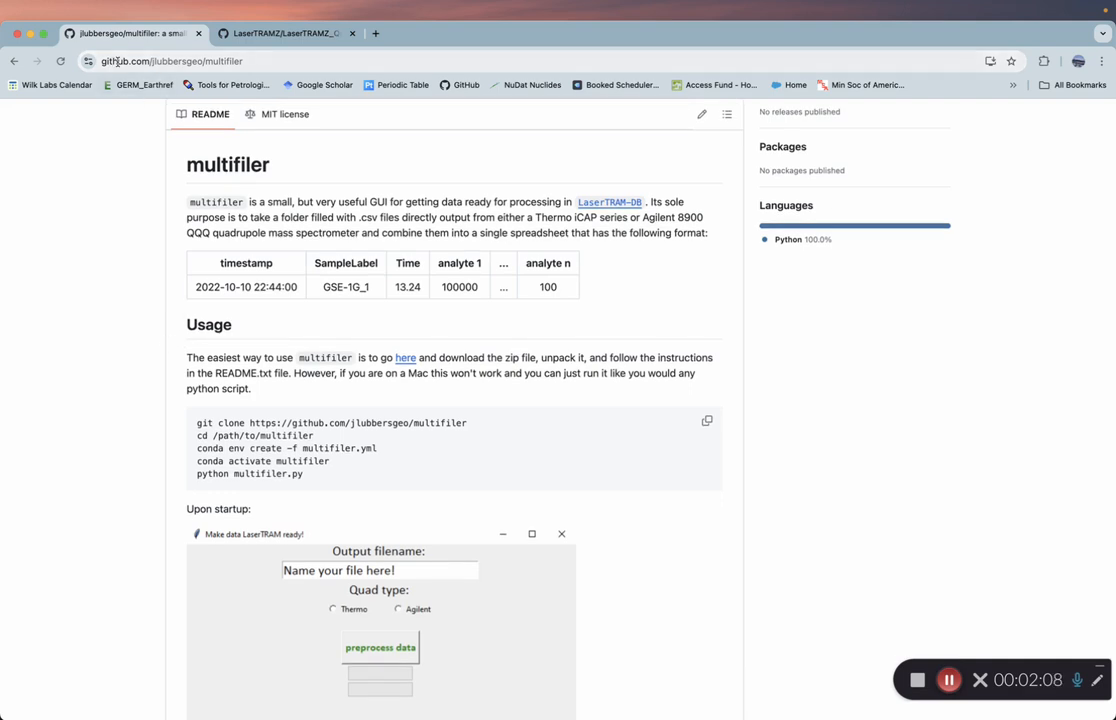
pyautogui.moveTo(136, 140)
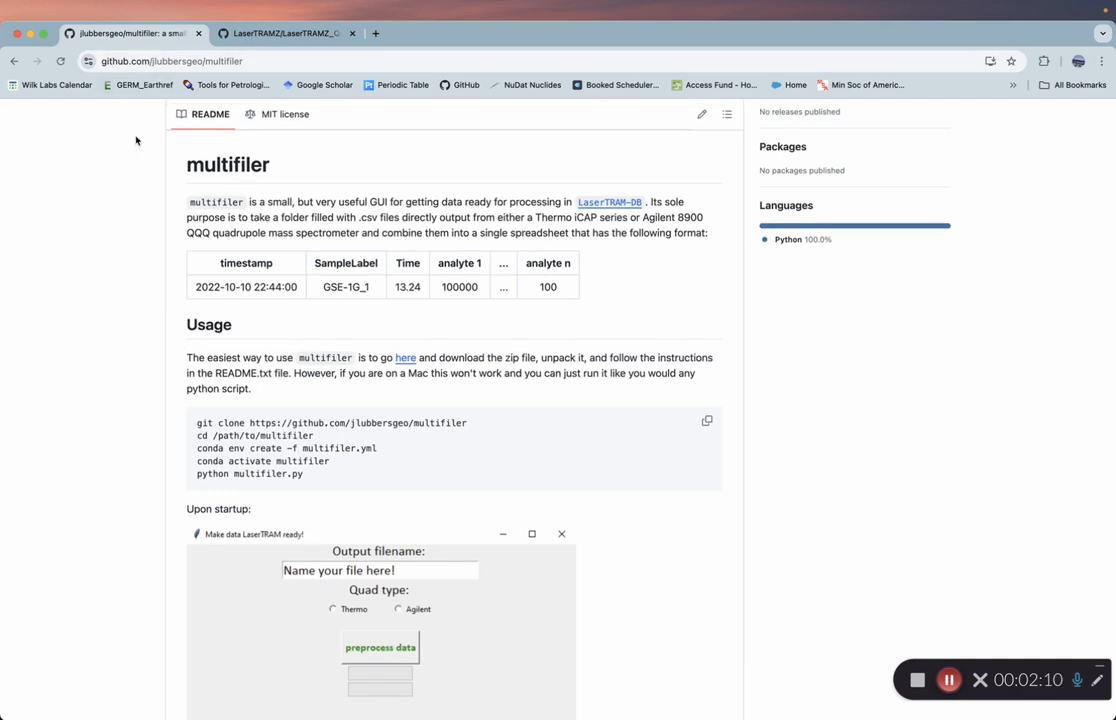
pyautogui.scroll(-3)
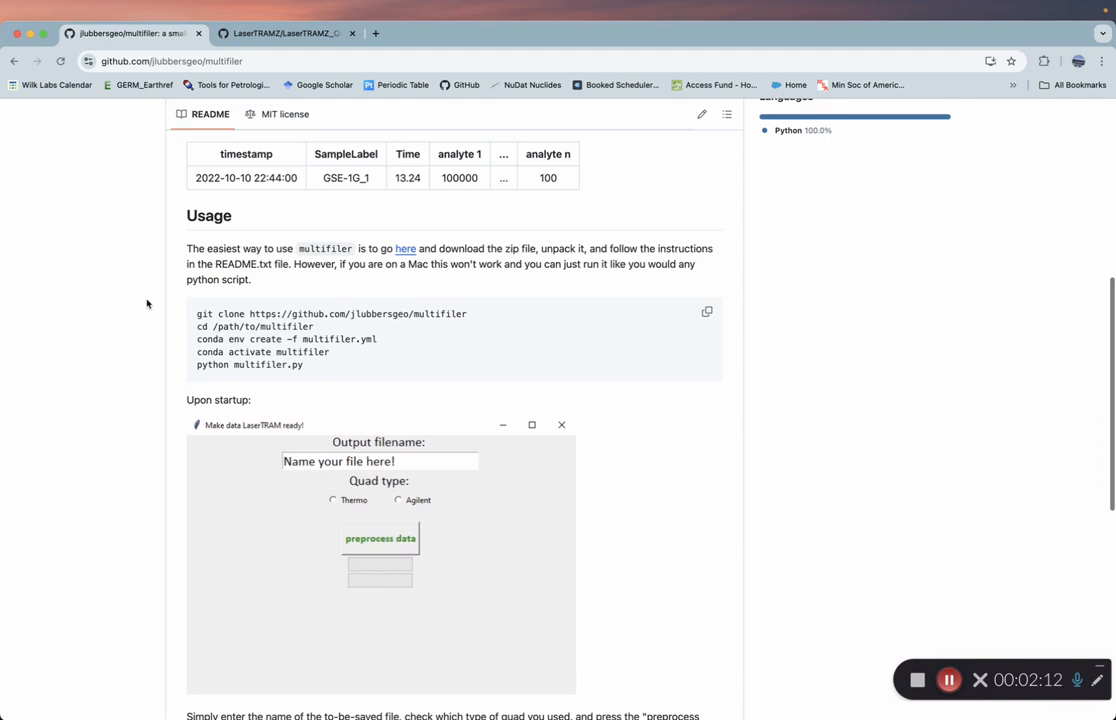
pyautogui.moveTo(160, 374)
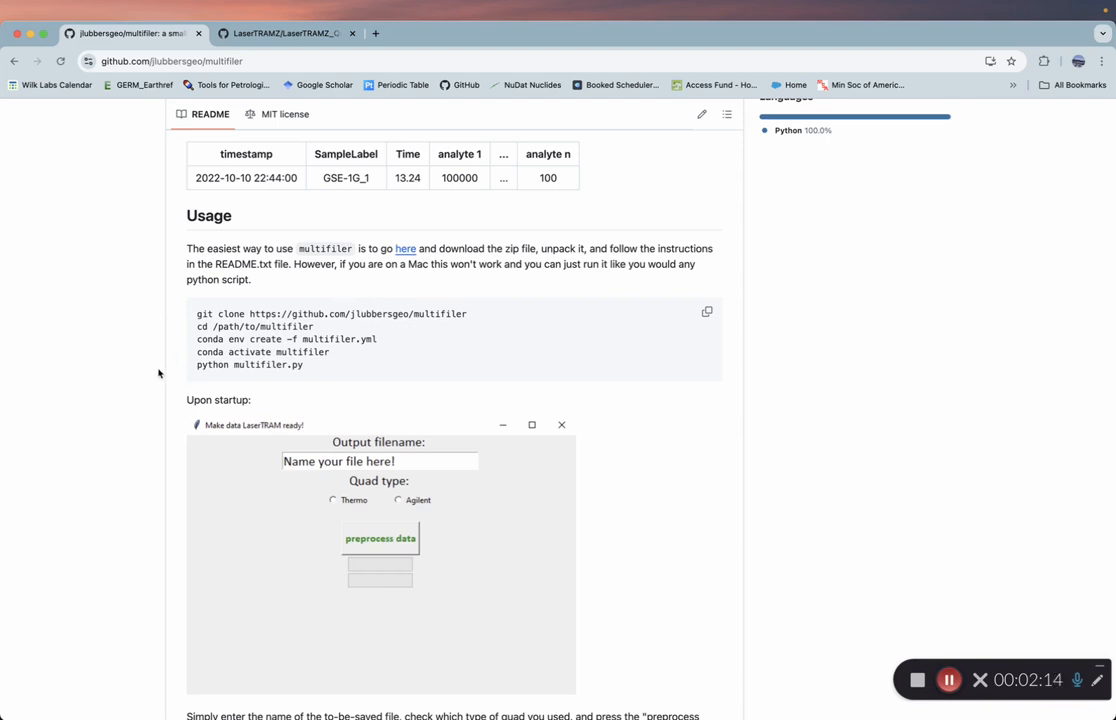
pyautogui.scroll(-3)
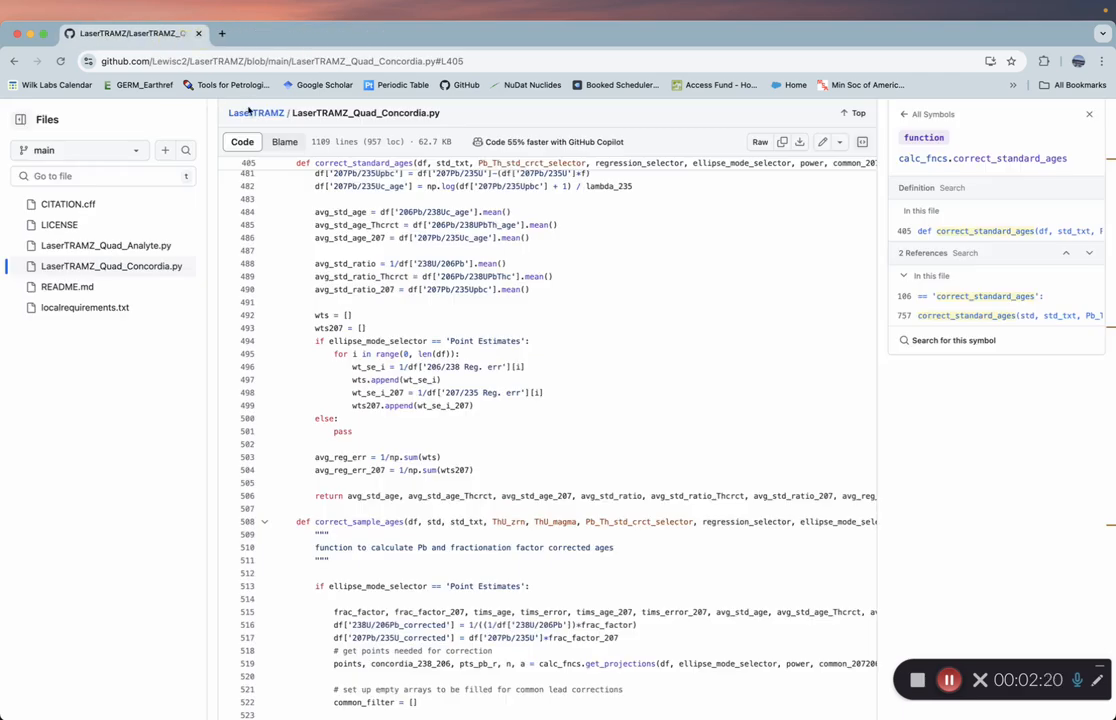
# - Go back to the LaserTRAMZ repository README's Installation and Use commands and start a Terminal window
pyautogui.click(256, 112)
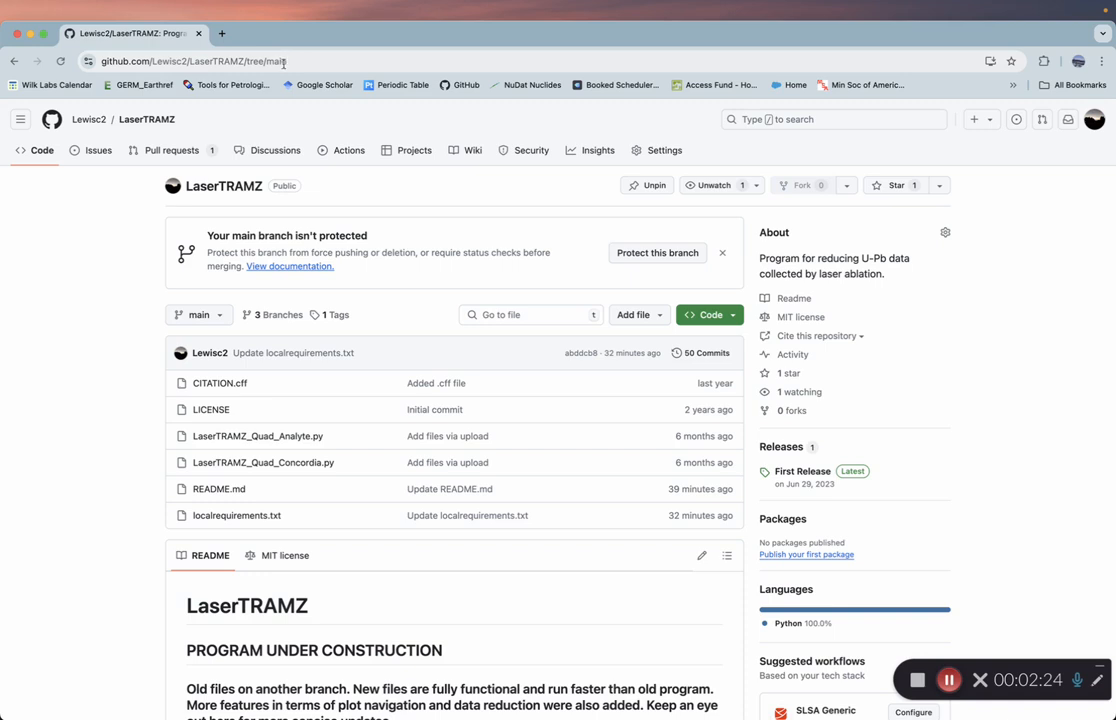
pyautogui.moveTo(88, 120)
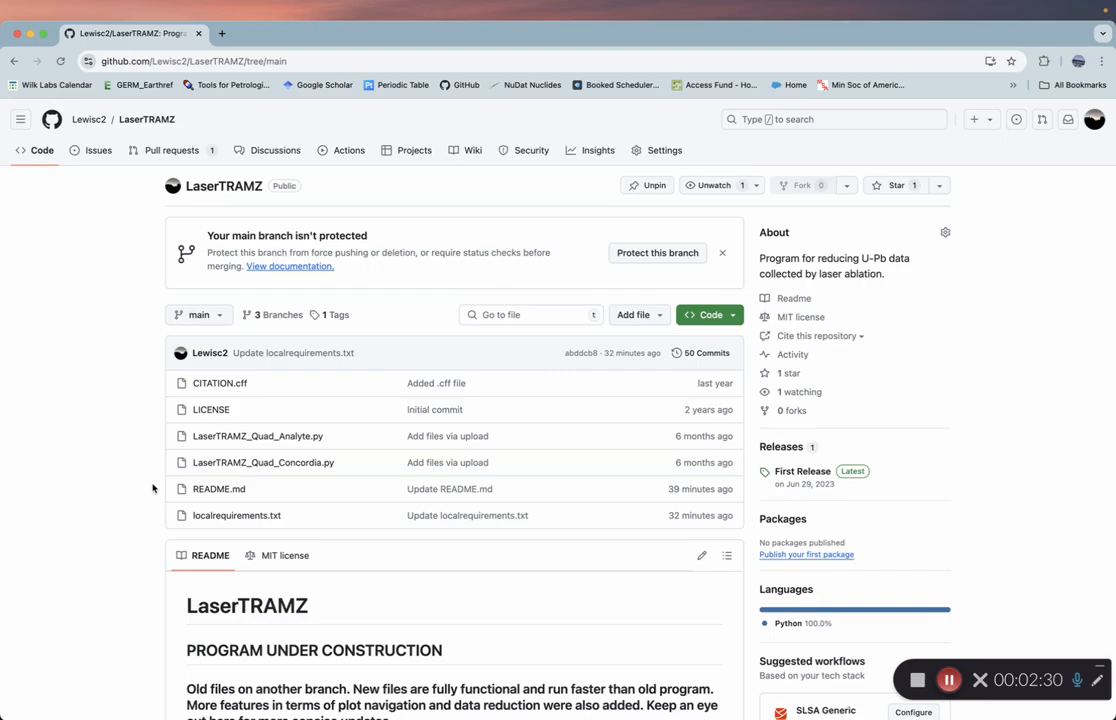
pyautogui.scroll(-3)
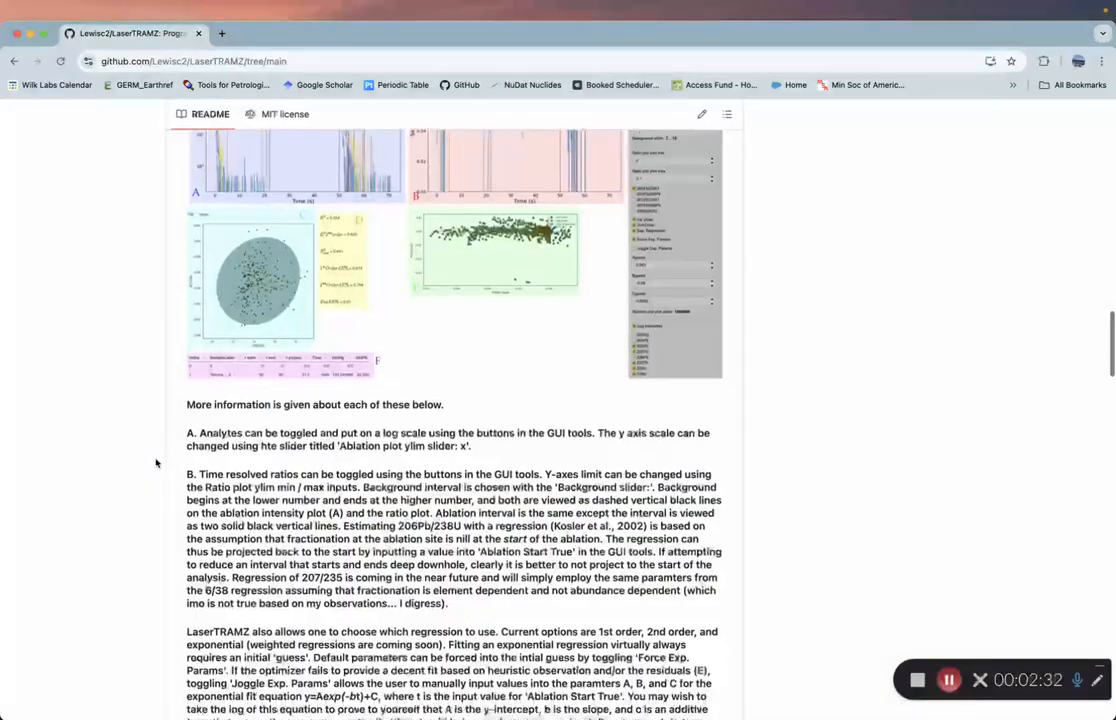
pyautogui.scroll(-3)
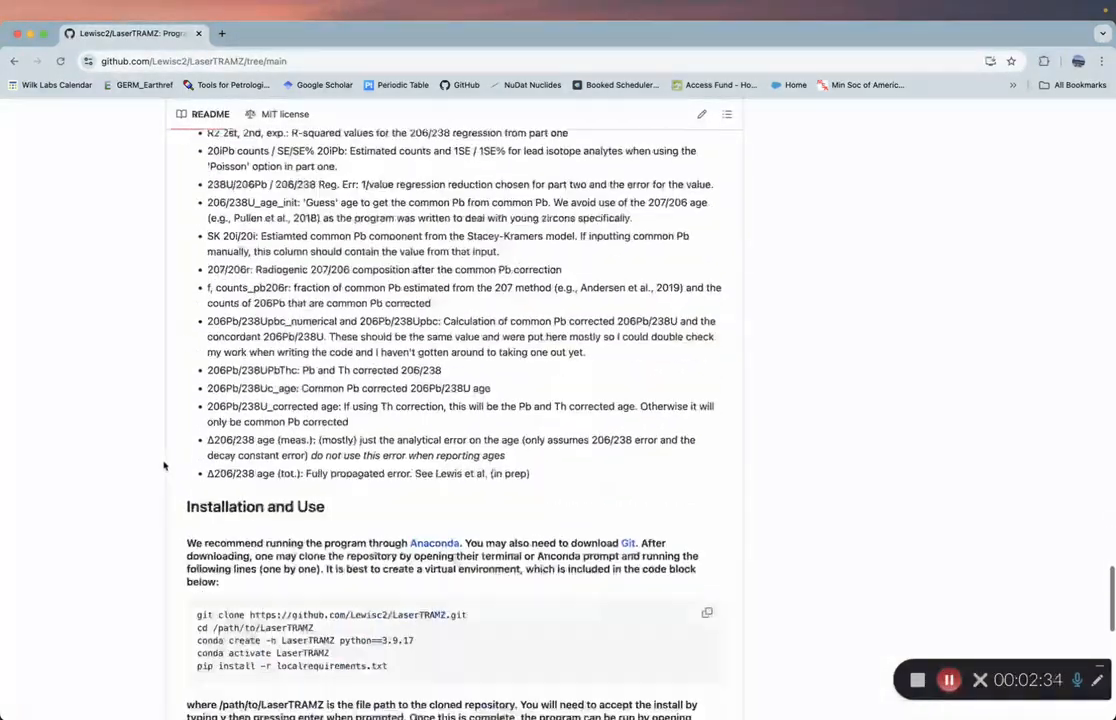
pyautogui.scroll(-3)
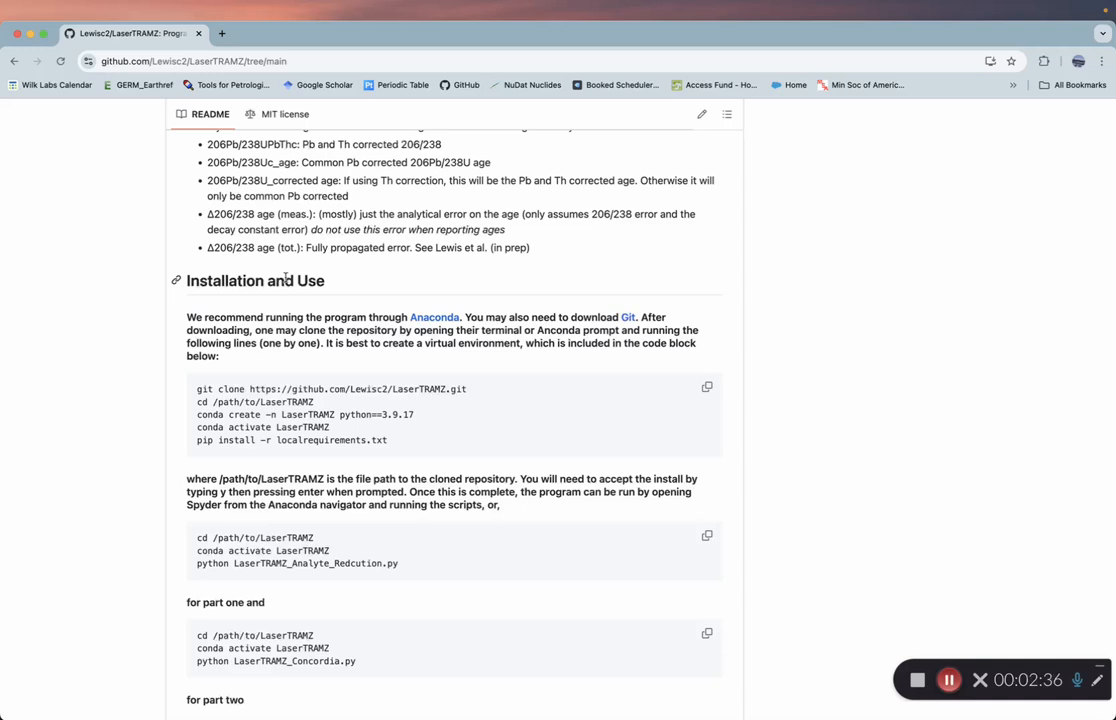
pyautogui.scroll(-3)
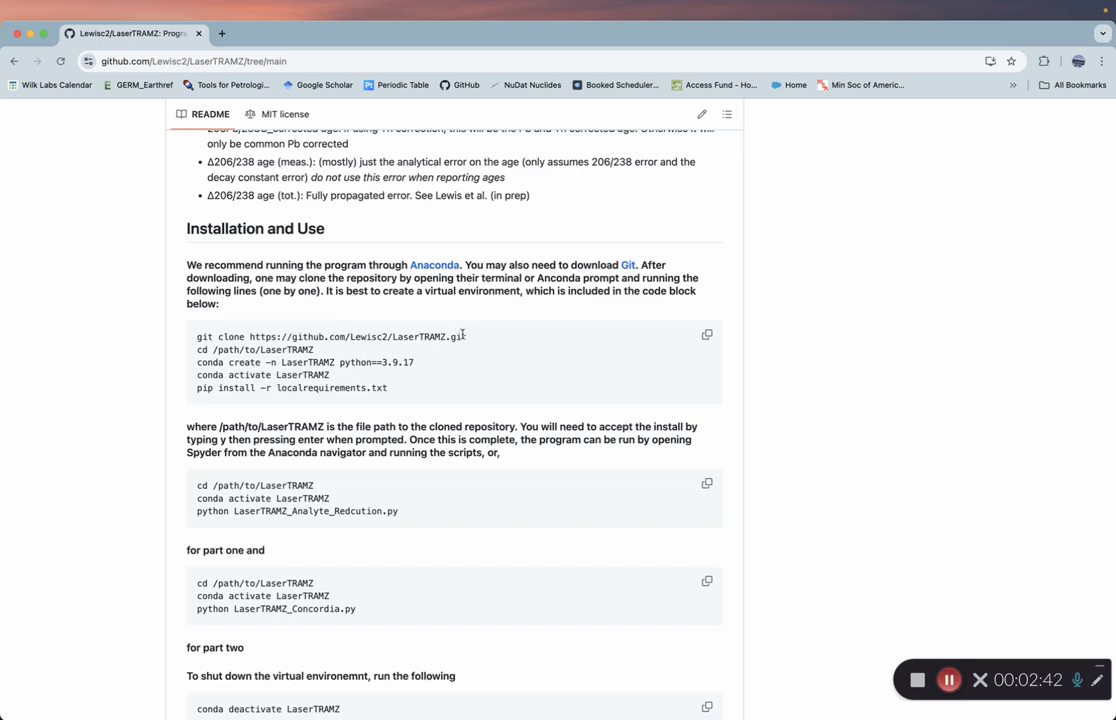
pyautogui.moveTo(362, 376)
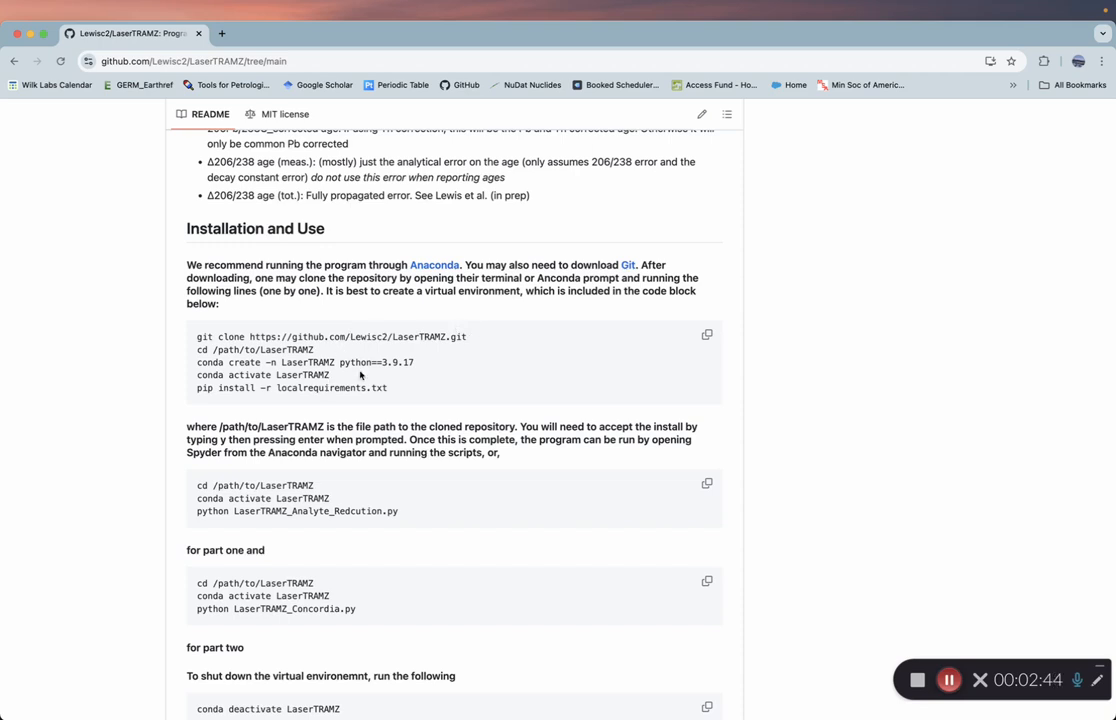
pyautogui.moveTo(396, 356)
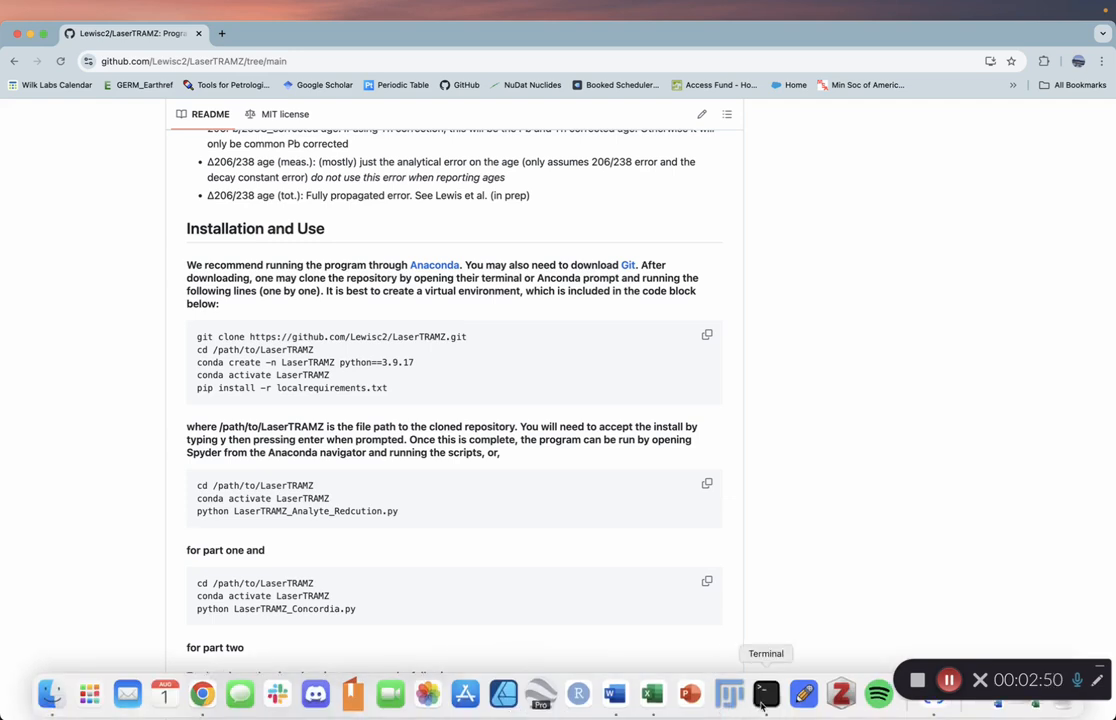
pyautogui.click(764, 692)
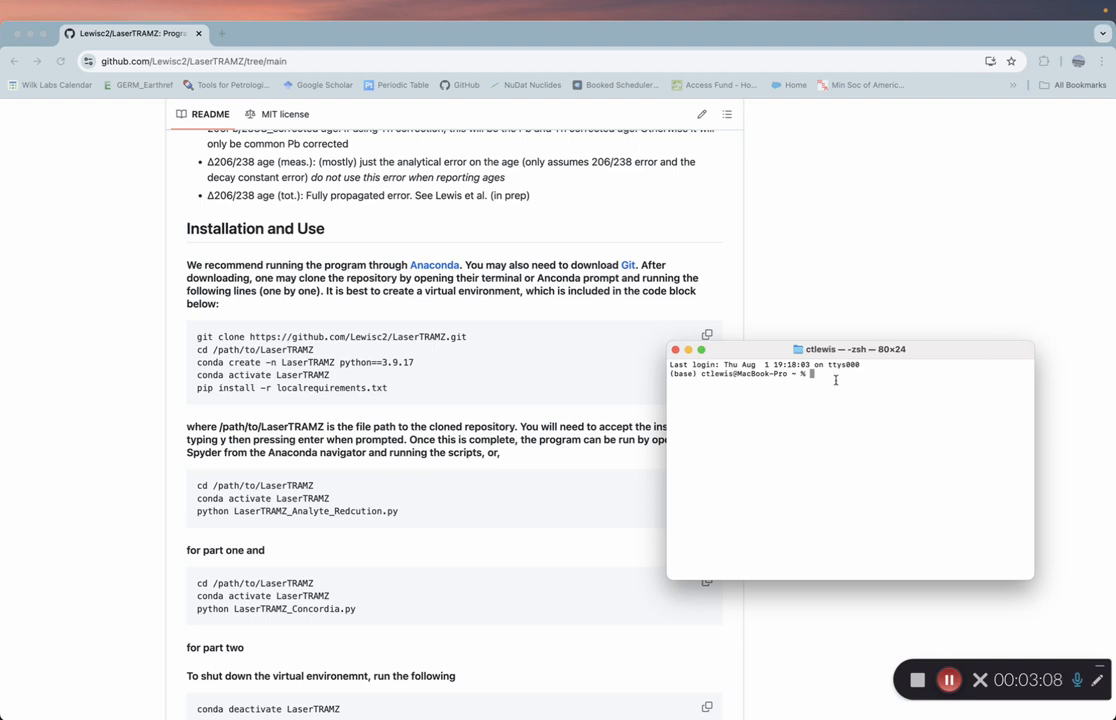
pyautogui.moveTo(826, 378)
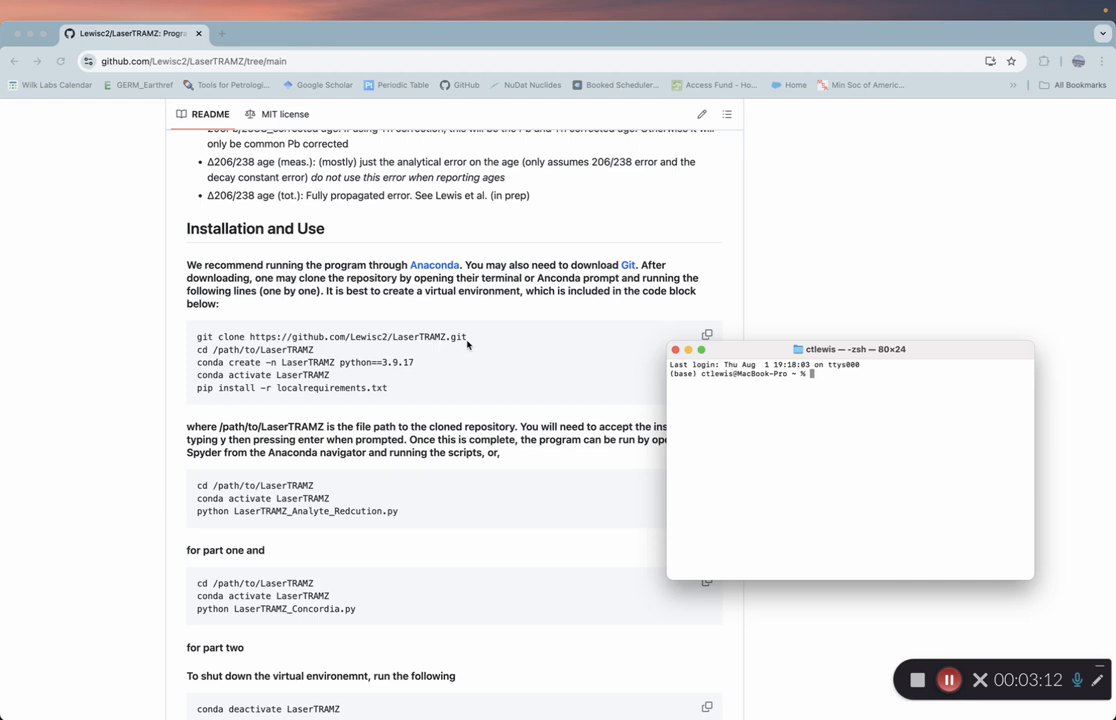
pyautogui.click(674, 348)
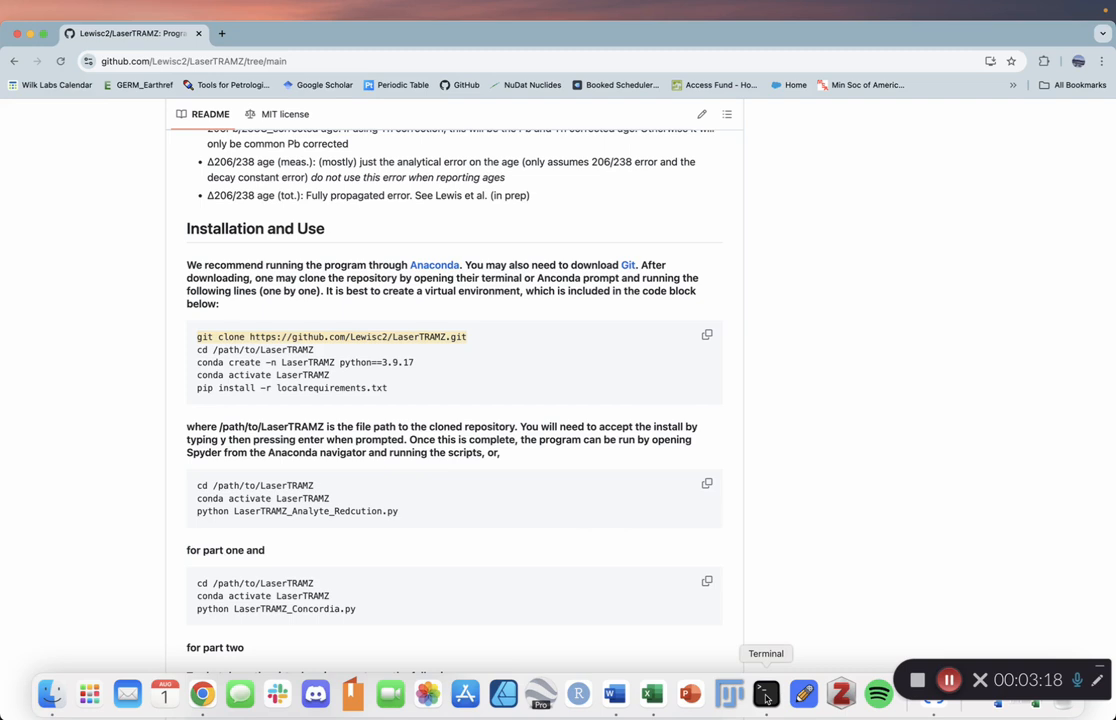
pyautogui.click(766, 696)
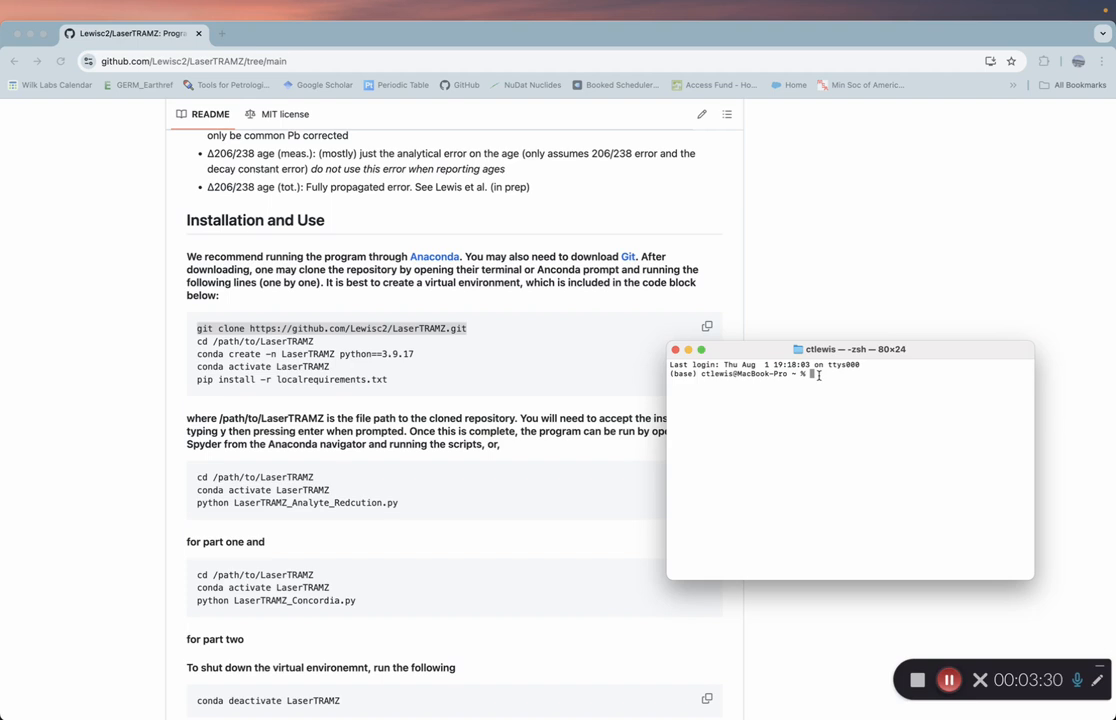
pyautogui.write('git clone https://github.com/Lewisc2/LaserTRAMZ.git')
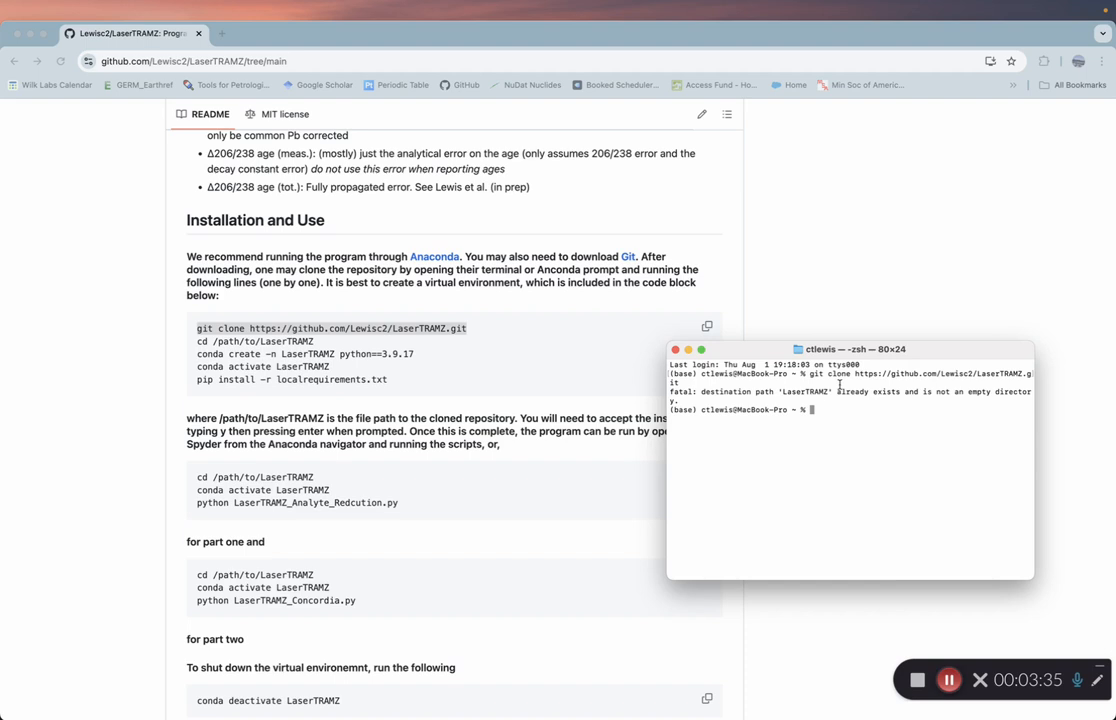
pyautogui.moveTo(868, 404)
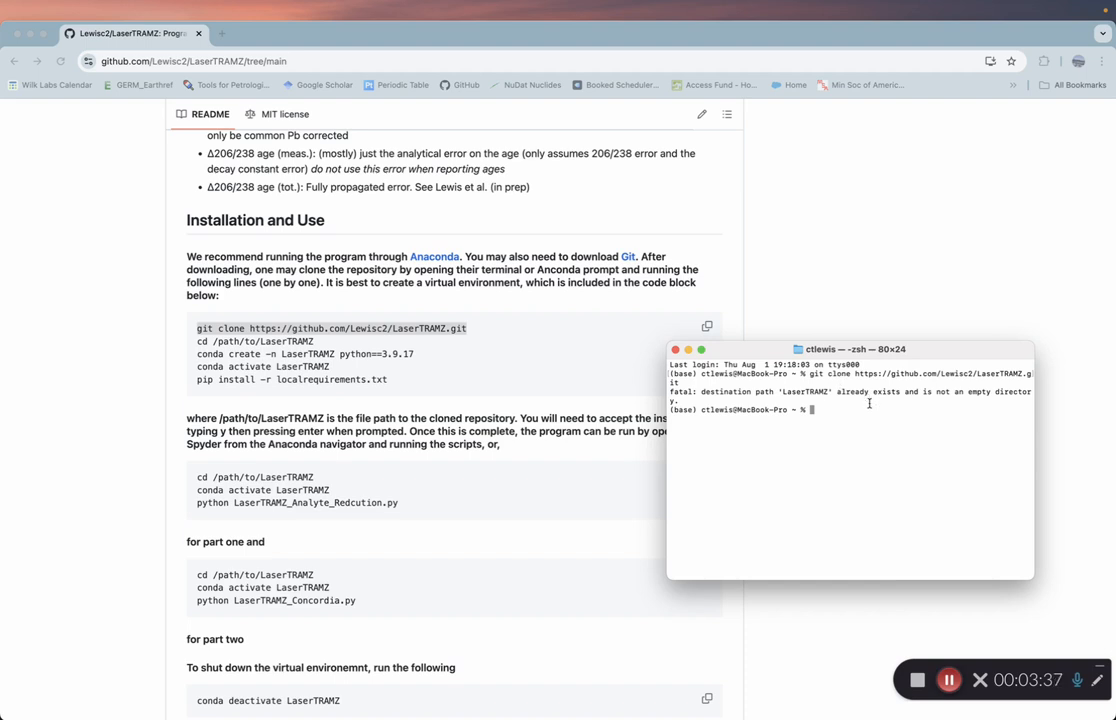
# - Change directory to Documents and run the LaserTRAMZ git clone command there
pyautogui.write('cd Docume')
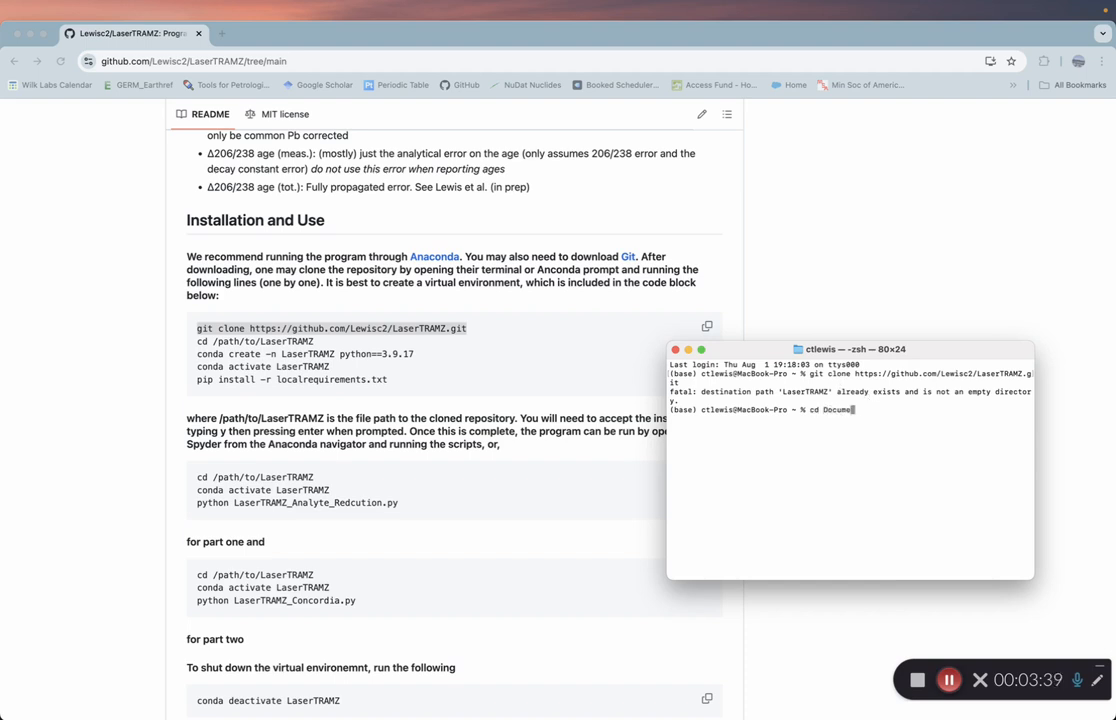
pyautogui.write('nts')
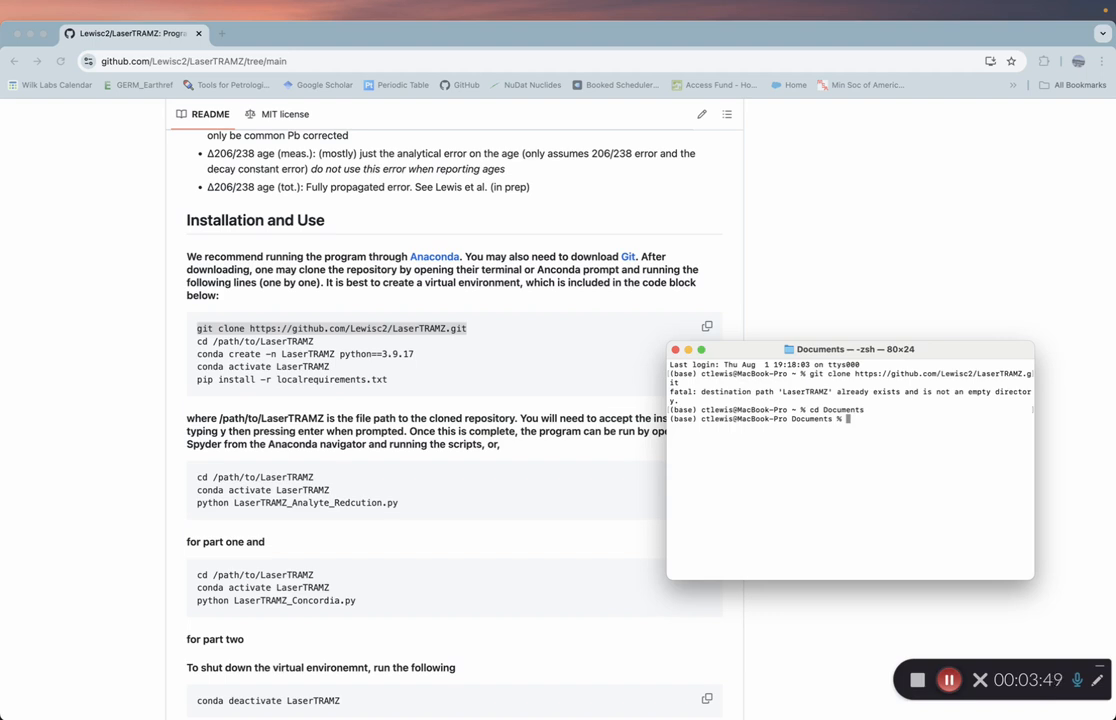
pyautogui.write('git clone https://github.com/Lewisc2/LaserTRAMZ.git')
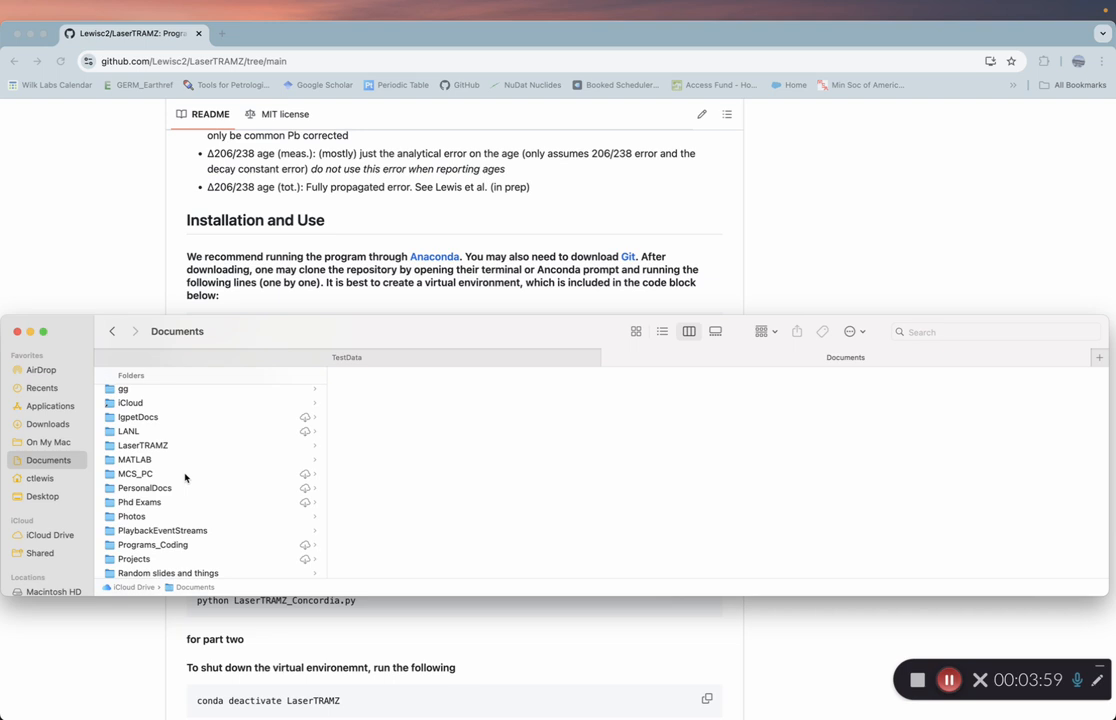
# - Bring up the context menu in Finder's Documents folder while the clone completes
pyautogui.rightClick(144, 444)
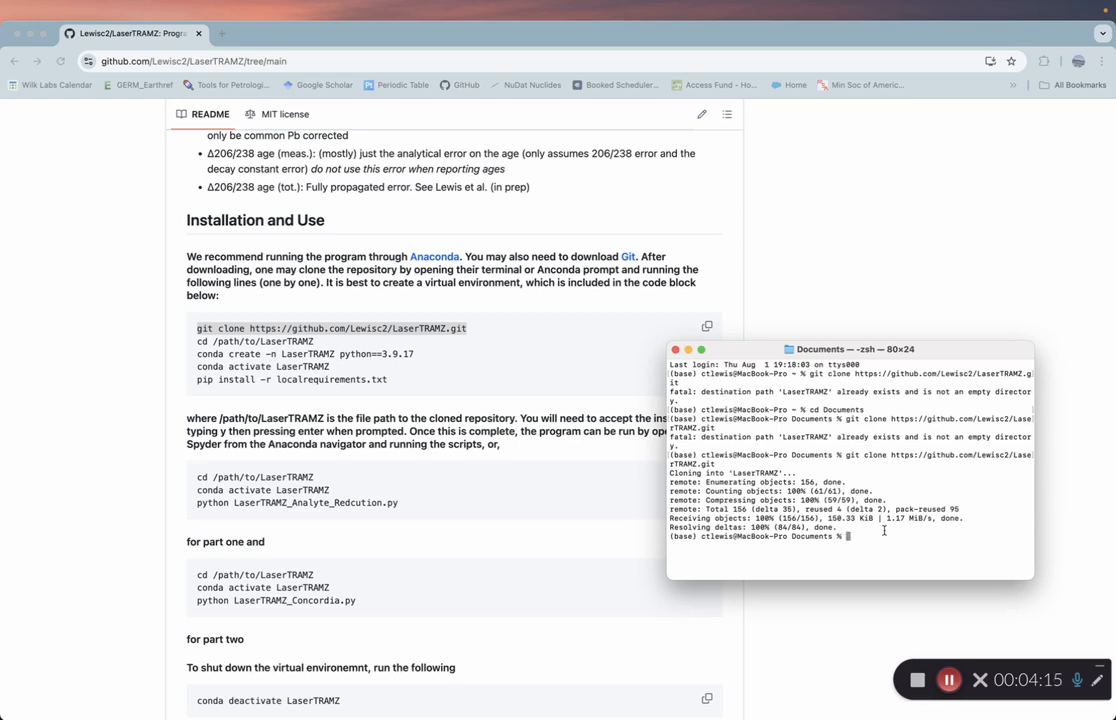
pyautogui.moveTo(744, 528)
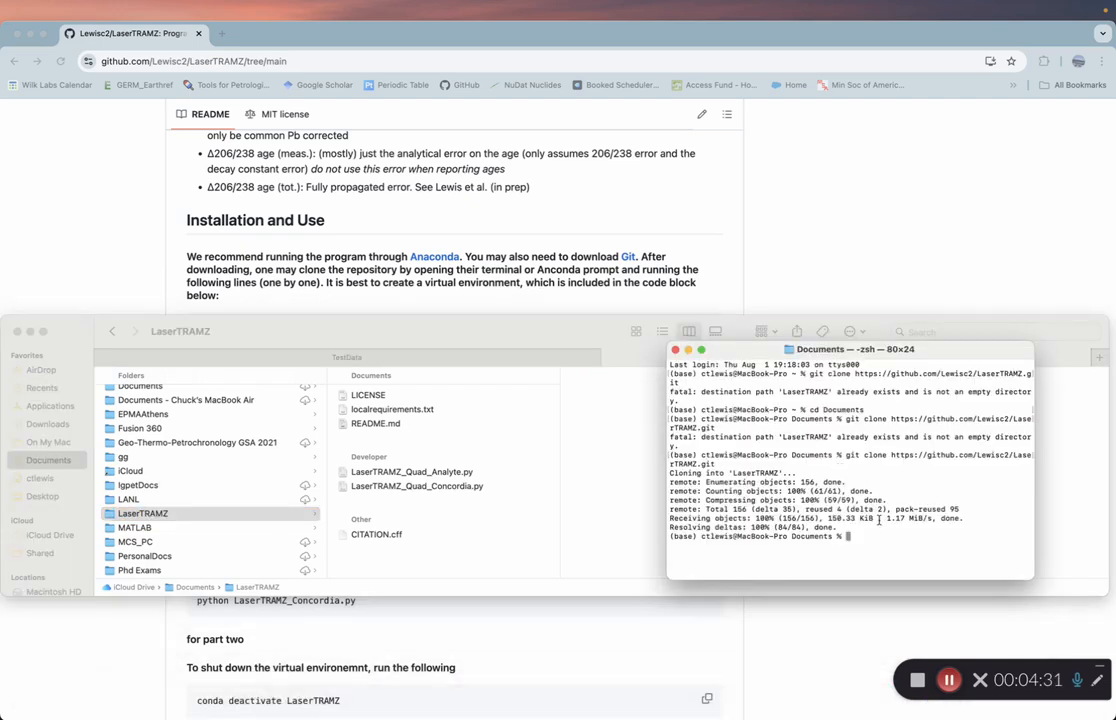
# - List Documents, move into the LaserTRAMZ folder and list its README, license, requirements and Quad scripts
pyautogui.write('ls')
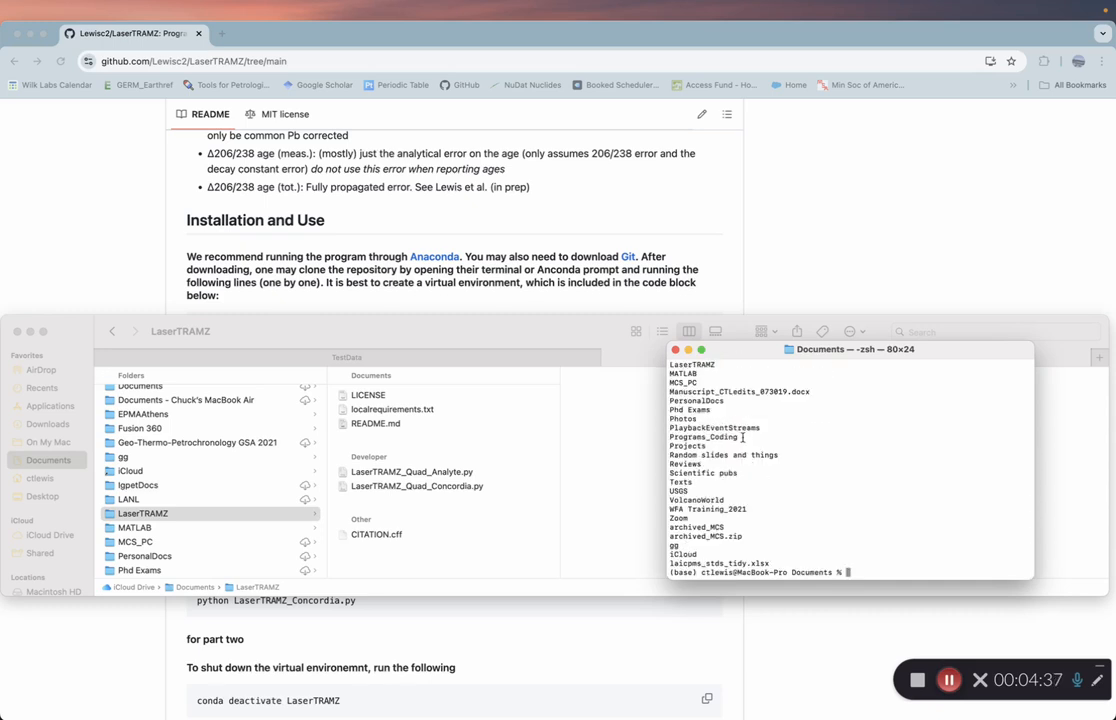
pyautogui.write('cd')
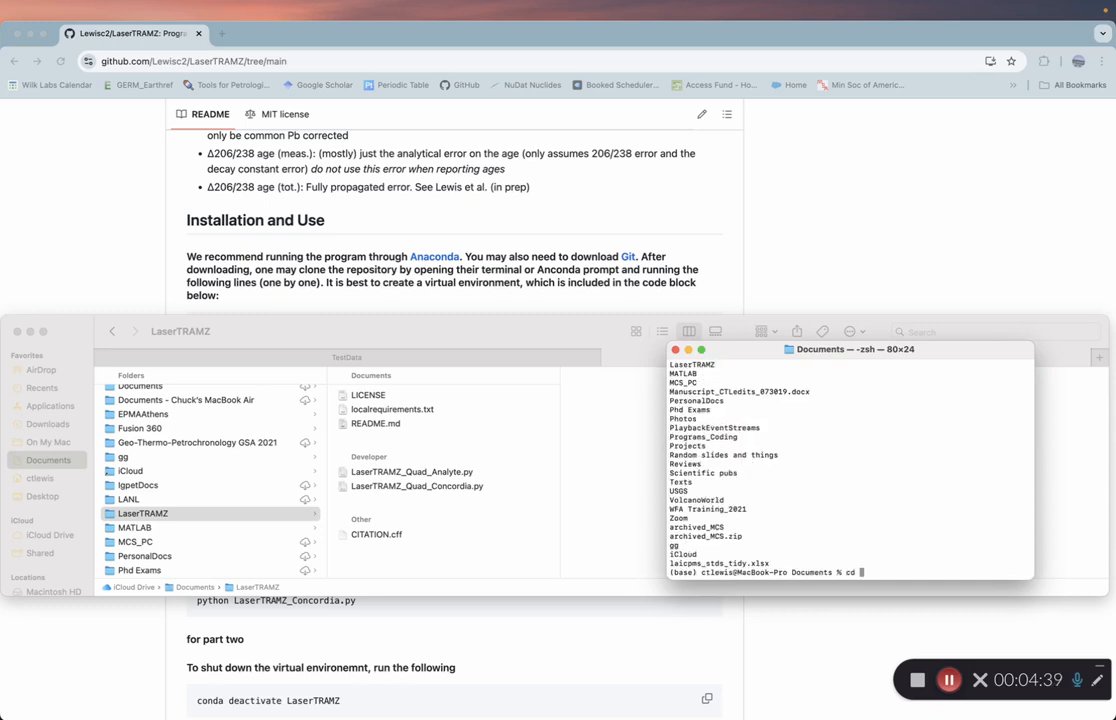
pyautogui.write('LaserTRAMZ')
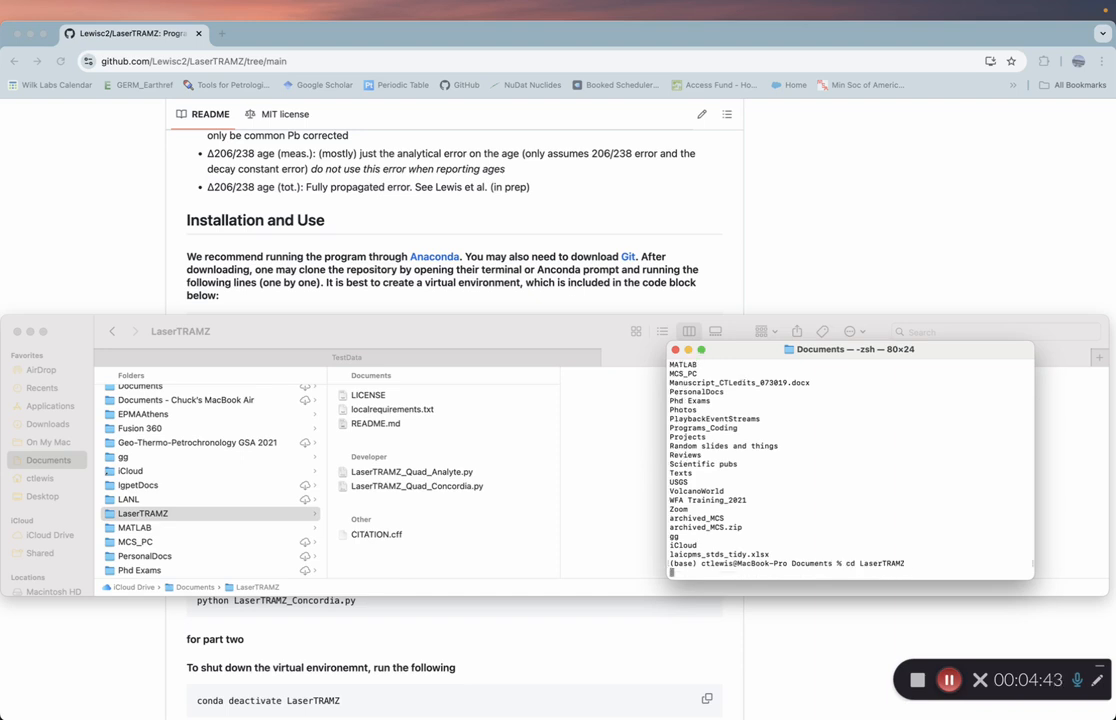
pyautogui.write('ls')
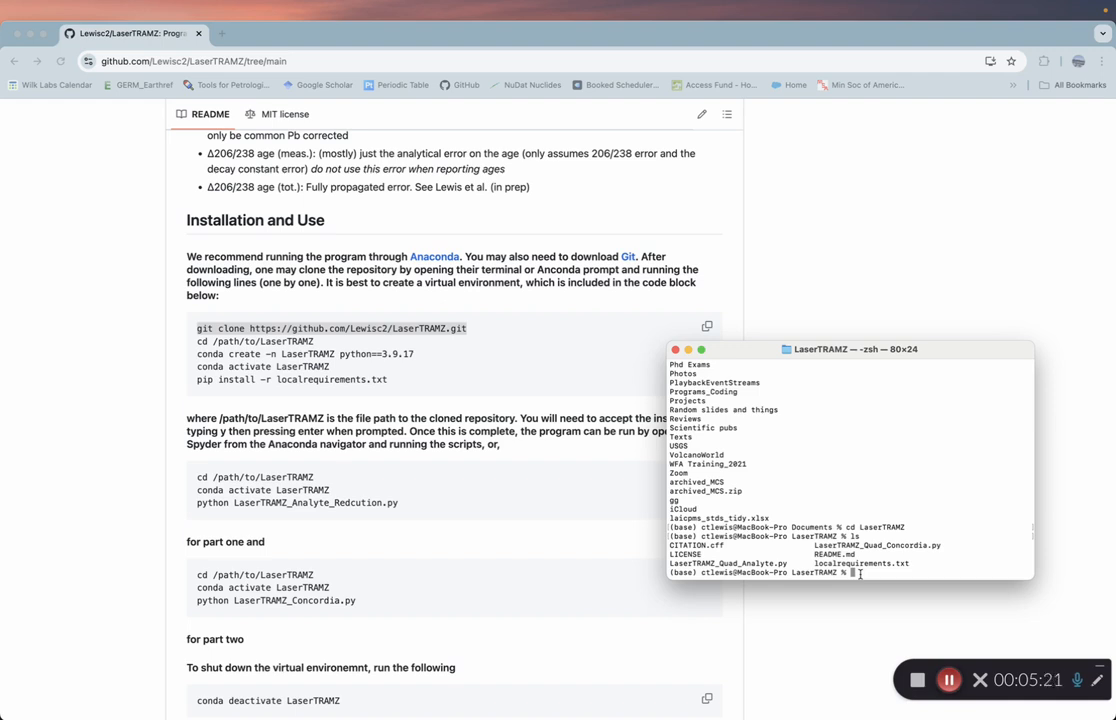
# - Run 'conda create -n LaserTRAMZvideo python=3.9.17' from the LaserTRAMZ folder
pyautogui.write('conda')
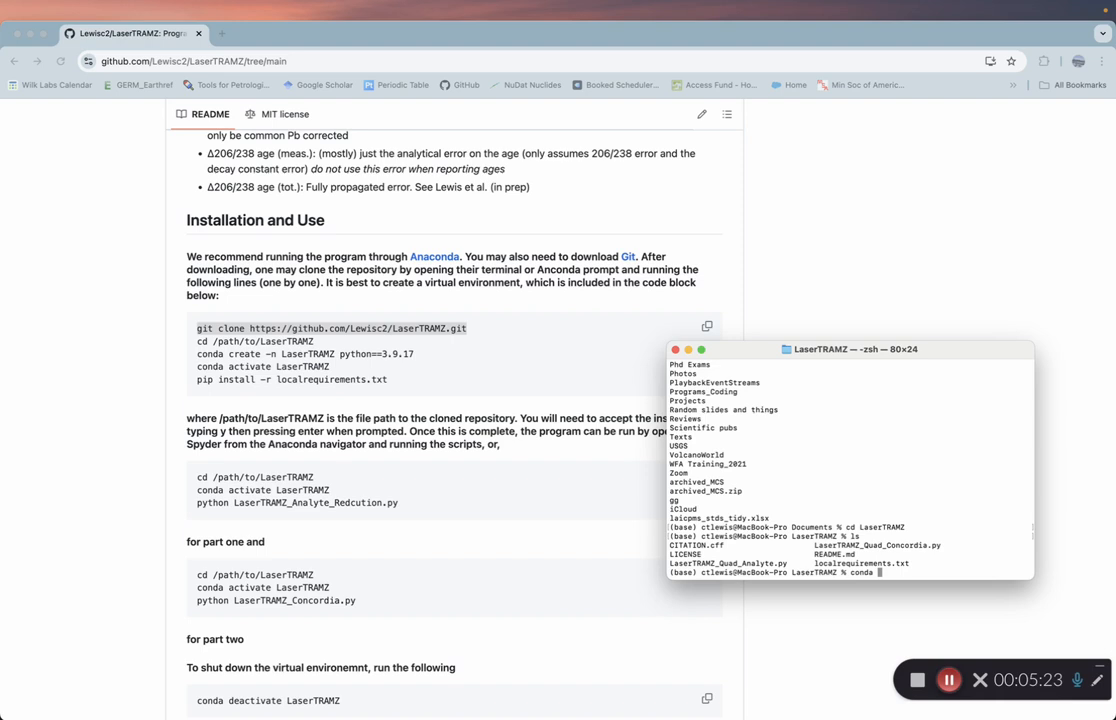
pyautogui.write('create')
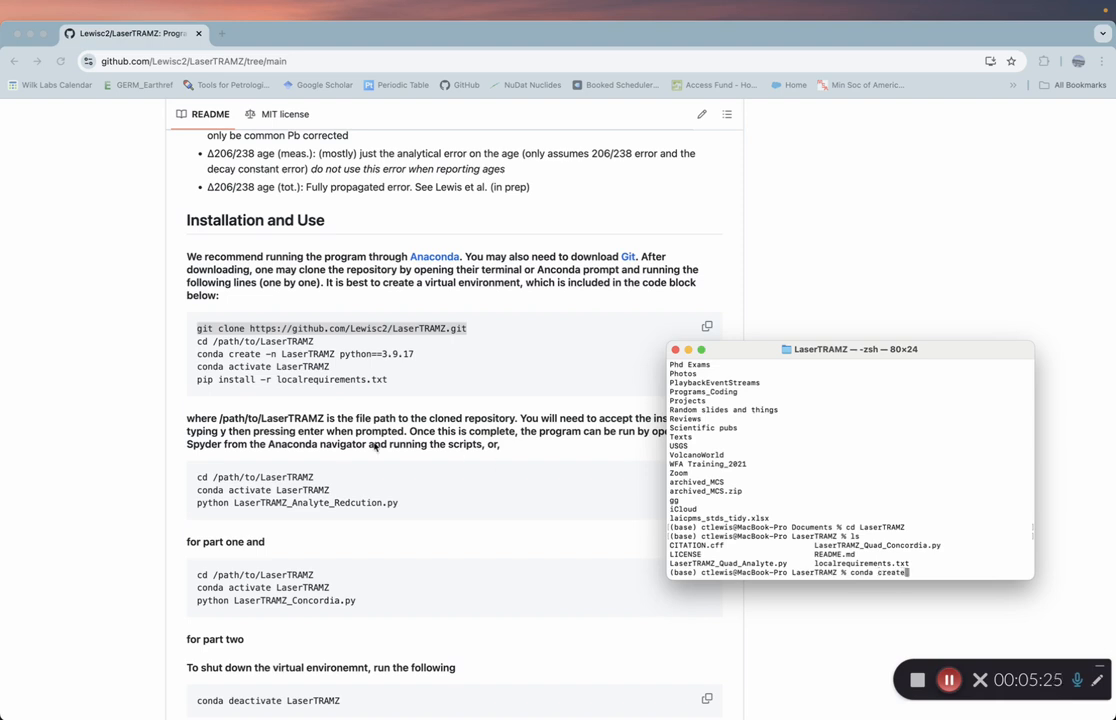
pyautogui.write('-n')
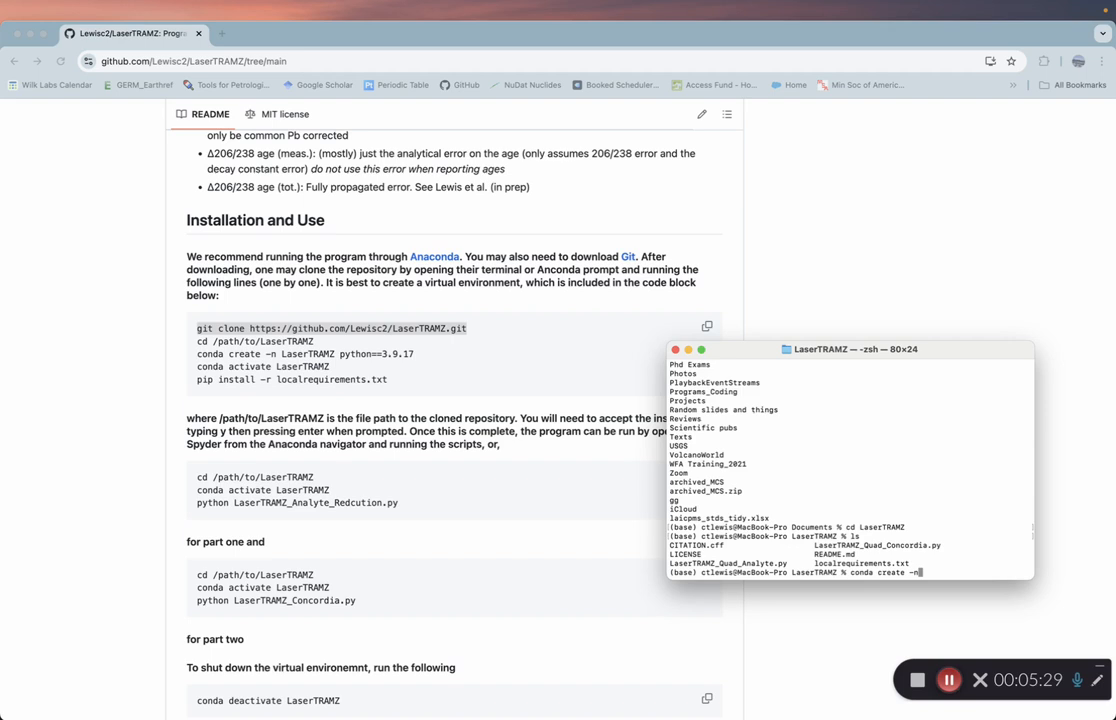
pyautogui.write('Laser')
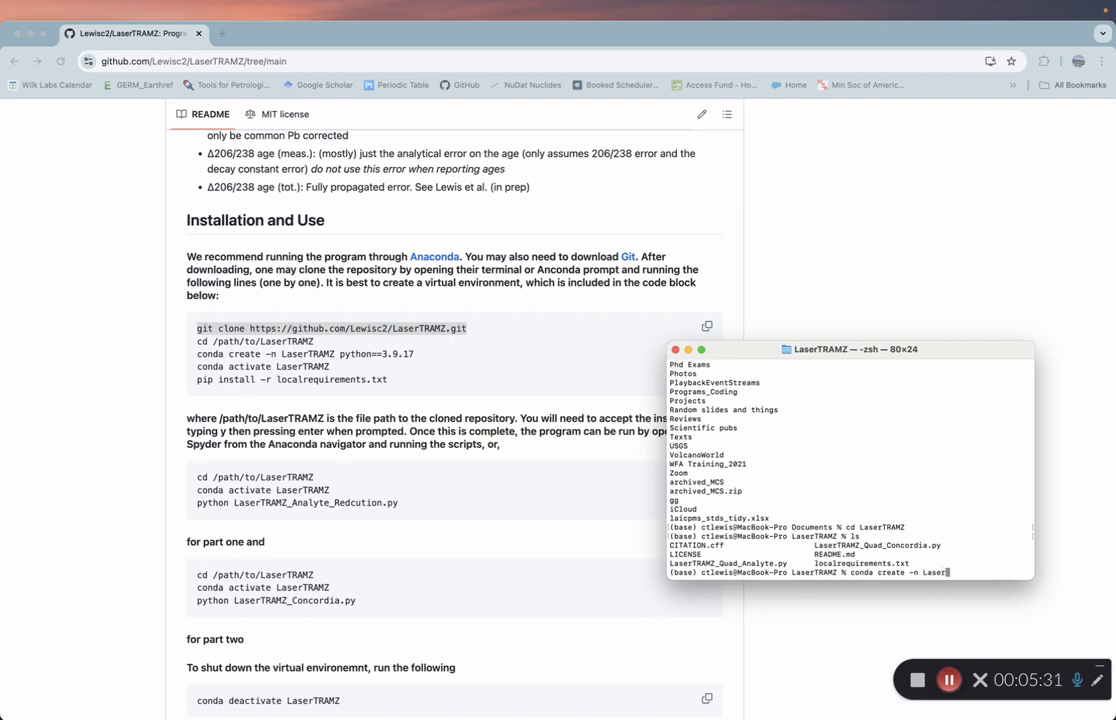
pyautogui.write('video')
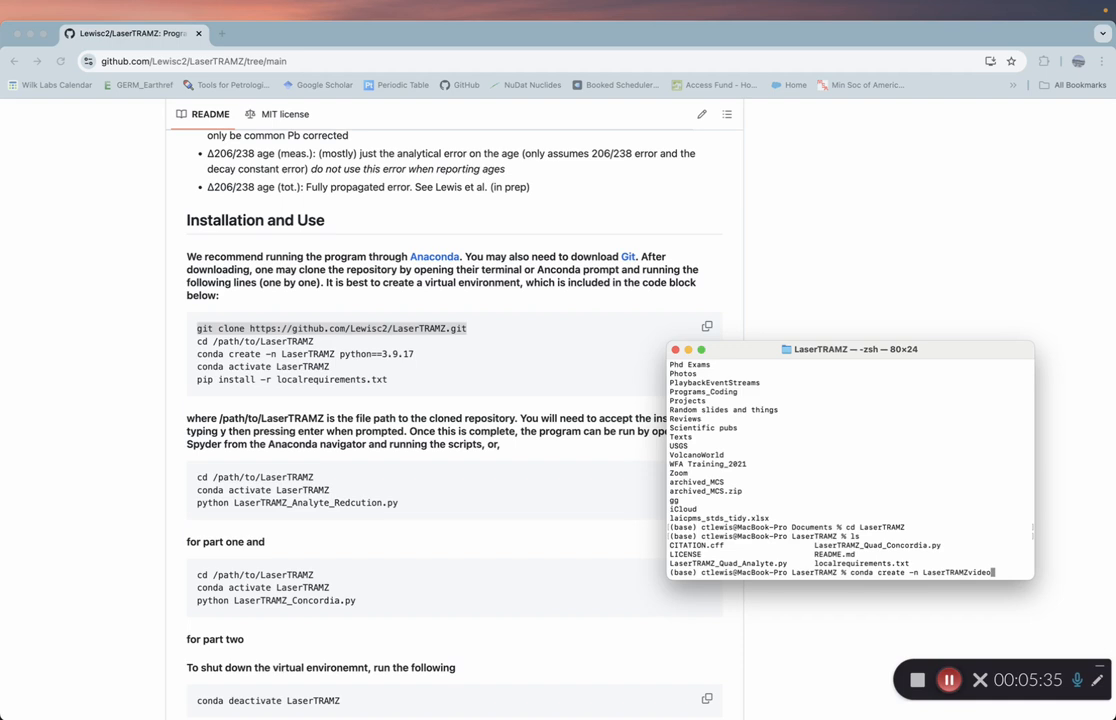
pyautogui.write('python')
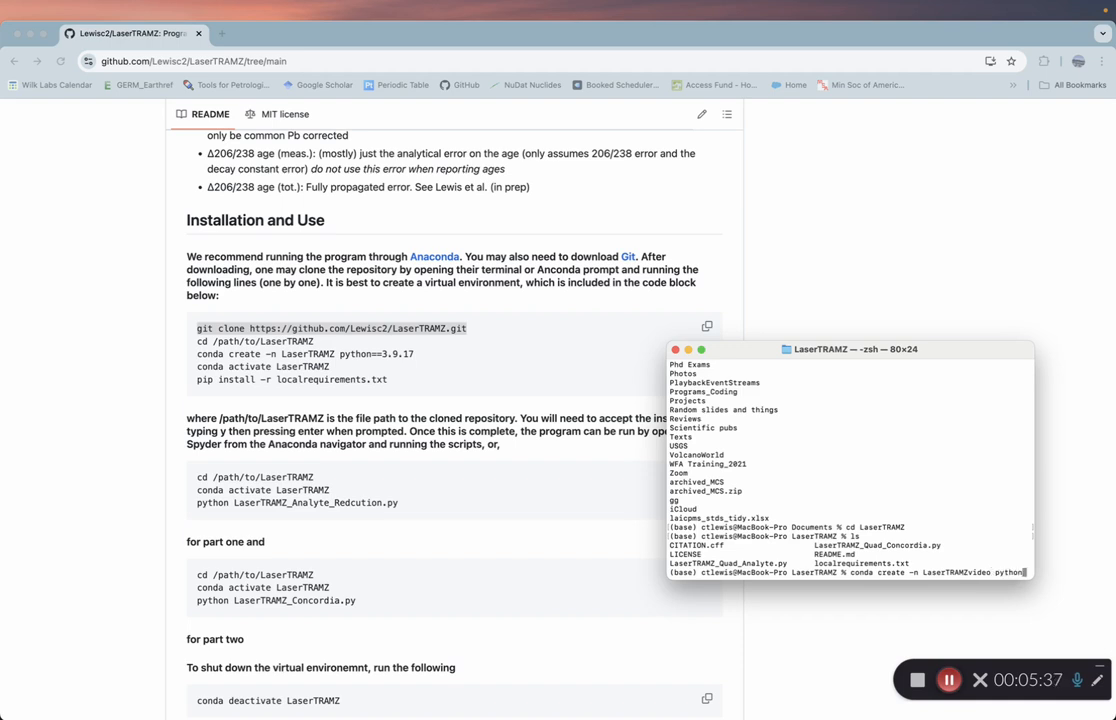
pyautogui.write('==')
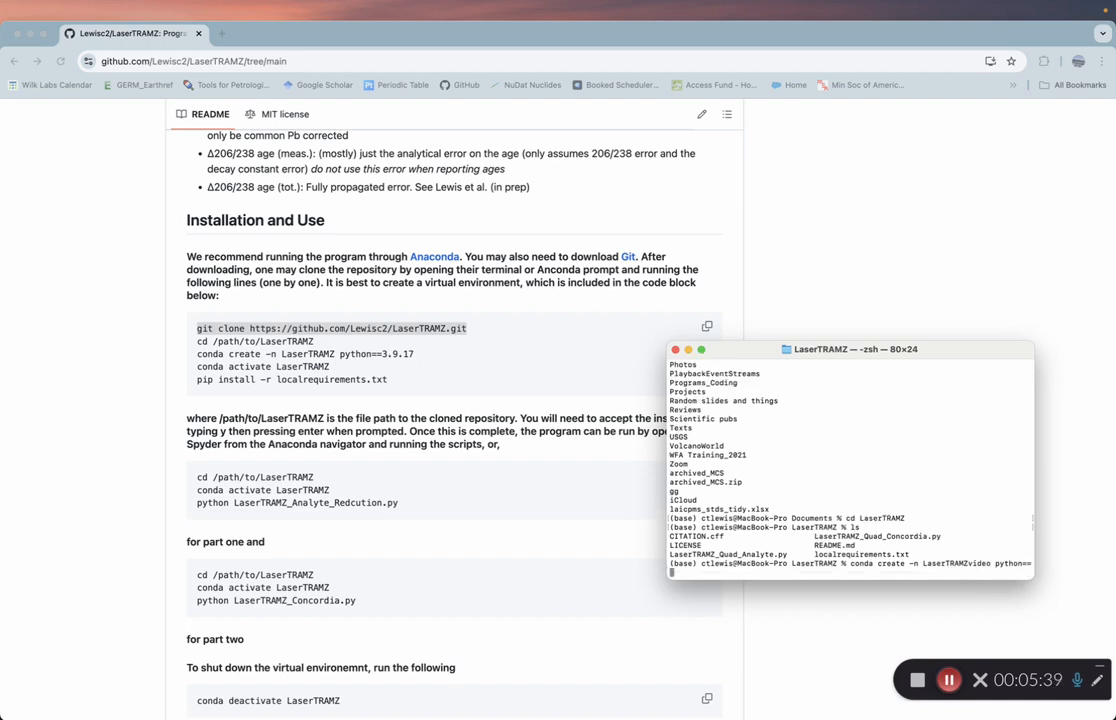
pyautogui.write('3.')
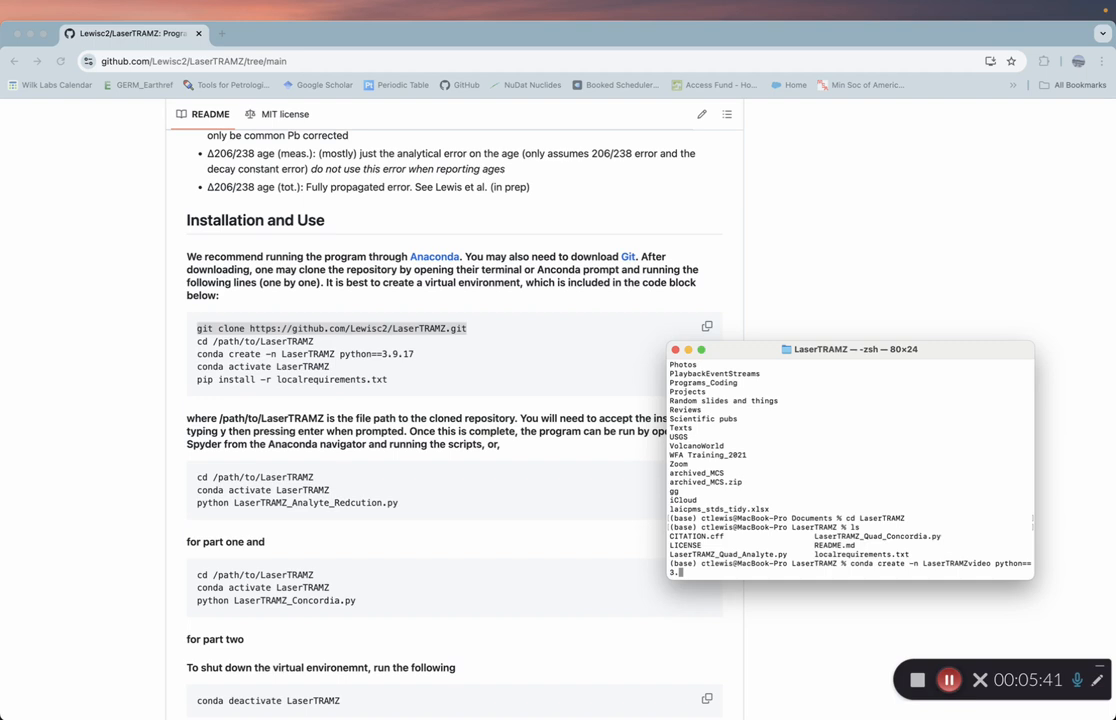
pyautogui.write('3.9.17')
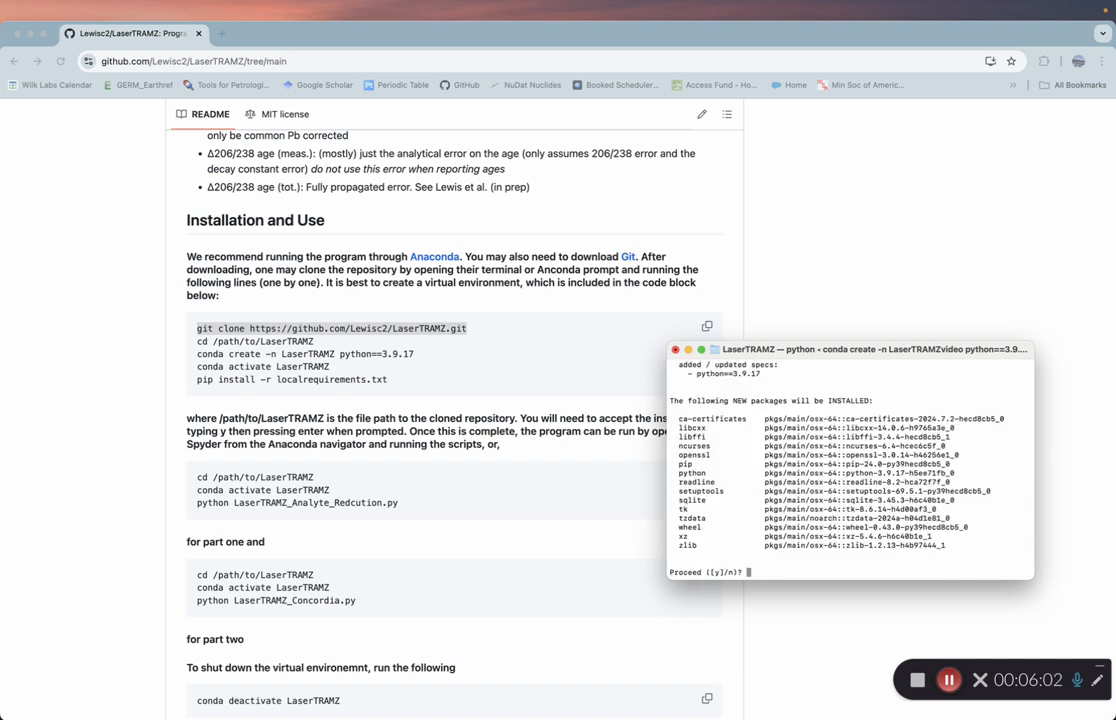
# - Answer 'y' to the Proceed prompt so the LaserTRAMZvideo environment is created, then start a conda command
pyautogui.write('y')
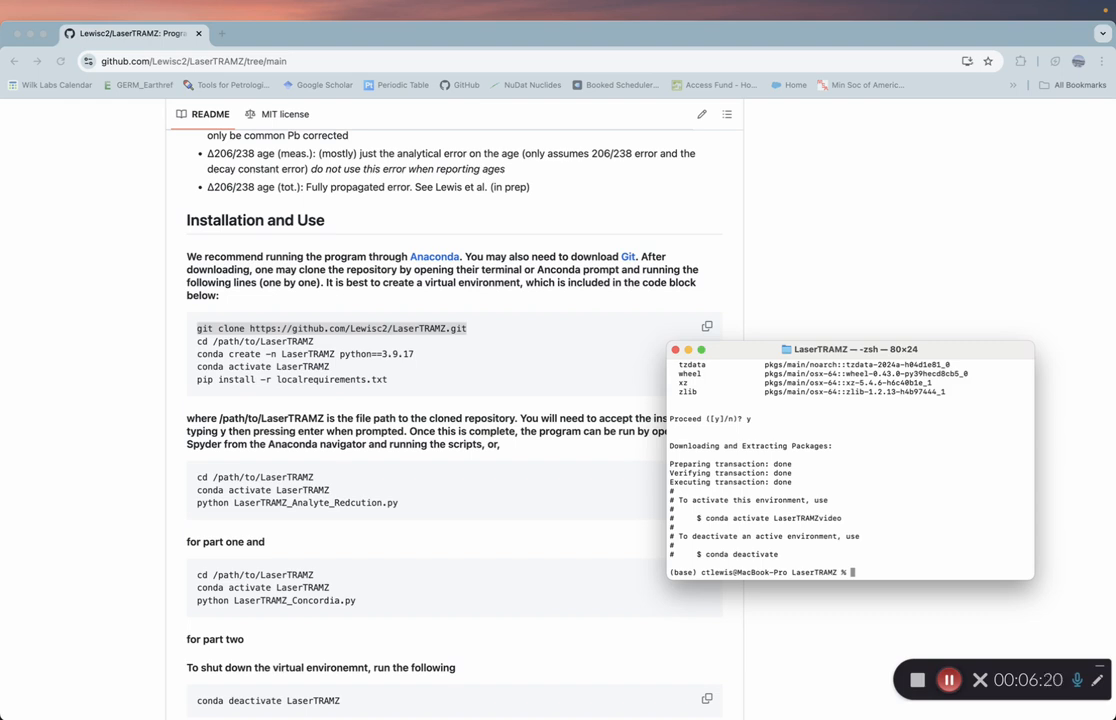
pyautogui.write('conda activate')
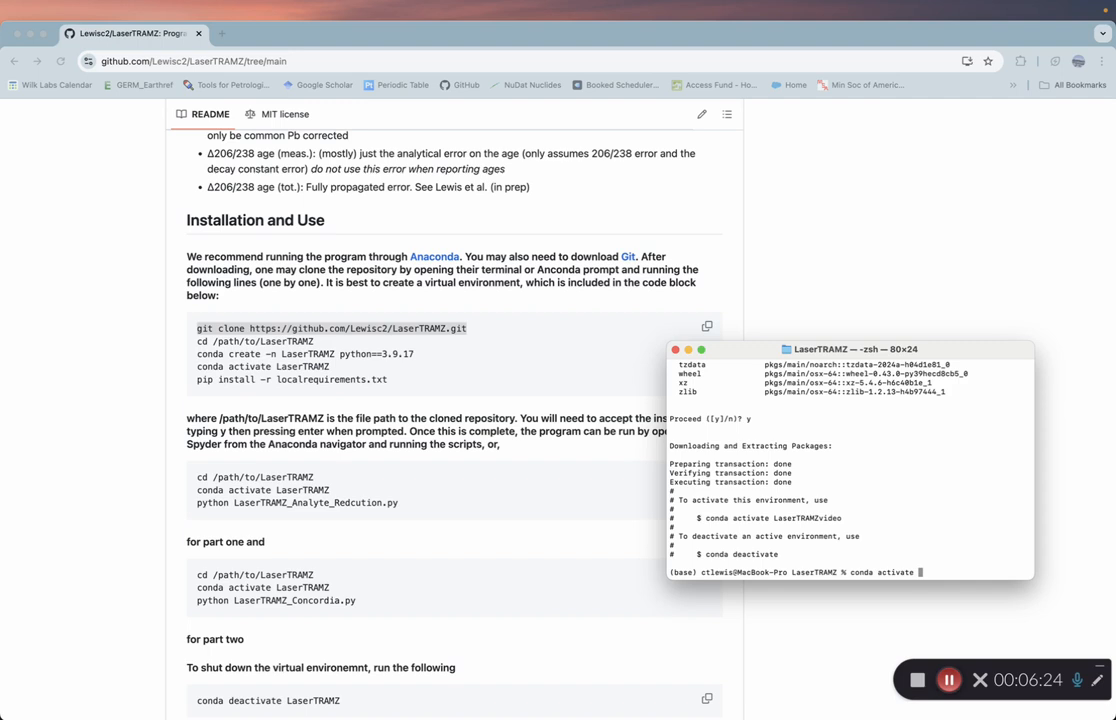
# - Activate the LaserTRAMZvideo environment and enter 'pip install -r requirements.txt'
pyautogui.write('LaserTRAMZ')
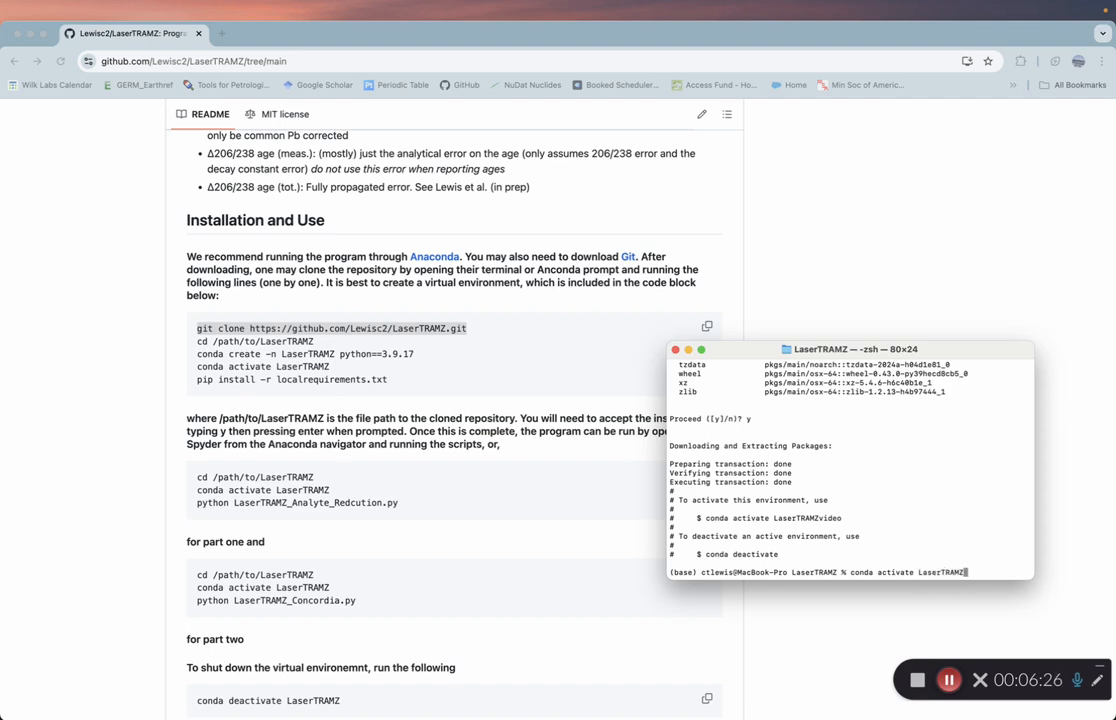
pyautogui.press('Enter')
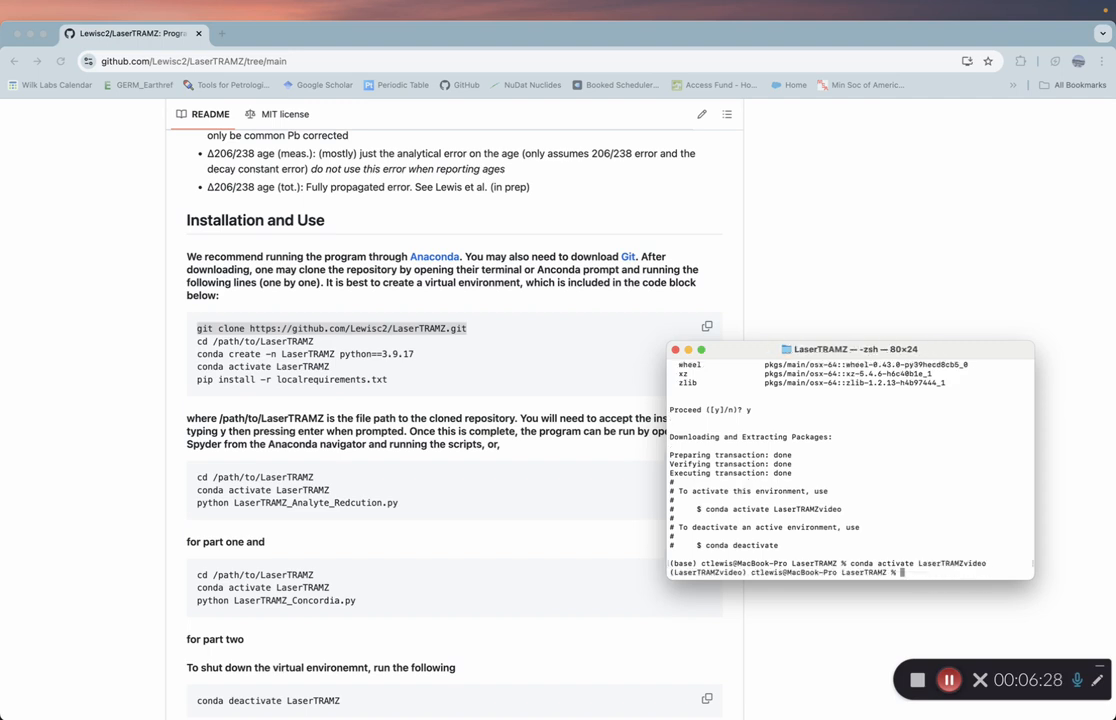
pyautogui.write('pip')
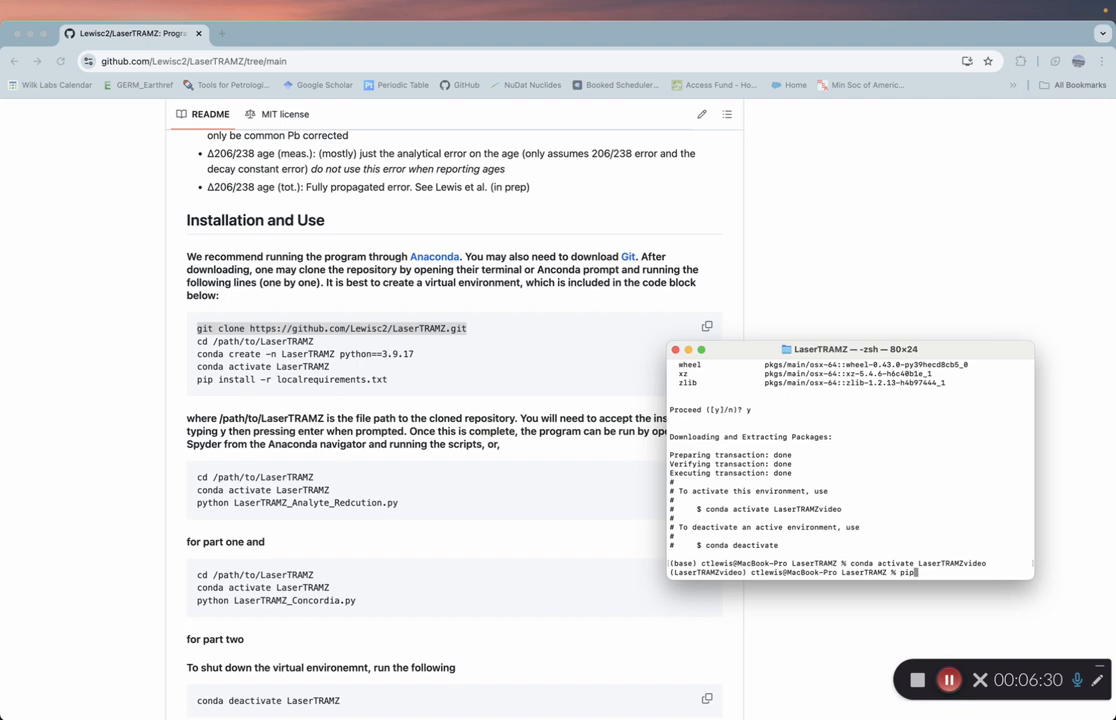
pyautogui.write('install -r localrequire')
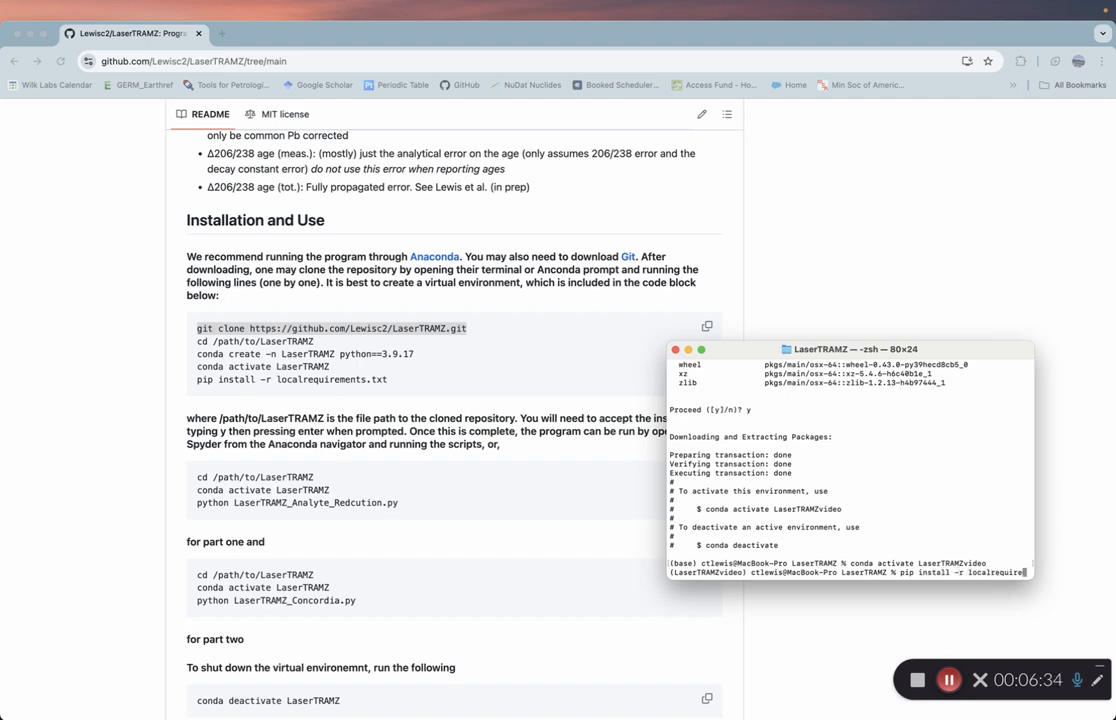
pyautogui.write('nts.txt')
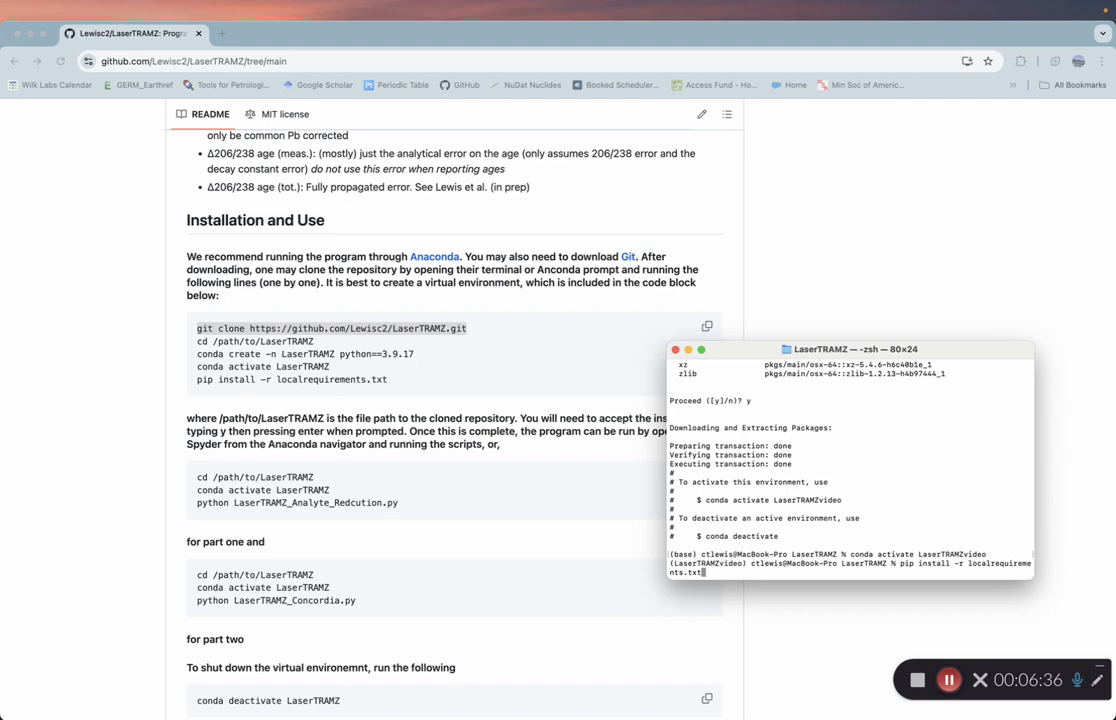
pyautogui.moveTo(106, 254)
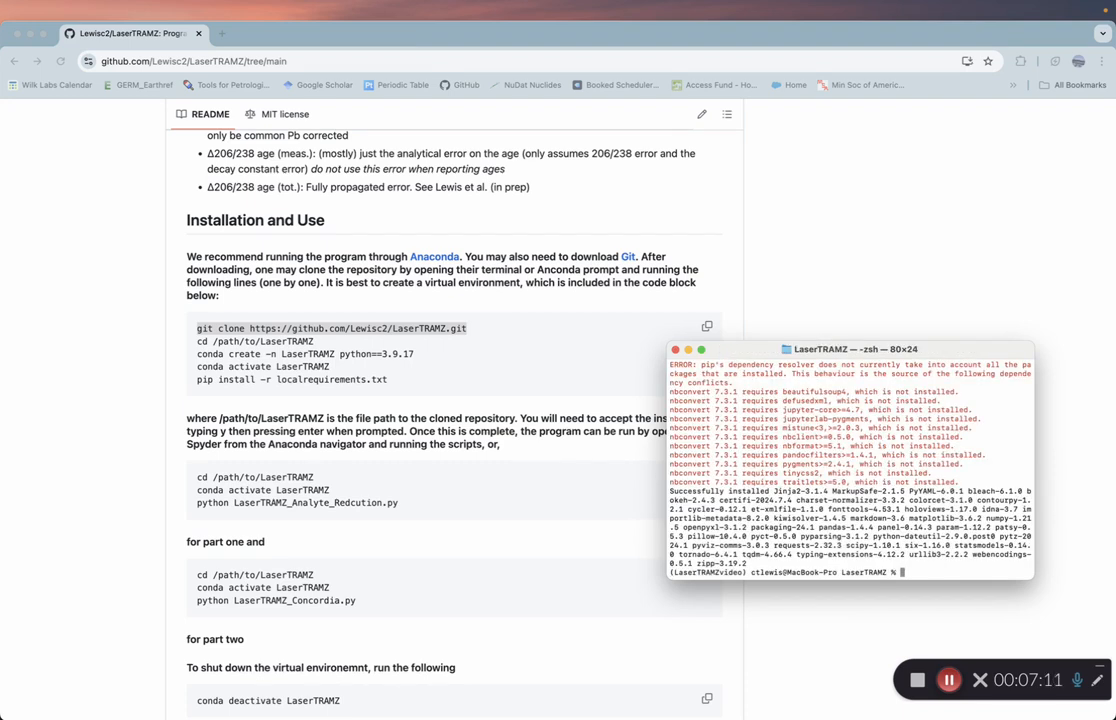
pyautogui.moveTo(148, 238)
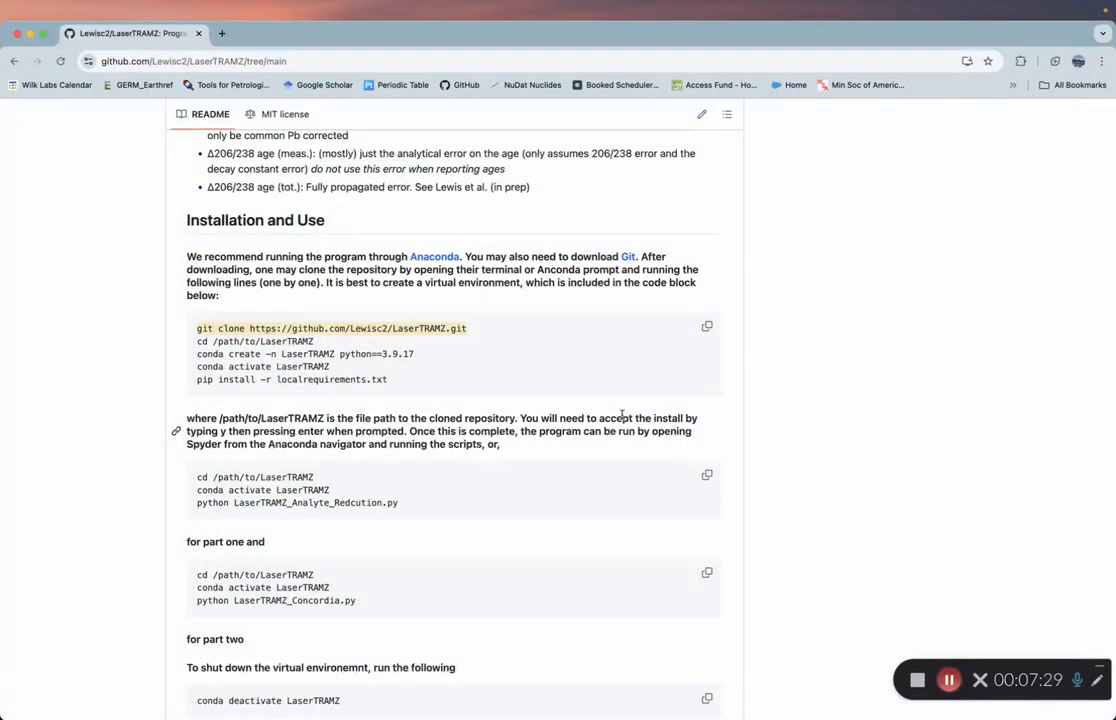
pyautogui.moveTo(464, 396)
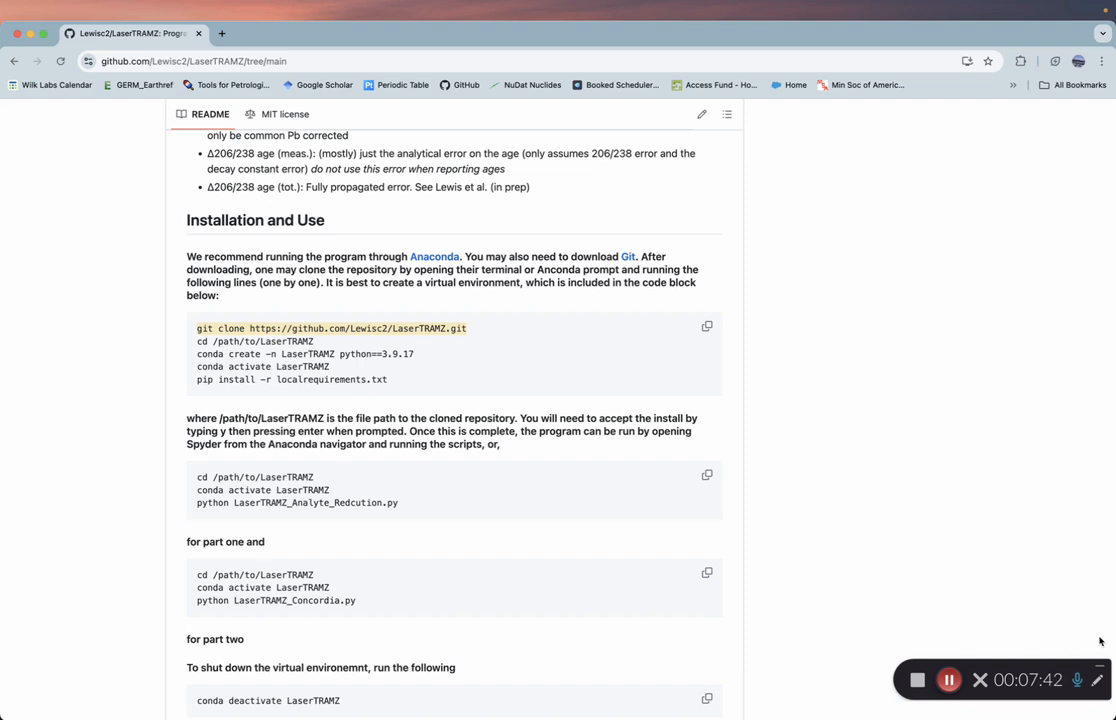
pyautogui.moveTo(972, 548)
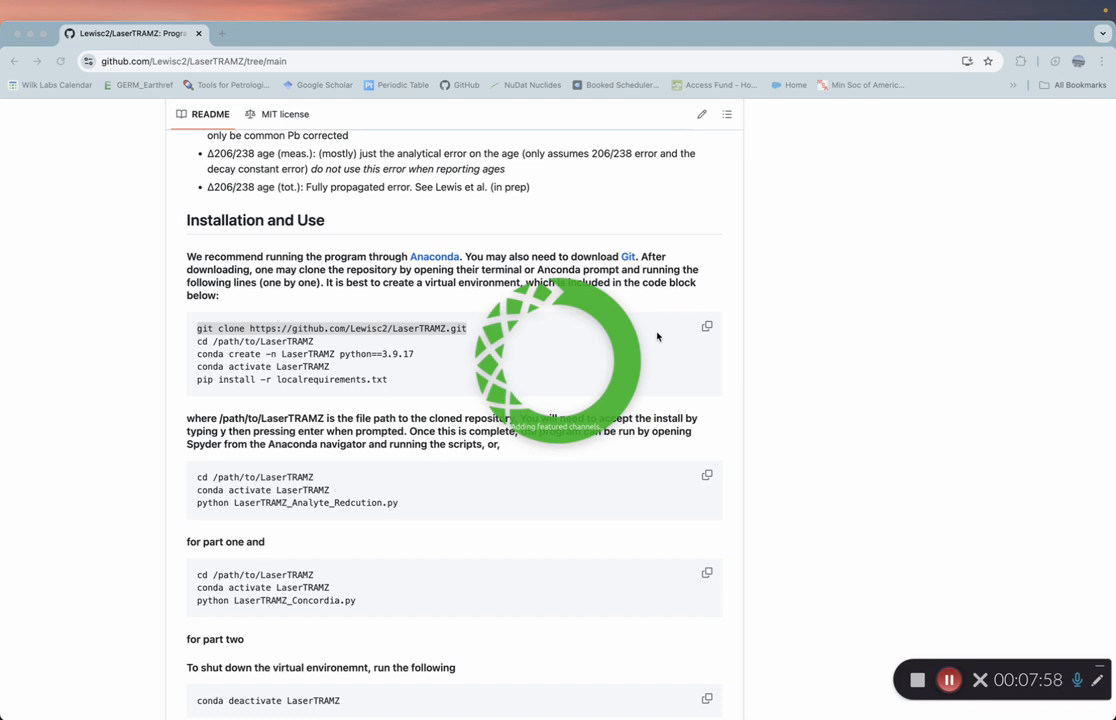
pyautogui.moveTo(648, 336)
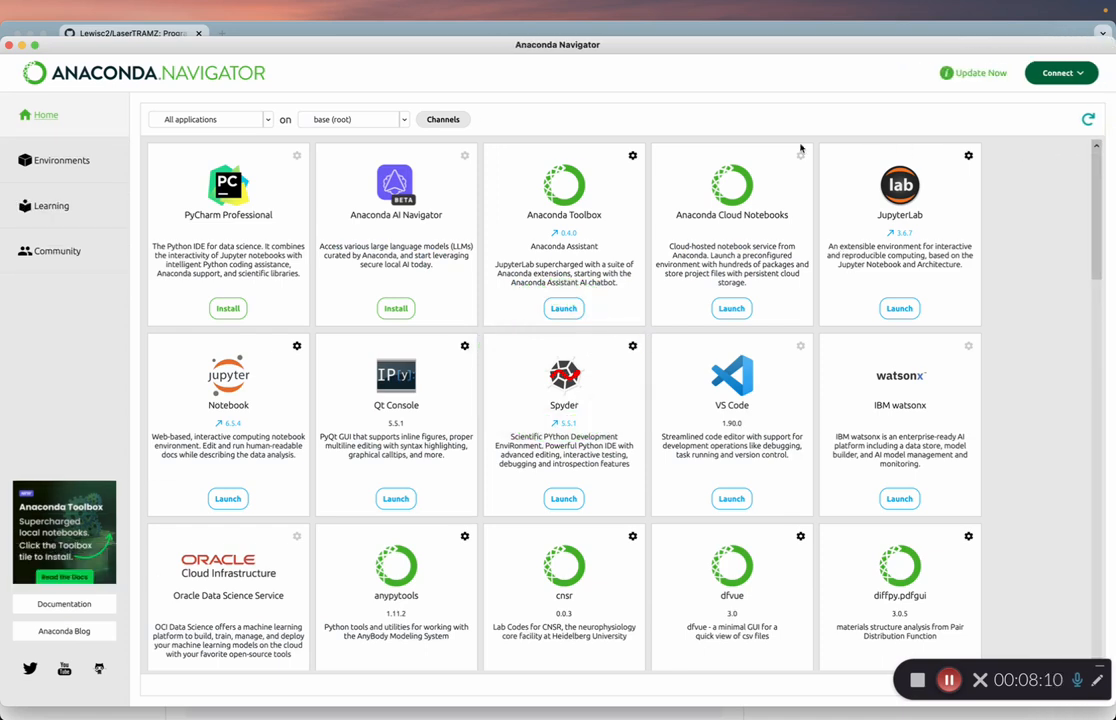
pyautogui.moveTo(54, 98)
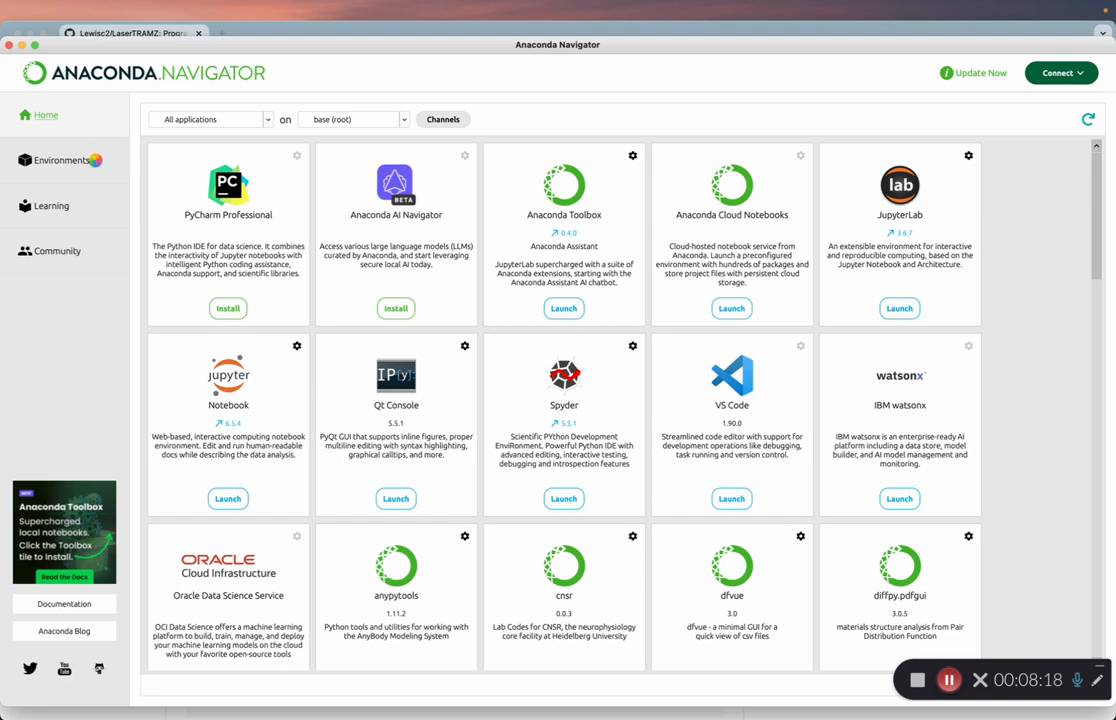
# - Select the LaserTRAMZvideo environment in Environments to load its installed packages
pyautogui.click(62, 160)
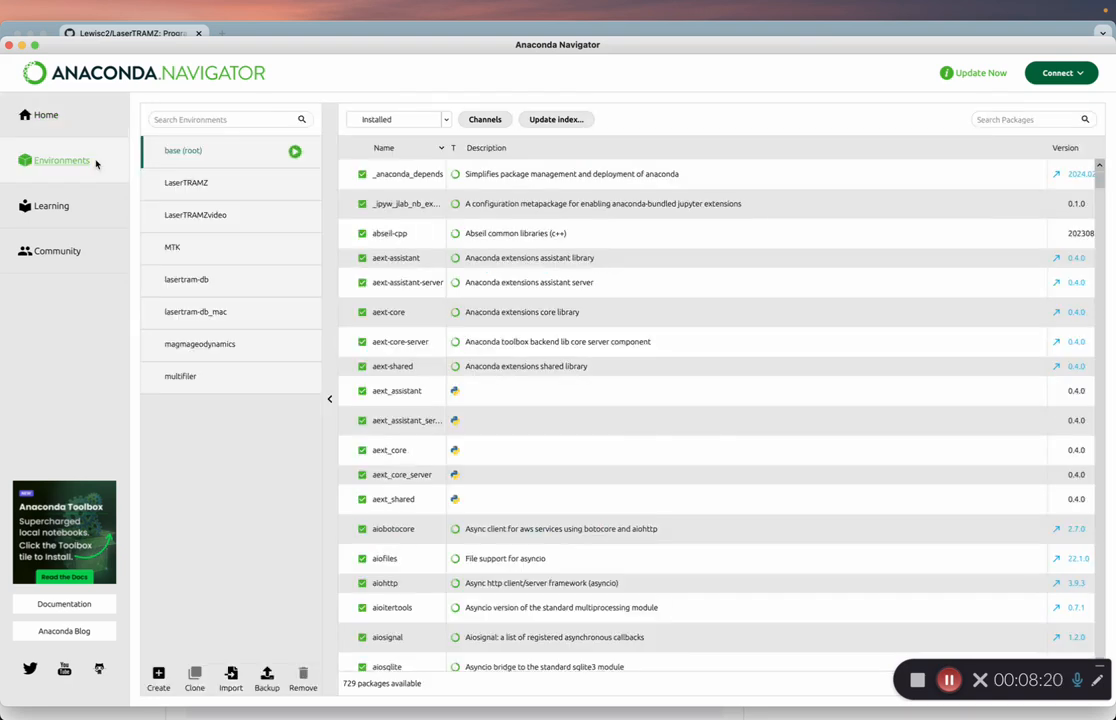
pyautogui.click(196, 216)
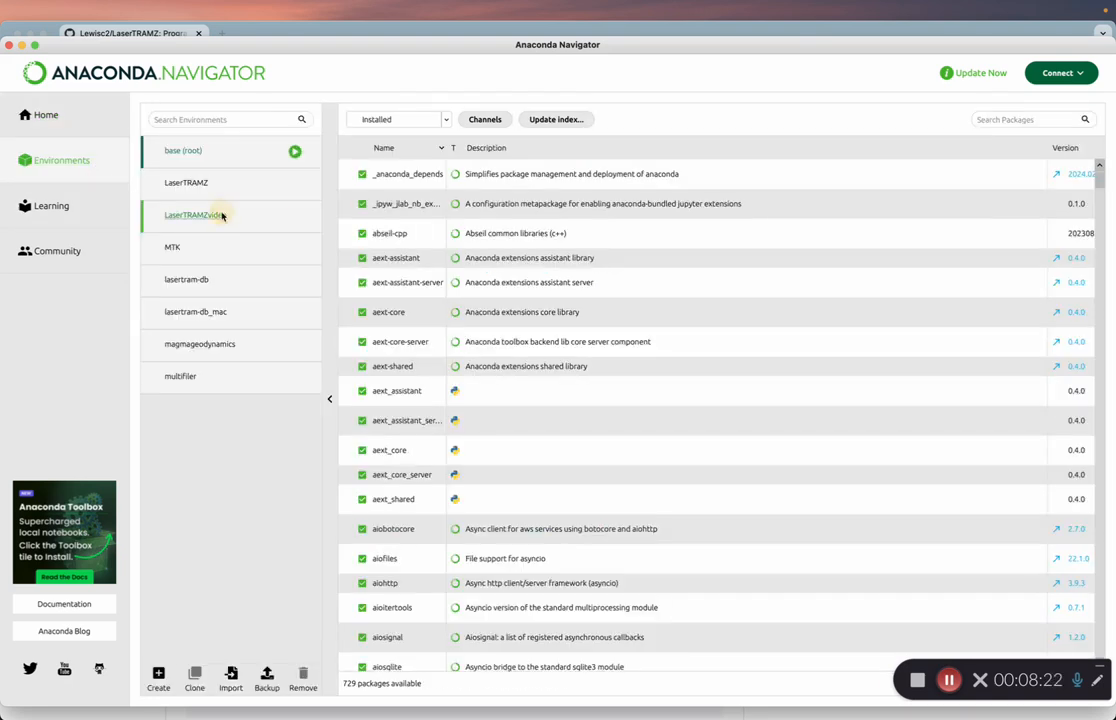
pyautogui.click(200, 216)
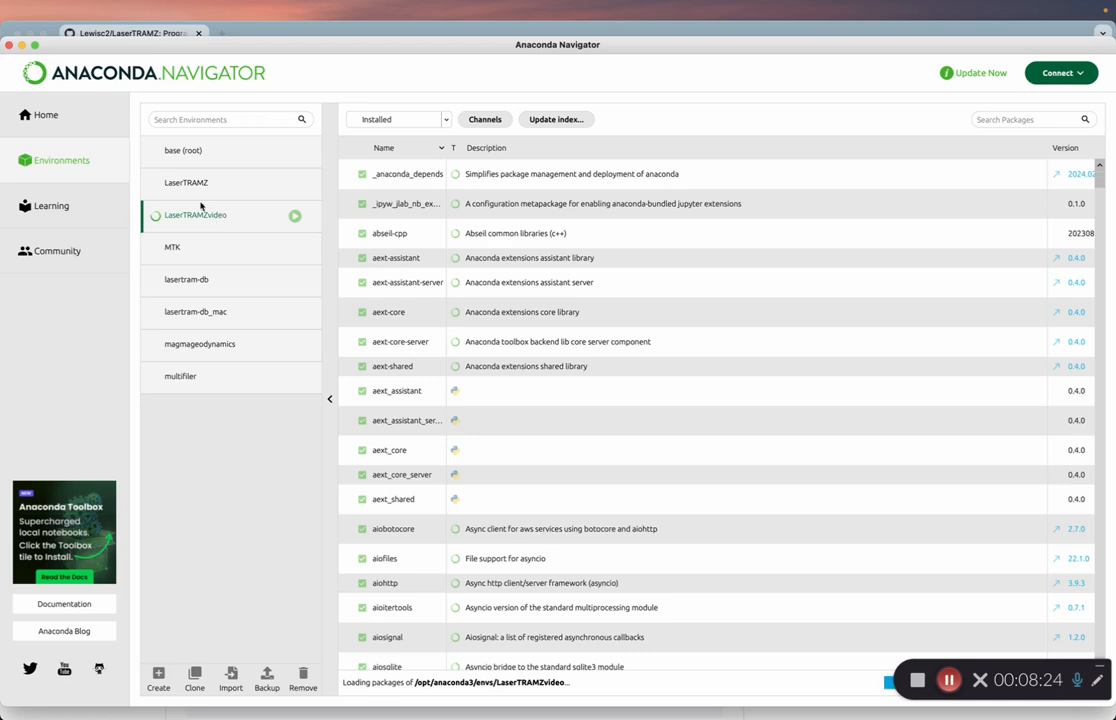
pyautogui.moveTo(208, 224)
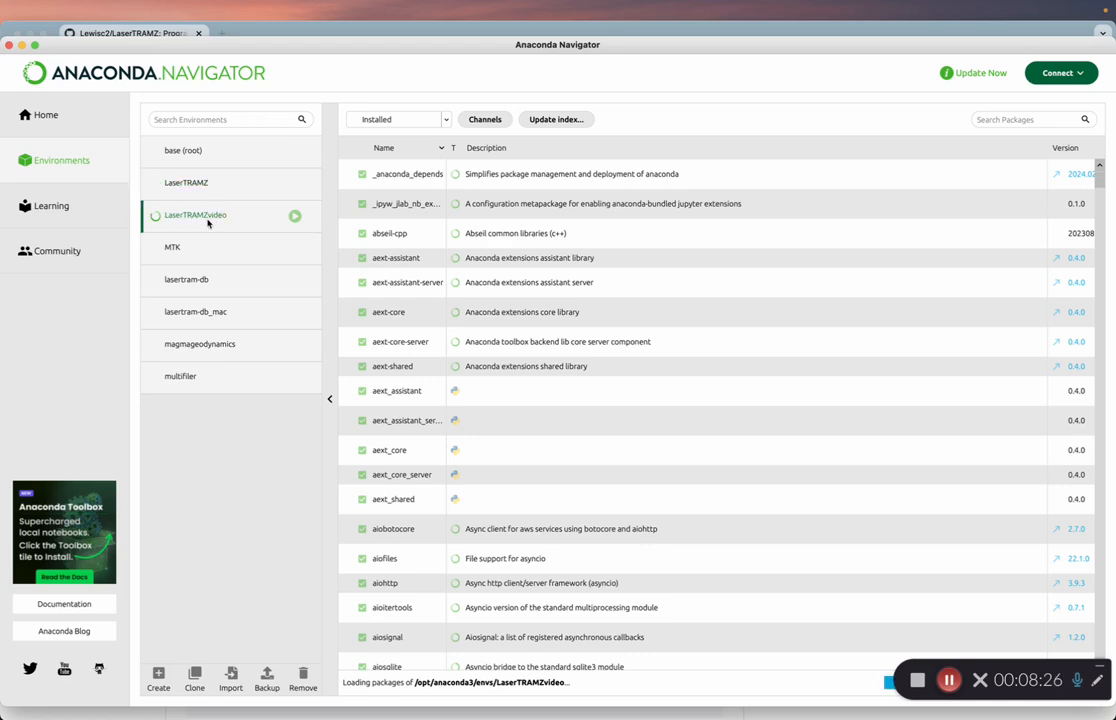
pyautogui.moveTo(164, 256)
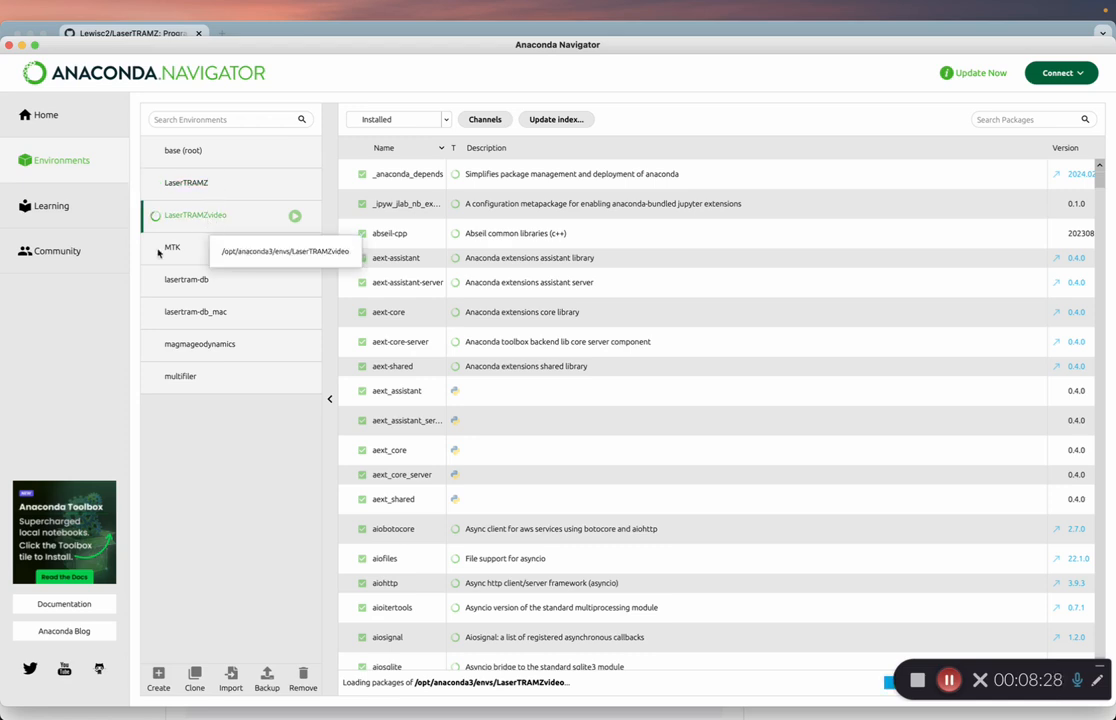
pyautogui.moveTo(54, 358)
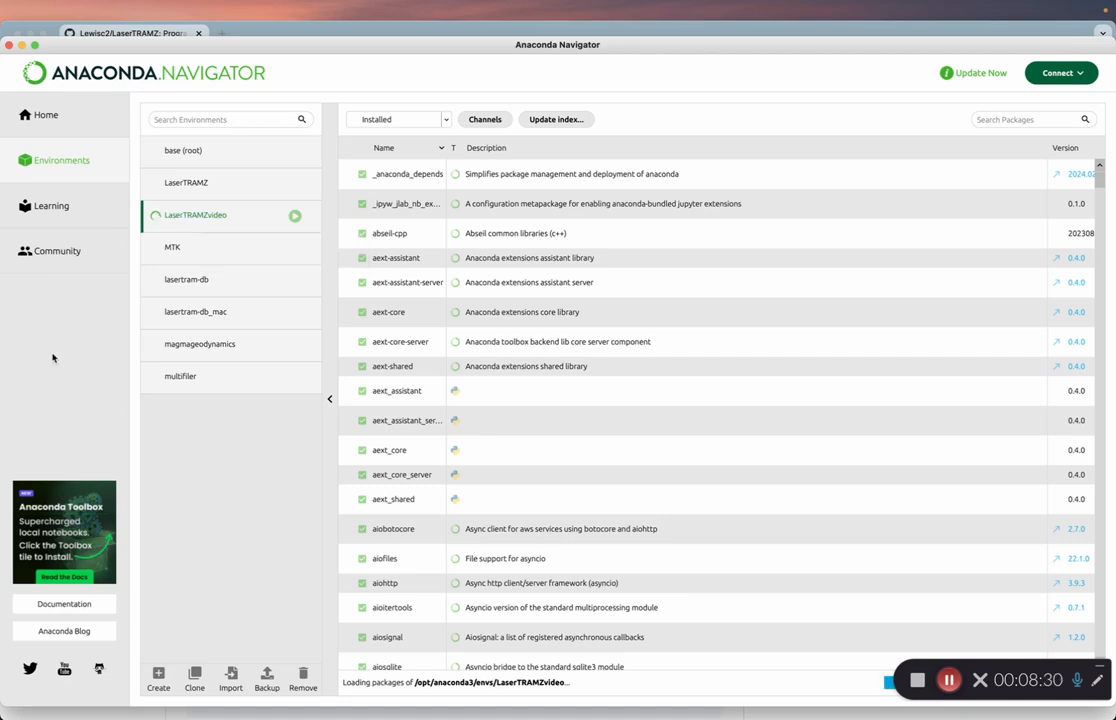
pyautogui.moveTo(338, 688)
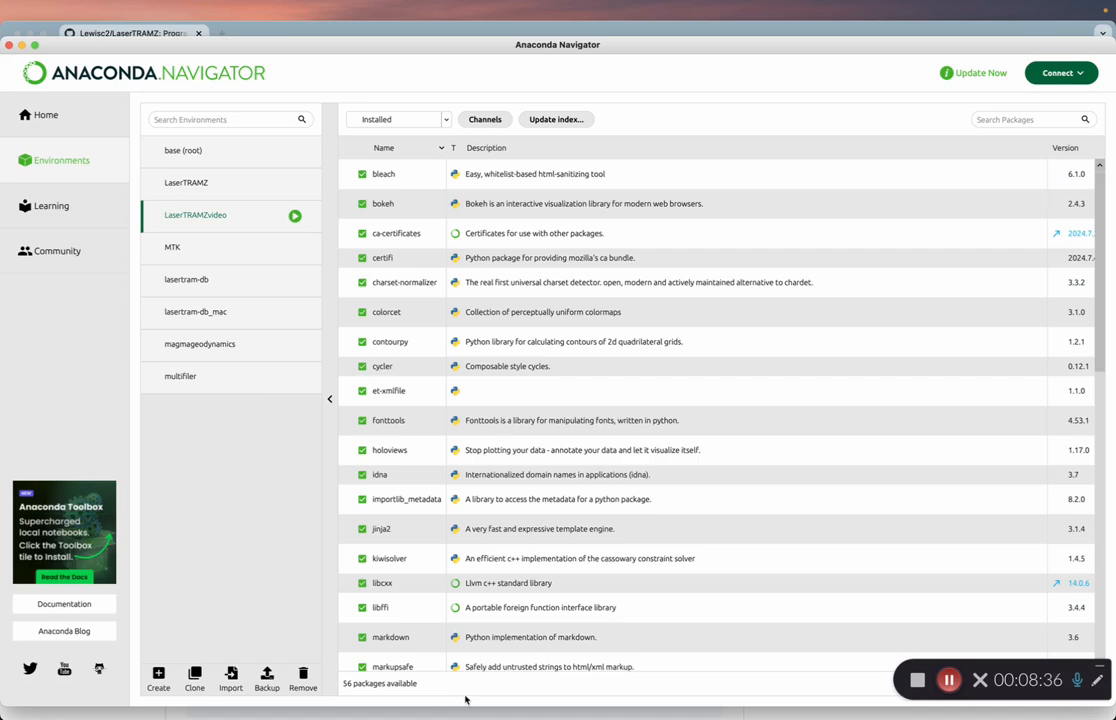
# - From Home, install Spyder into LaserTRAMZvideo and wait until it shows Launch
pyautogui.click(46, 122)
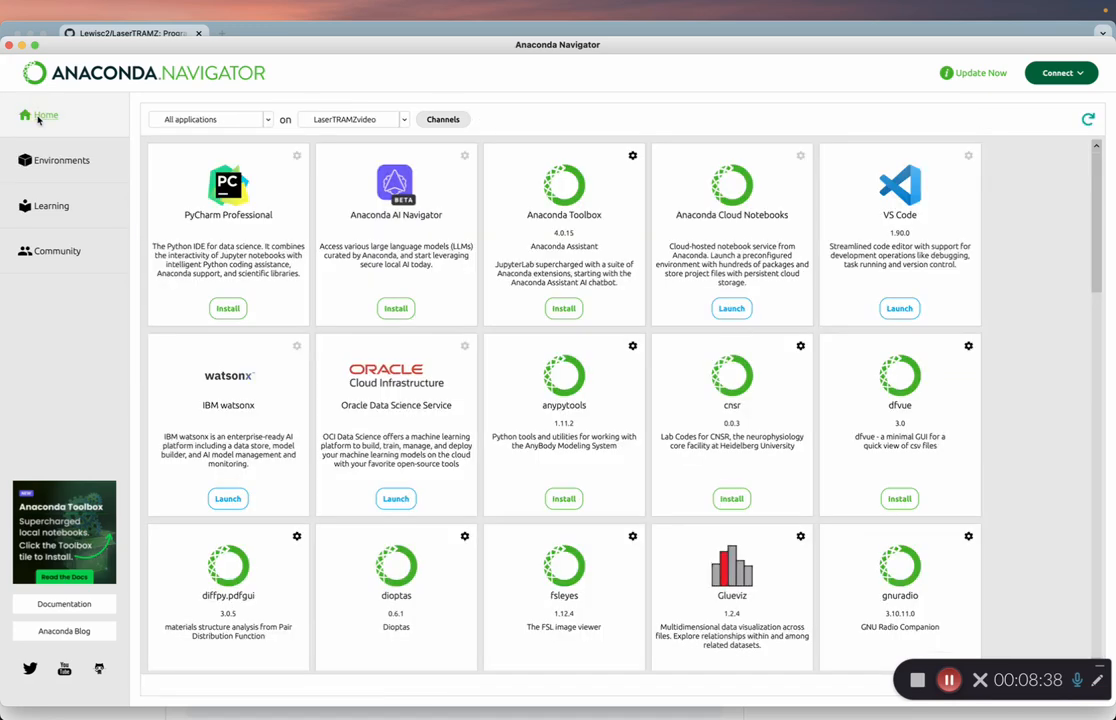
pyautogui.scroll(-3)
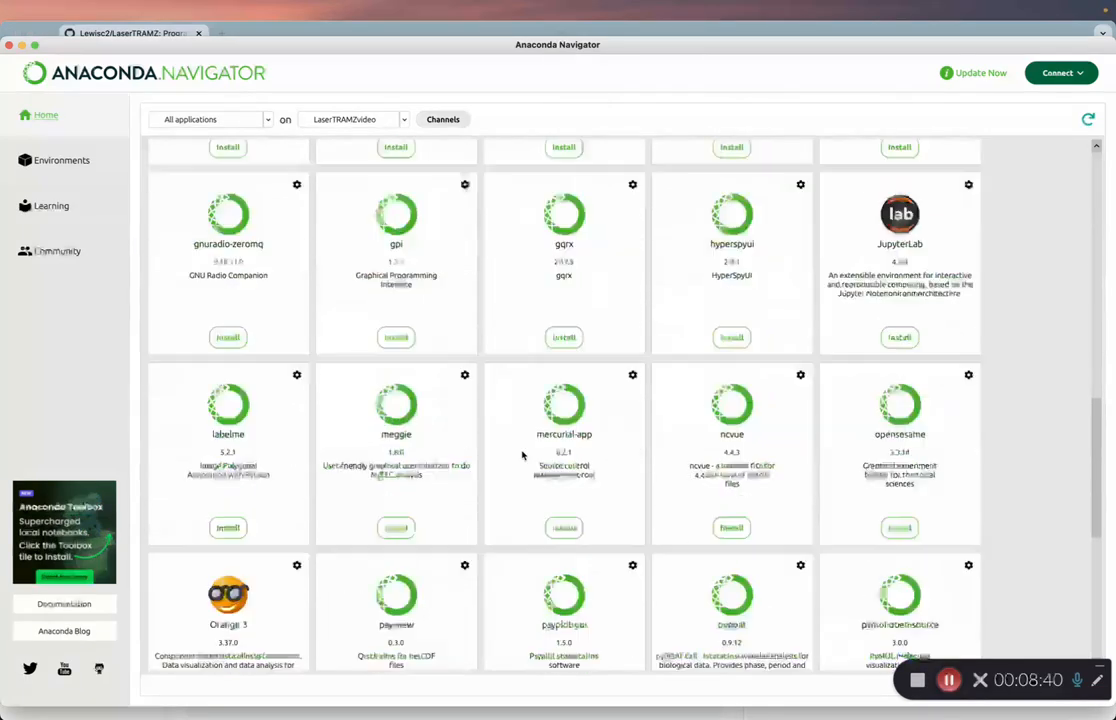
pyautogui.scroll(-3)
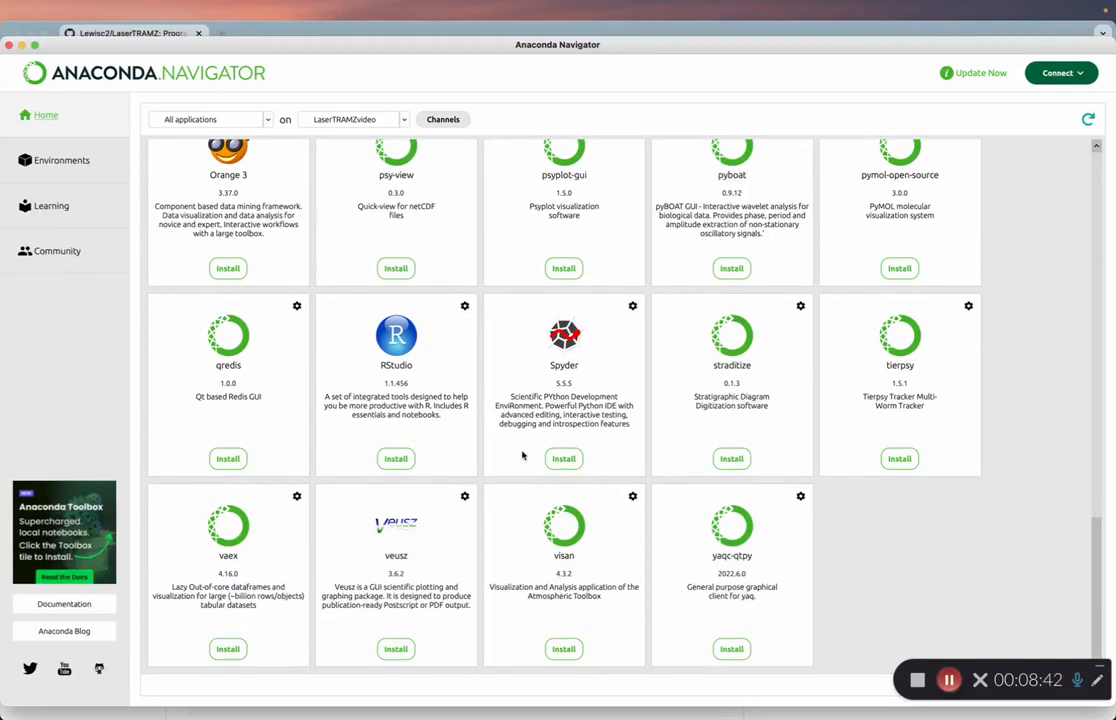
pyautogui.click(564, 458)
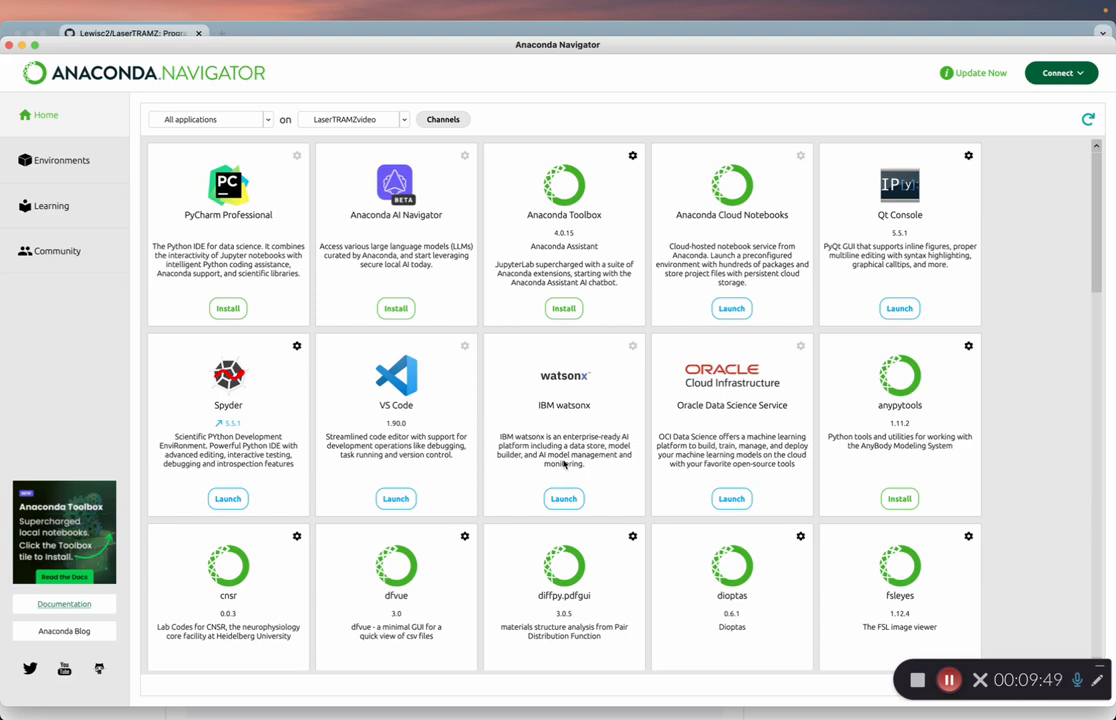
pyautogui.moveTo(232, 540)
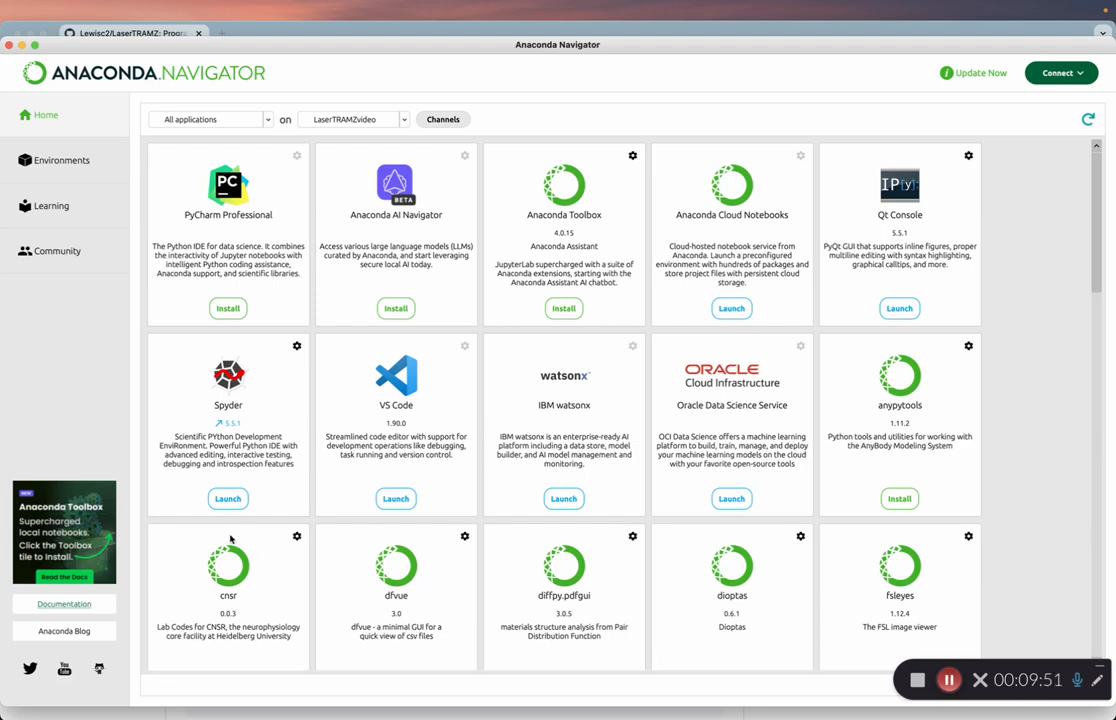
# - Launch Spyder from its Home tile in the LaserTRAMZvideo environment
pyautogui.scroll(-3)
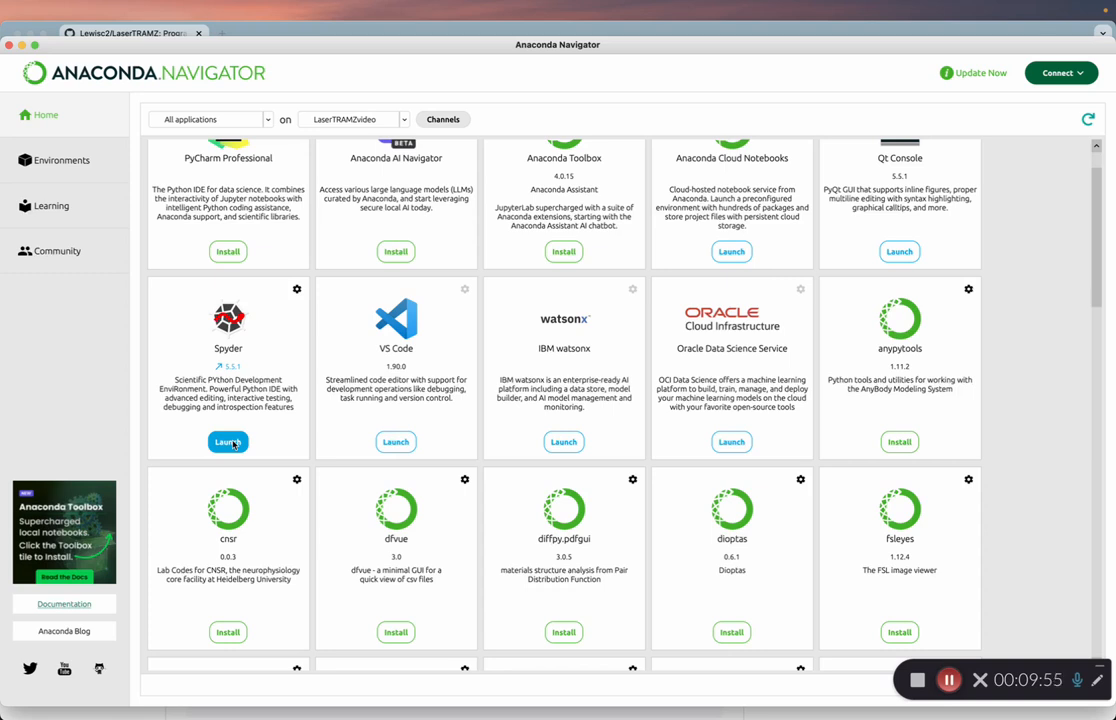
pyautogui.click(228, 442)
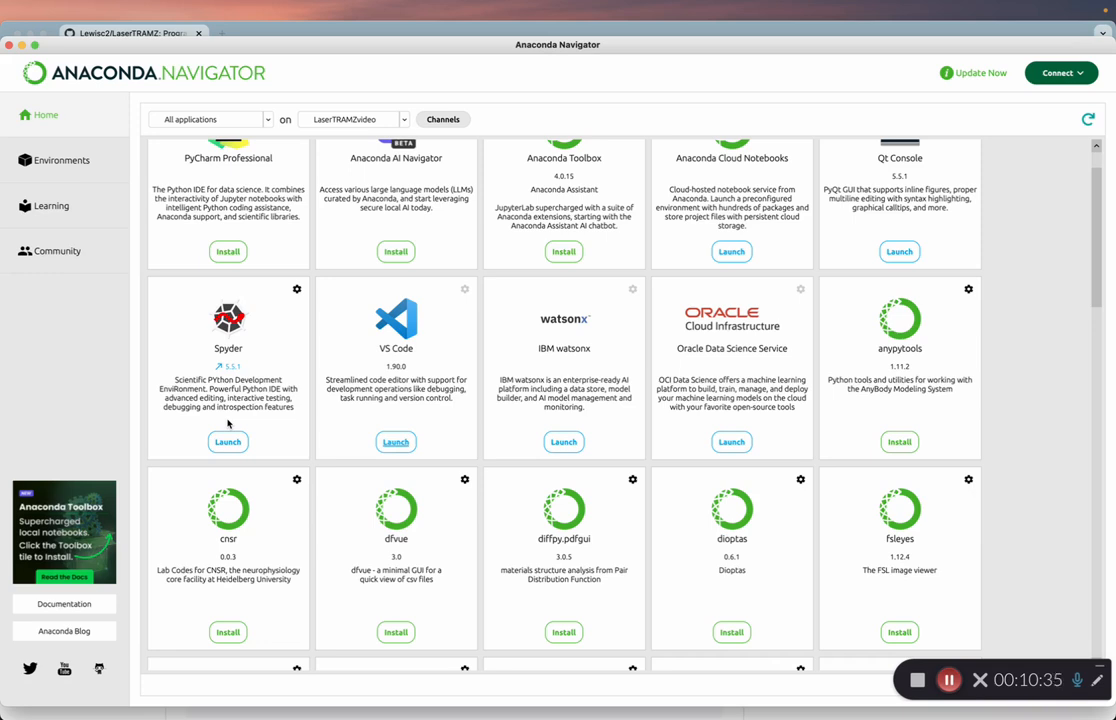
pyautogui.click(228, 442)
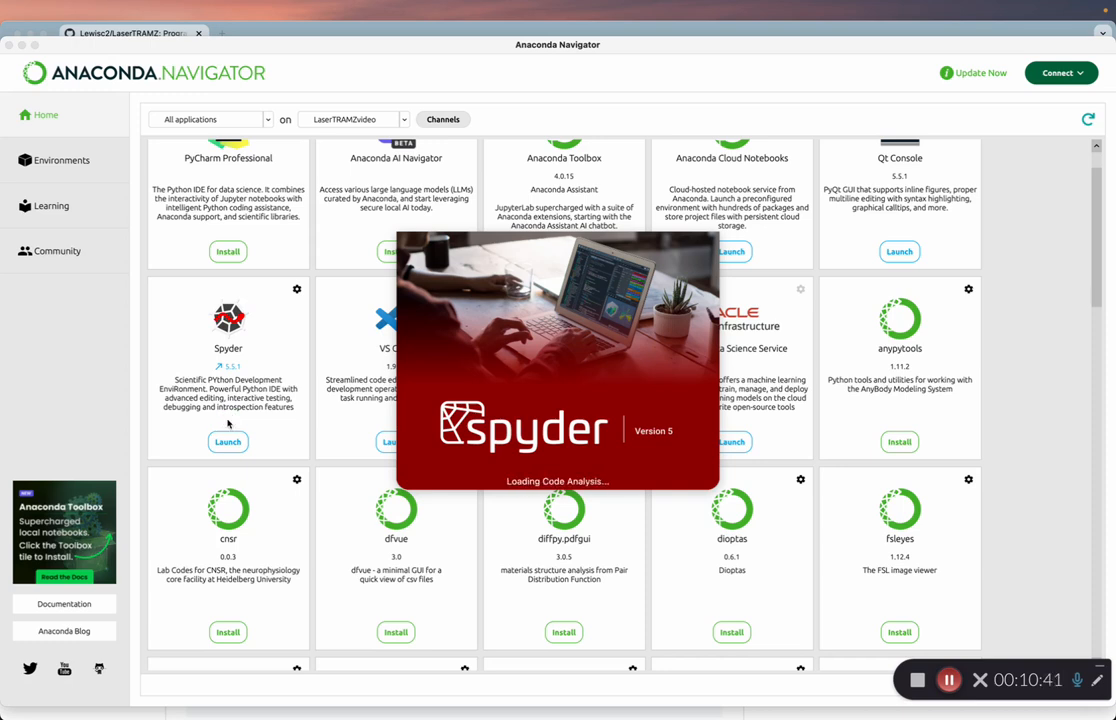
# - Close the old LaserTRAMZ script tabs so only untitled0.py remains in the editor
pyautogui.click(228, 442)
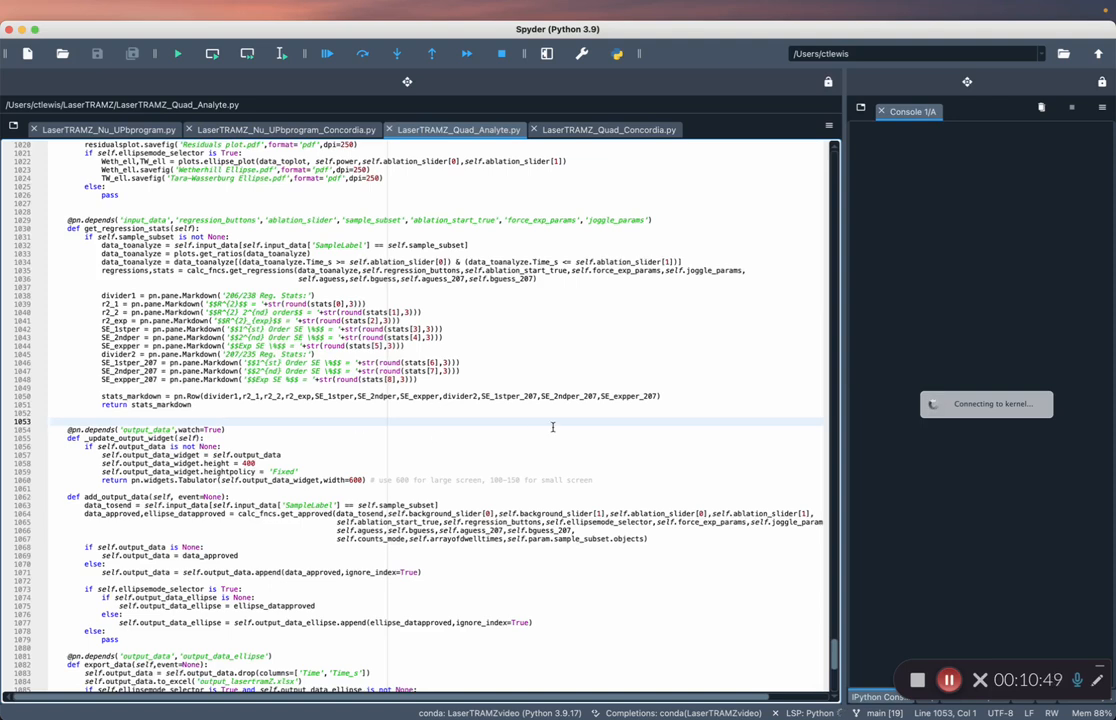
pyautogui.moveTo(908, 476)
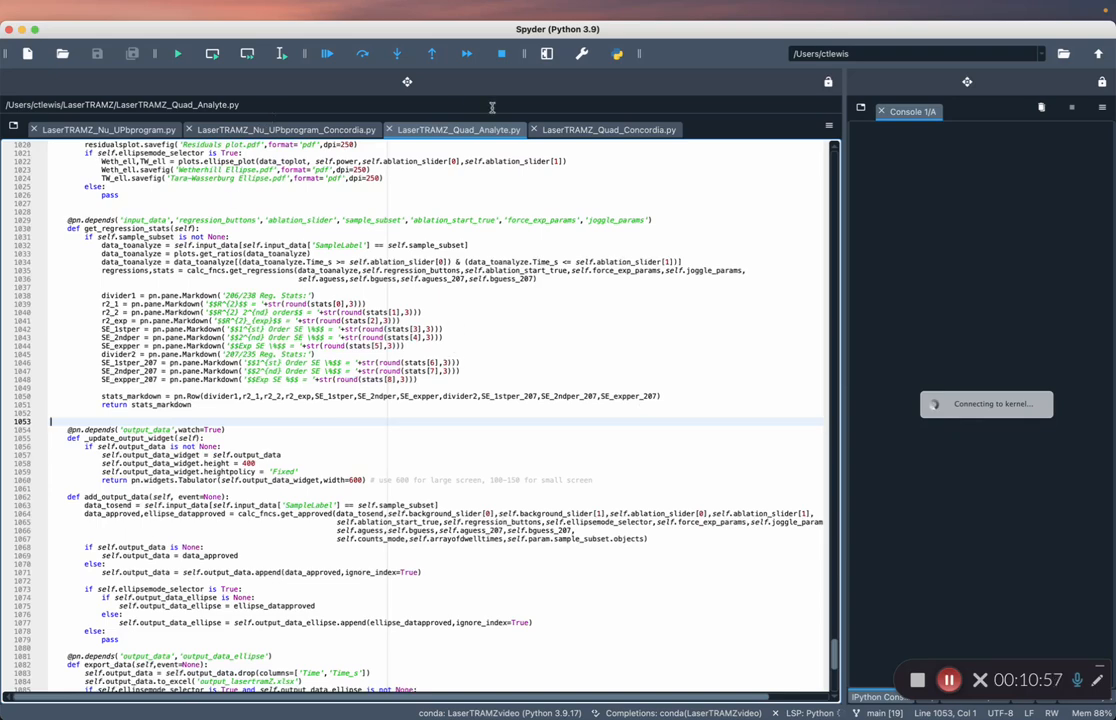
pyautogui.click(608, 128)
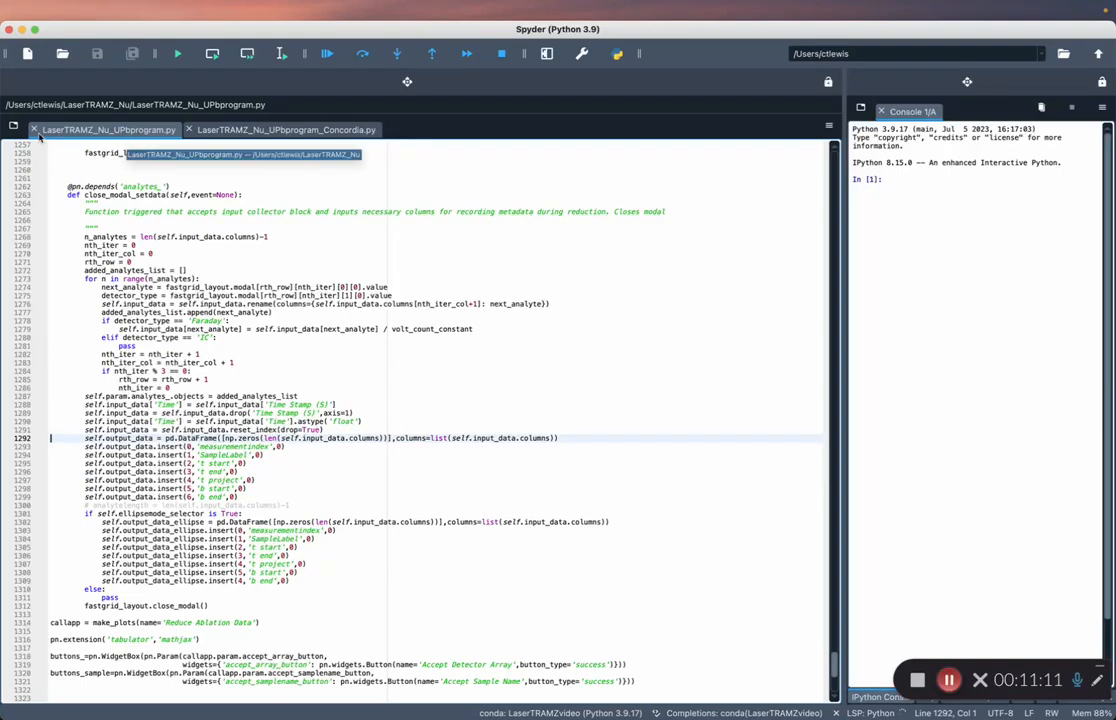
pyautogui.click(290, 130)
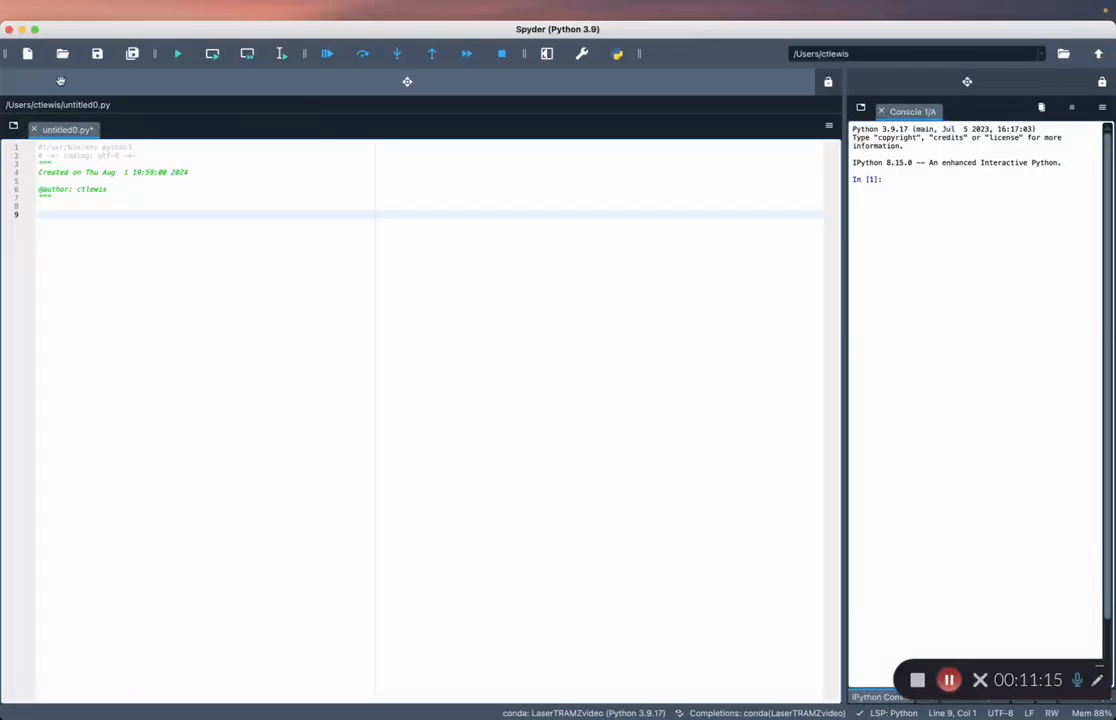
# - Browse to Documents/LaserTRAMZ and choose LaserTRAMZ_Quad_Analyte.py in the Open File dialog
pyautogui.click(64, 52)
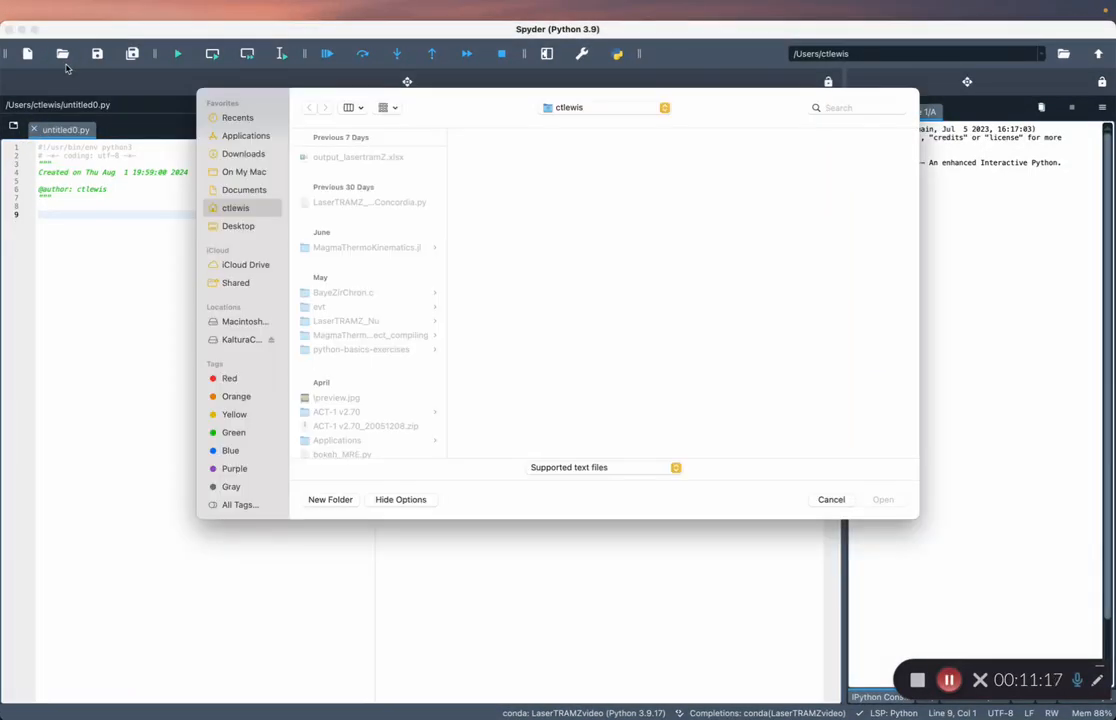
pyautogui.click(244, 188)
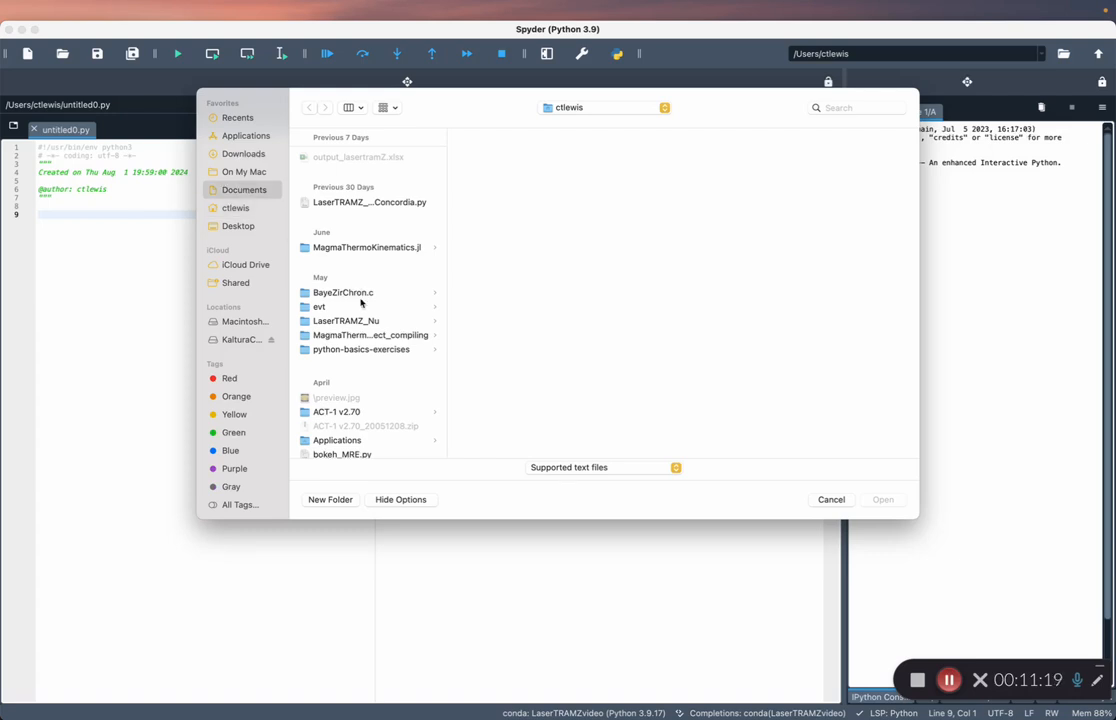
pyautogui.click(244, 190)
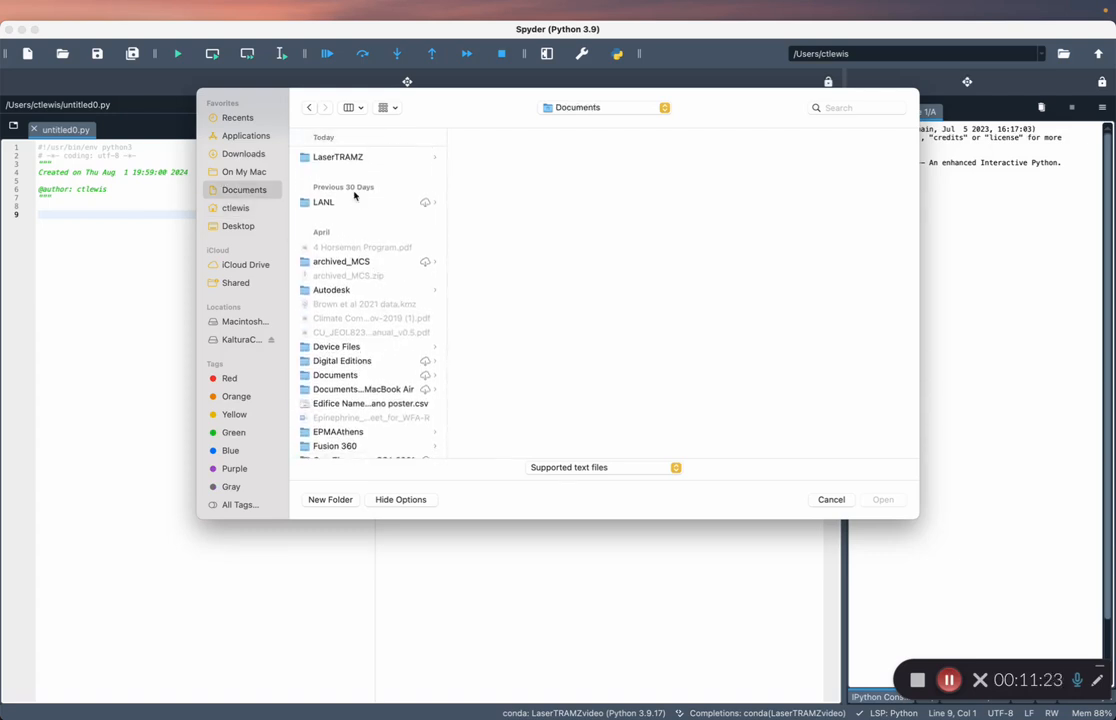
pyautogui.click(338, 156)
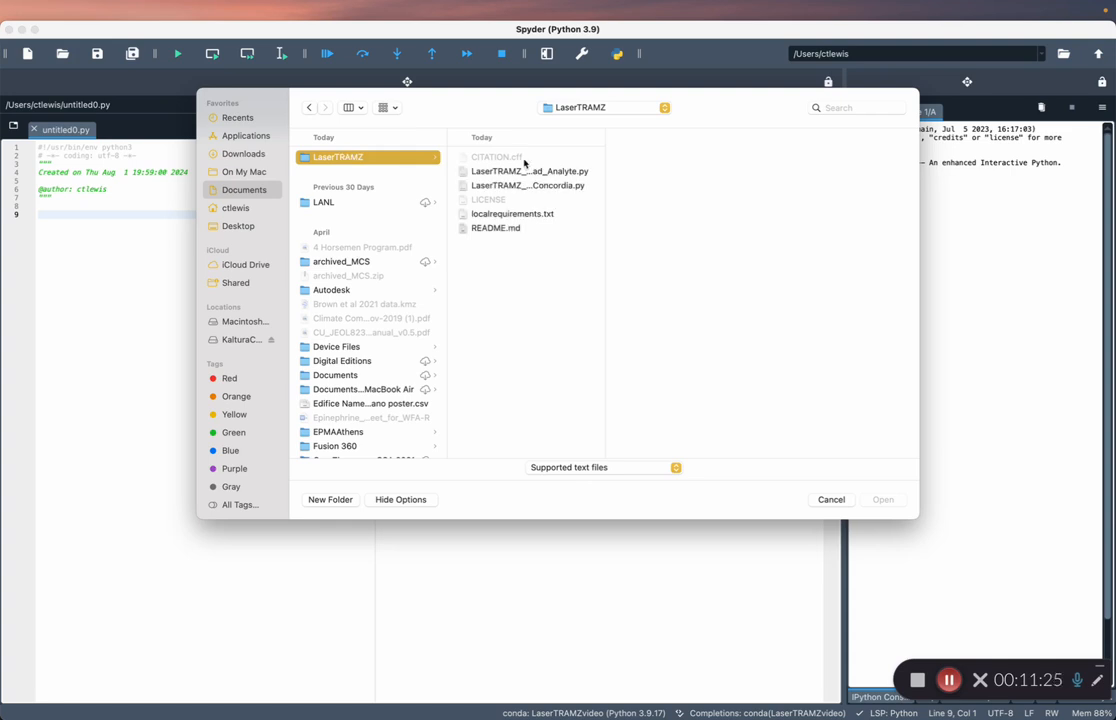
pyautogui.click(528, 172)
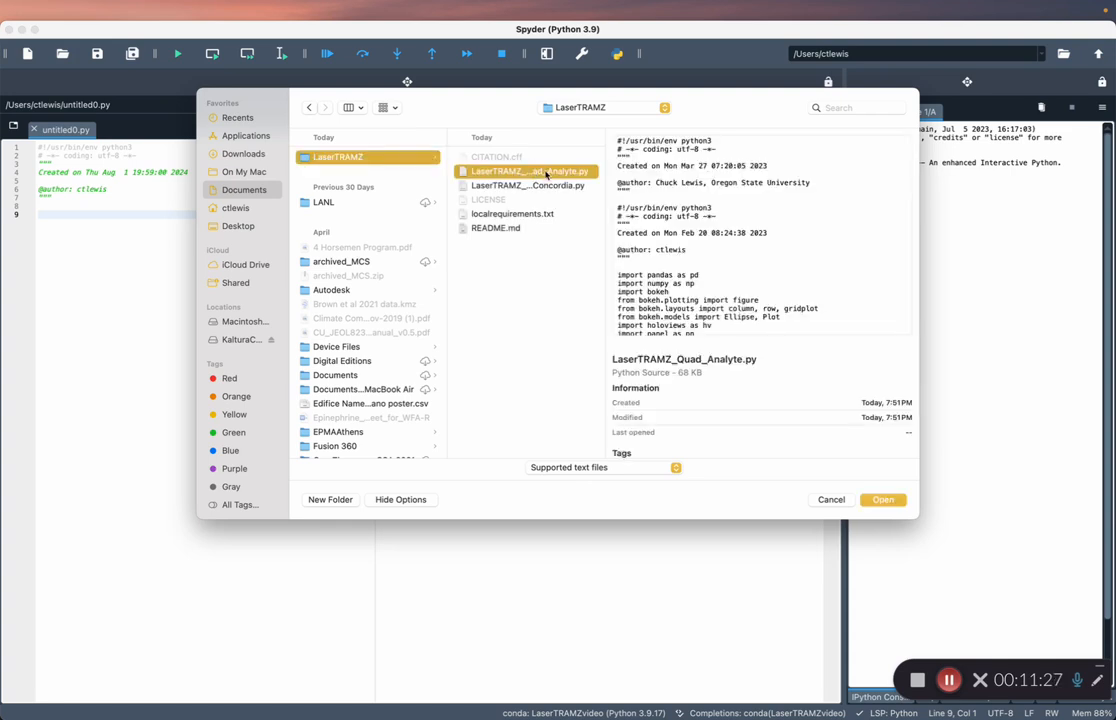
pyautogui.moveTo(864, 466)
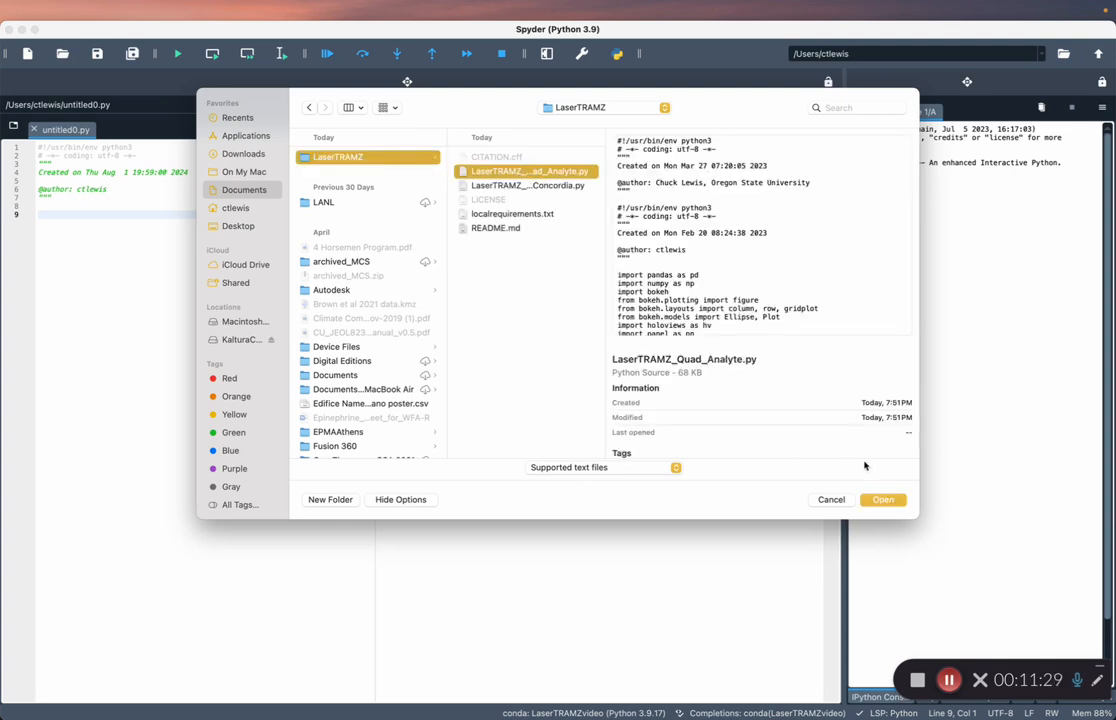
pyautogui.click(884, 500)
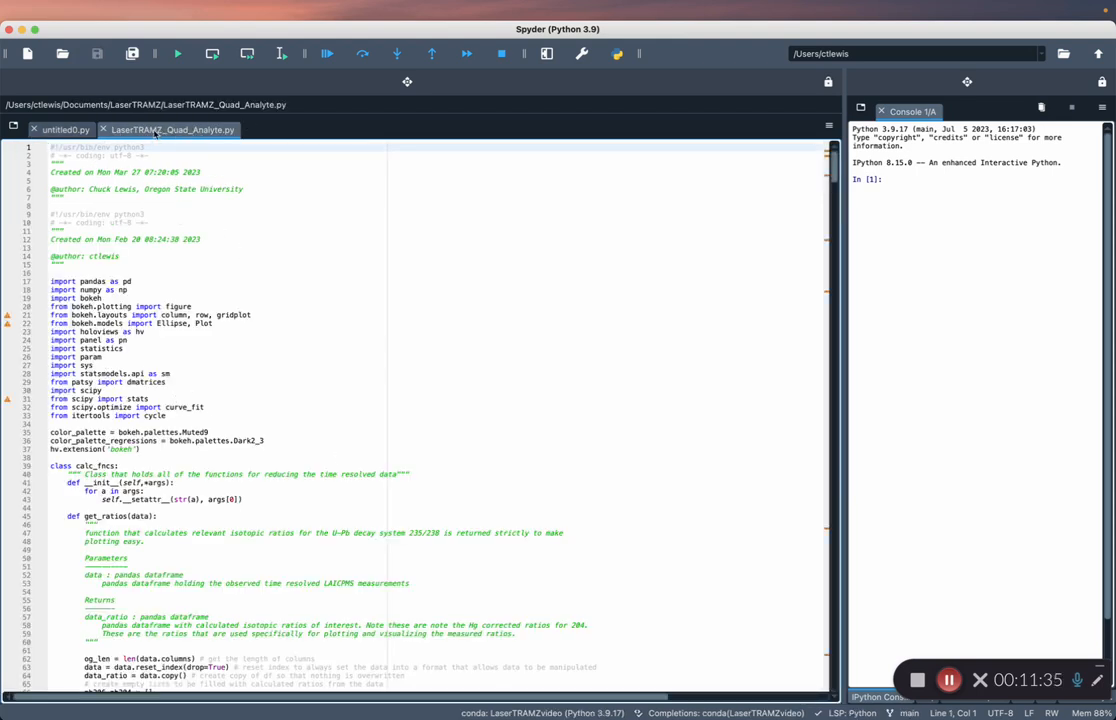
pyautogui.moveTo(176, 130)
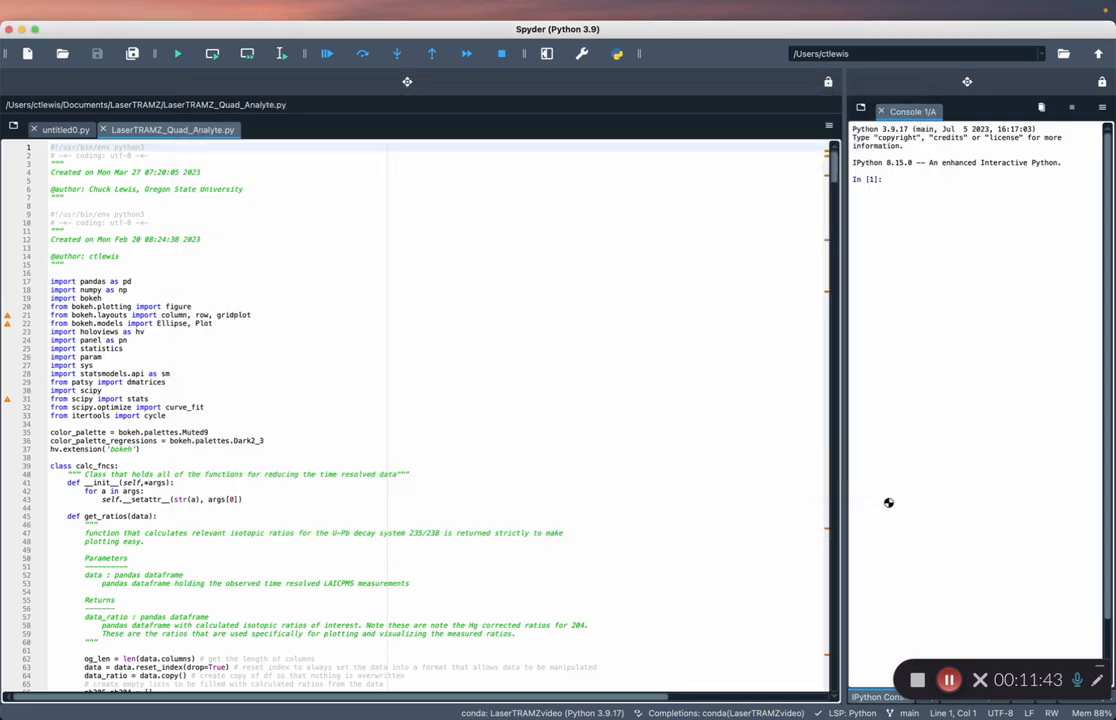
# - Open LaserTRAMZ_Quad_Concordia.py too, then return to the Quad Analyte tab
pyautogui.click(322, 128)
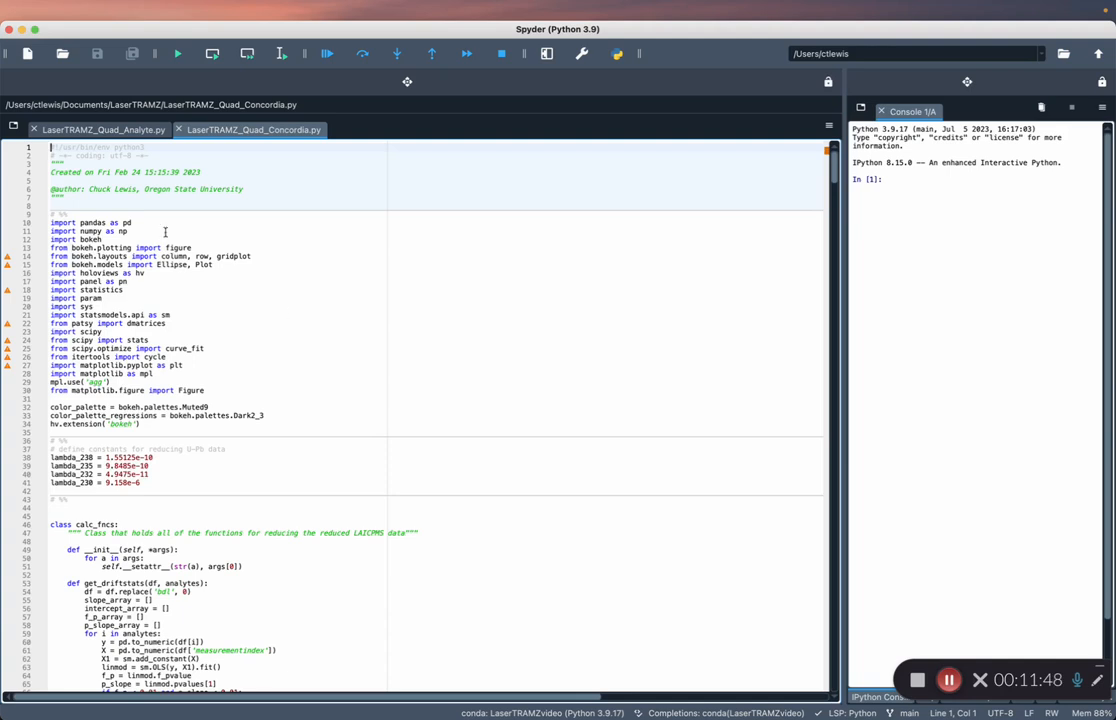
pyautogui.click(92, 130)
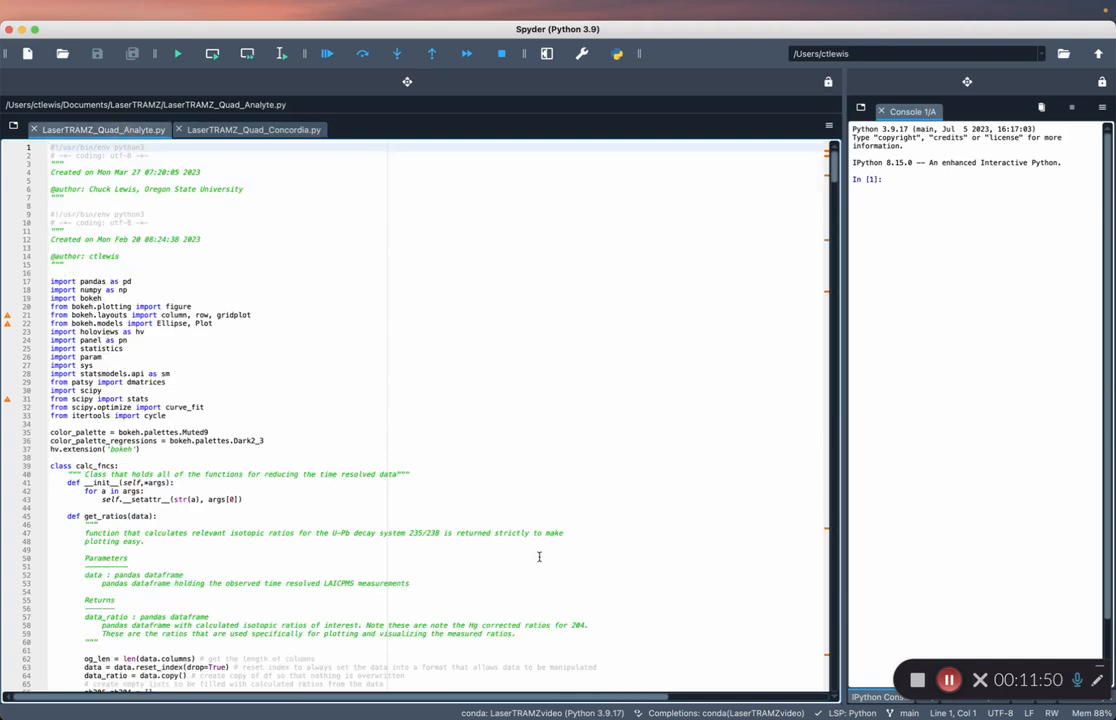